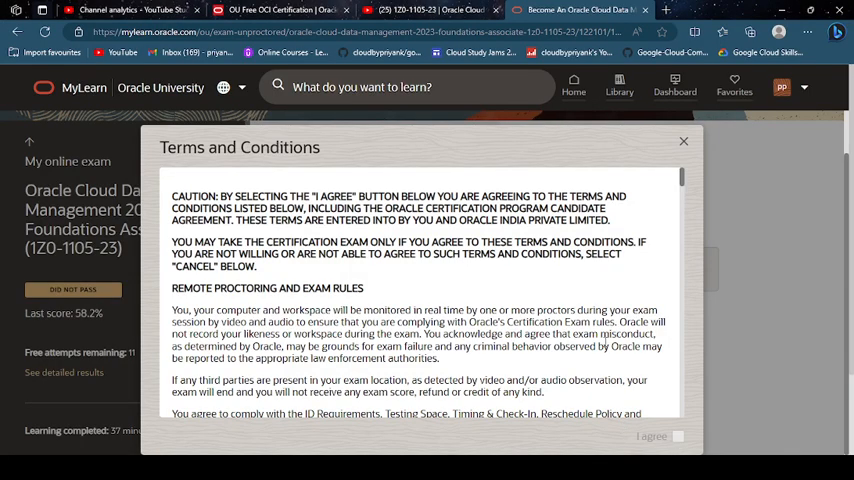
Scroll through the certification terms and agree to them, reaching the test instructions.
scroll("down", 3)
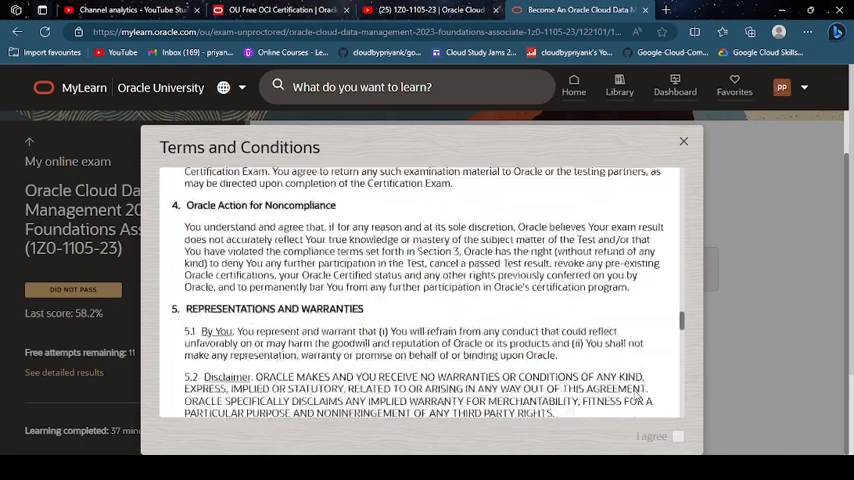
scroll("down", 3)
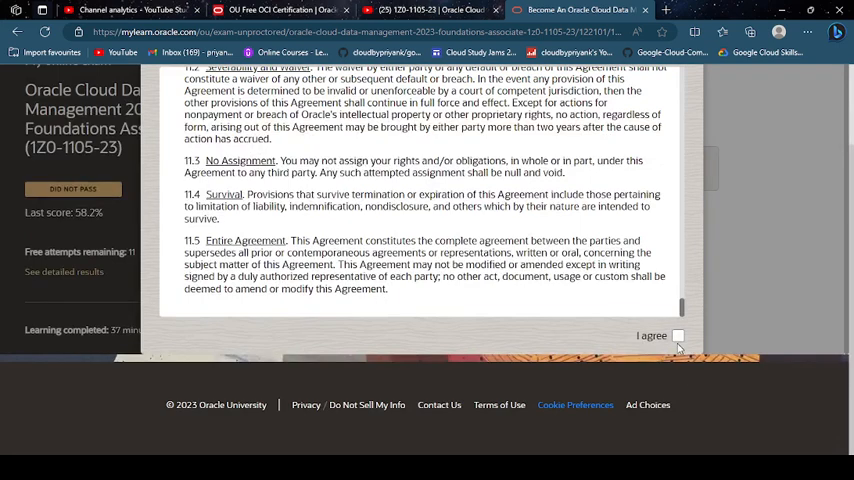
left_click(680, 336)
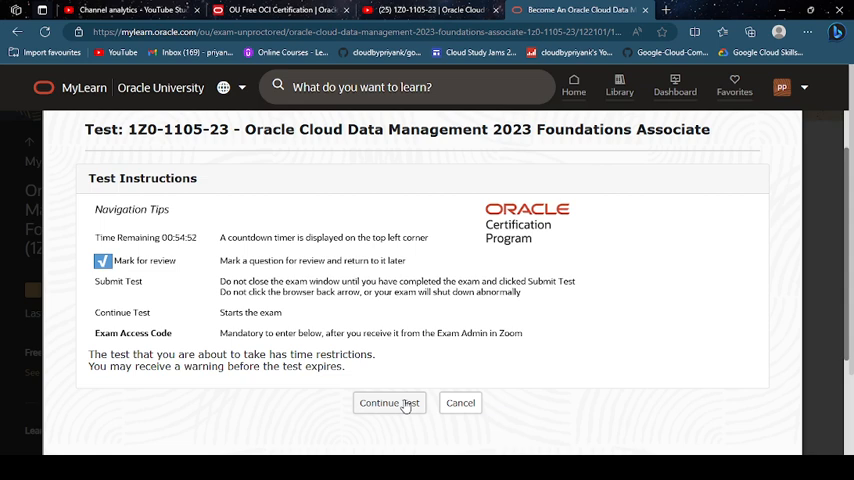
Start the exam and answer question 1 with Autonomous Database and OCI Object Storage.
left_click(388, 402)
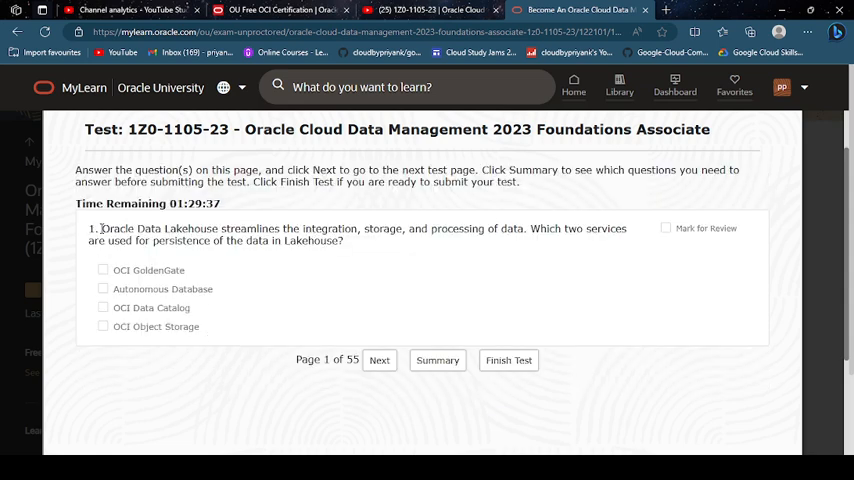
left_click_drag(100, 228, 200, 328)
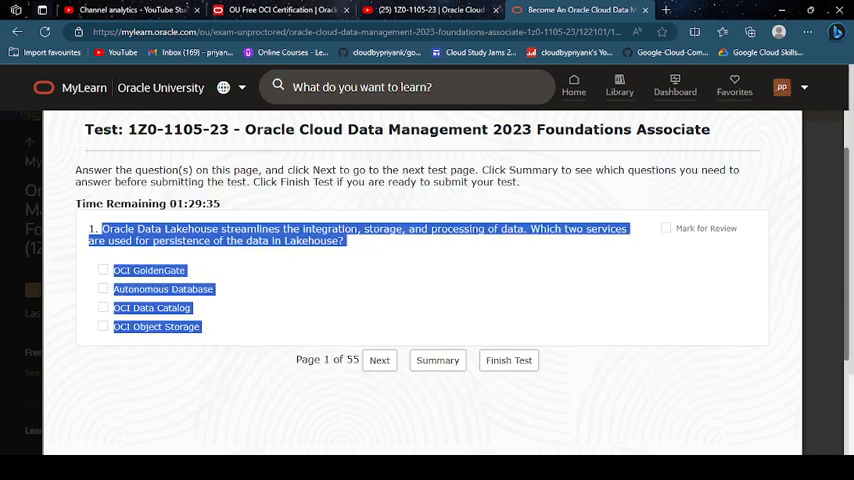
left_click(410, 400)
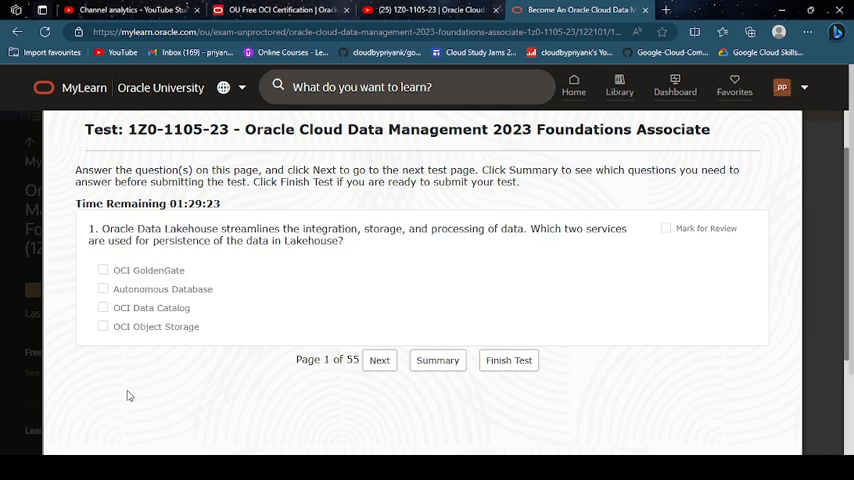
left_click(102, 288)
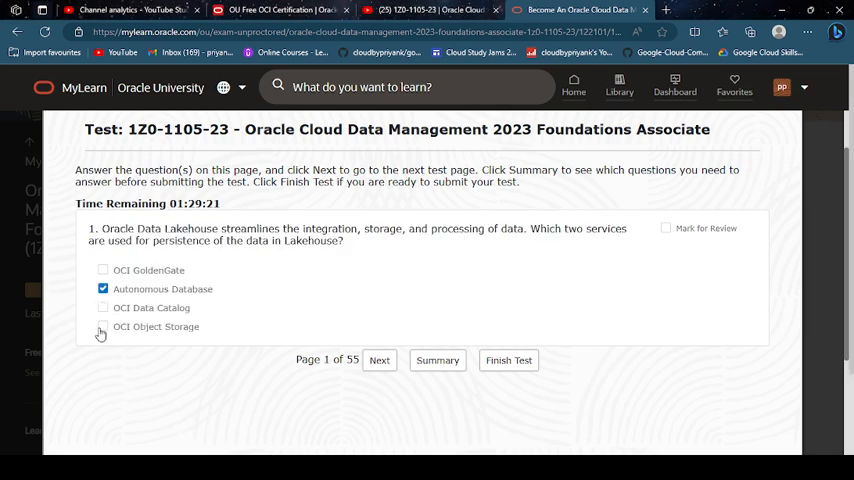
left_click(102, 326)
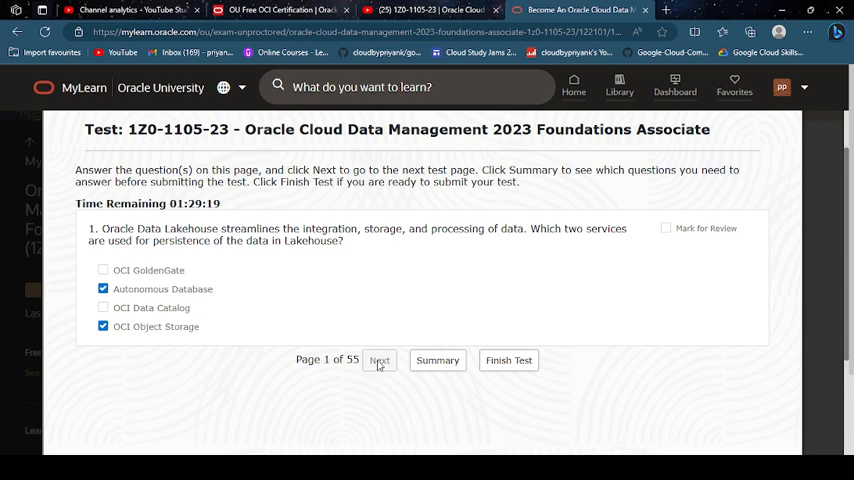
left_click(380, 360)
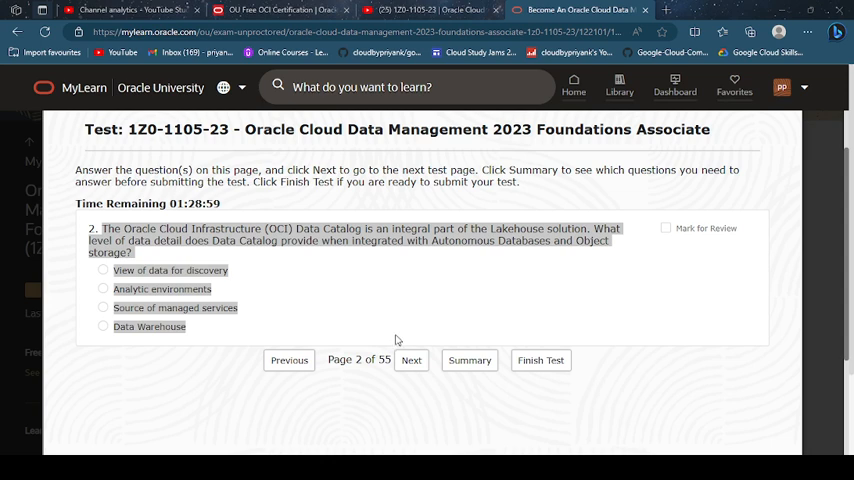
mouse_move(400, 344)
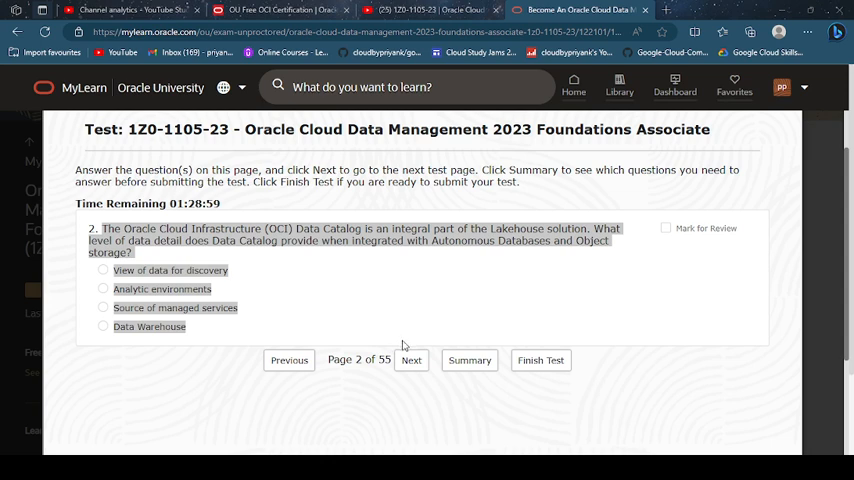
mouse_move(272, 440)
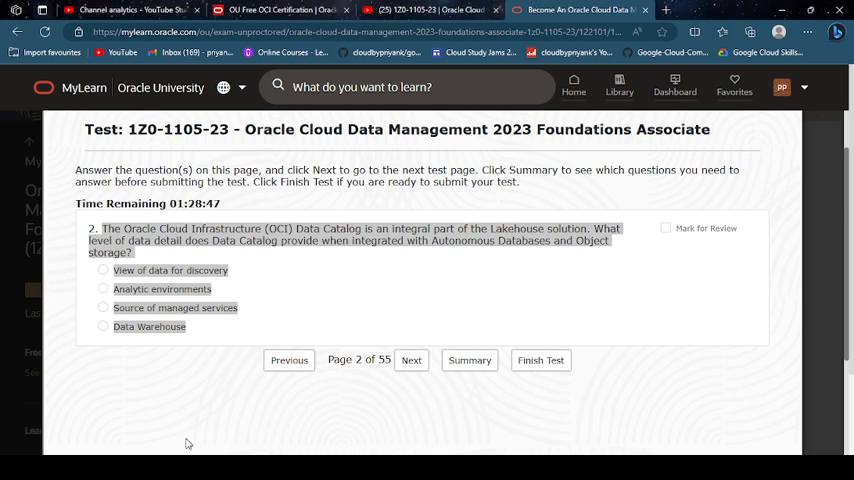
Answer question 2 with 'View of data for discovery' and move to question 3.
left_click(104, 272)
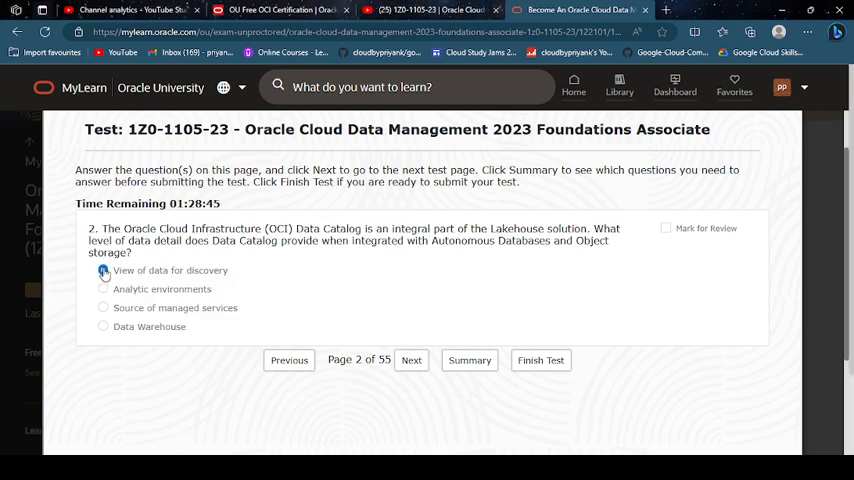
left_click(412, 360)
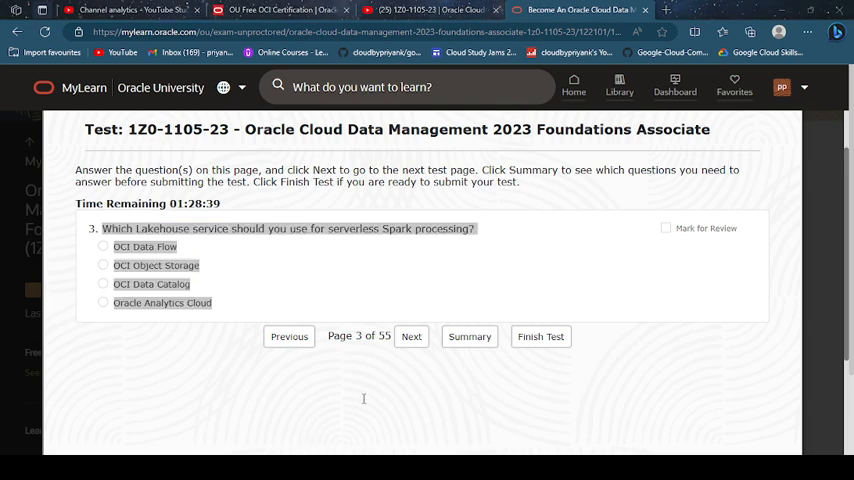
mouse_move(630, 360)
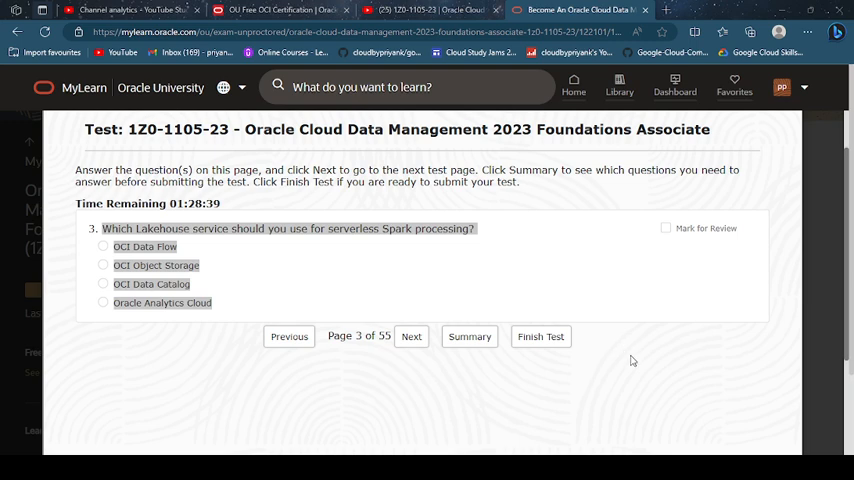
mouse_move(638, 348)
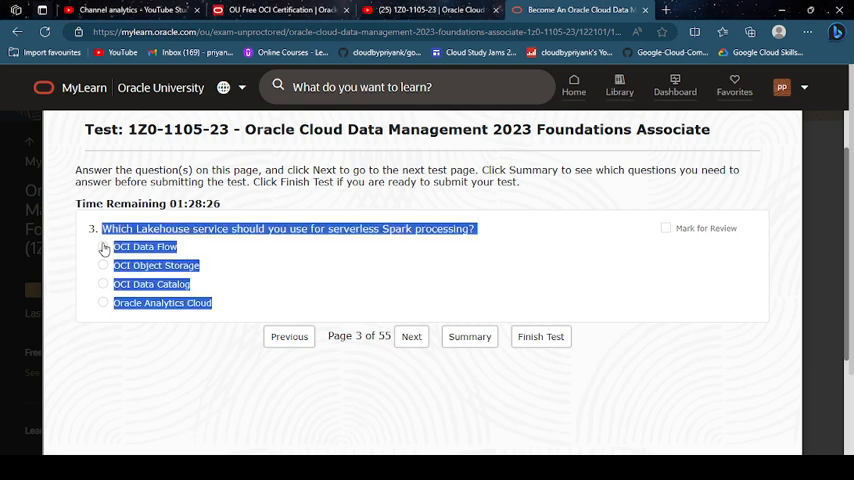
Answer questions 3–5 with OCI Data Flow, NoSQL Service and Oracle E-Business Suite, reaching question 6.
left_click(104, 246)
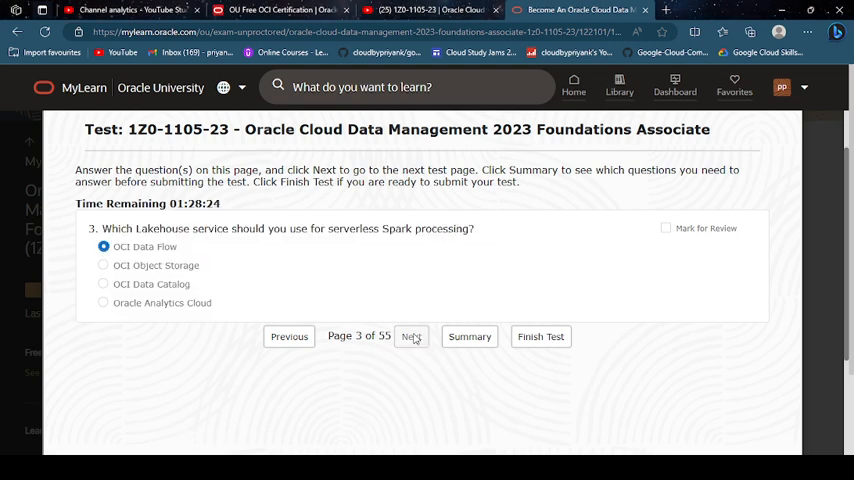
left_click(412, 336)
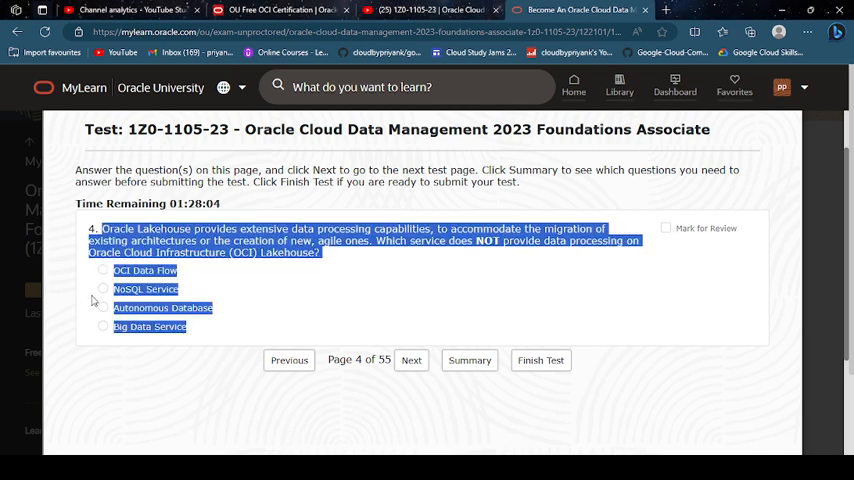
left_click(104, 288)
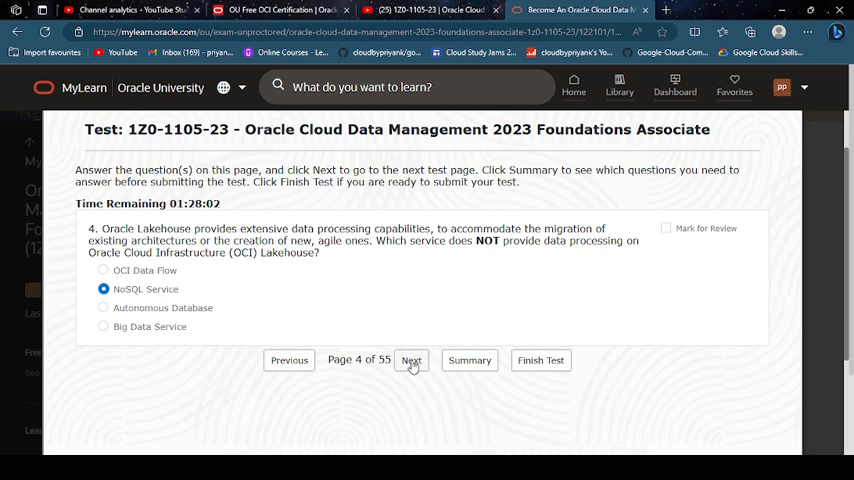
left_click(412, 360)
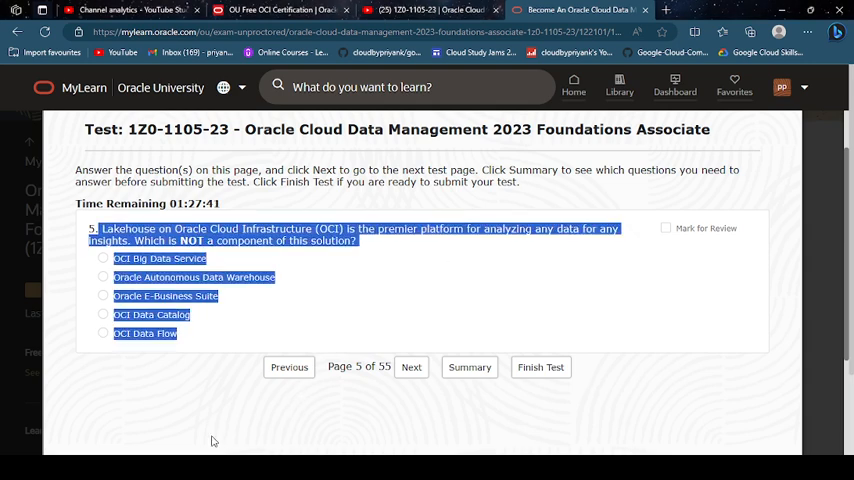
left_click(102, 296)
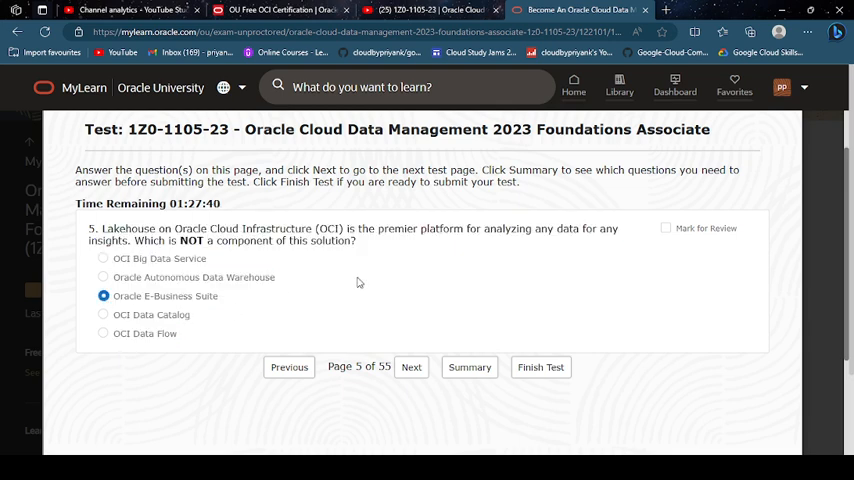
left_click(412, 368)
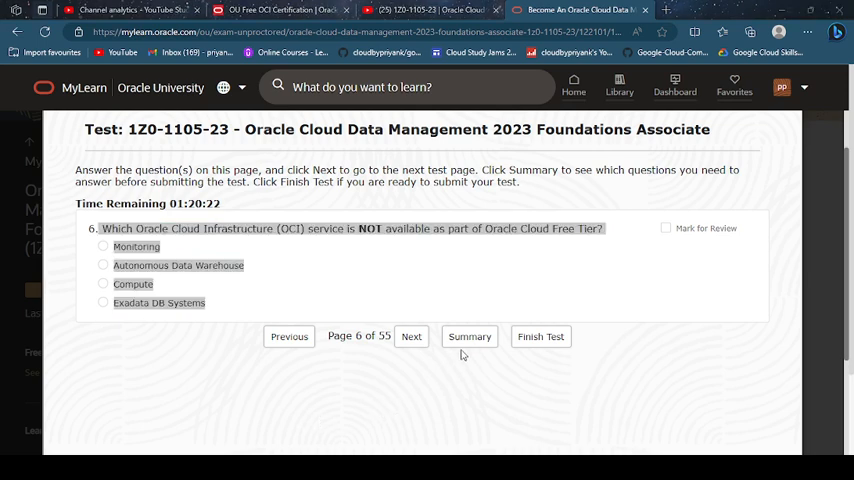
mouse_move(348, 400)
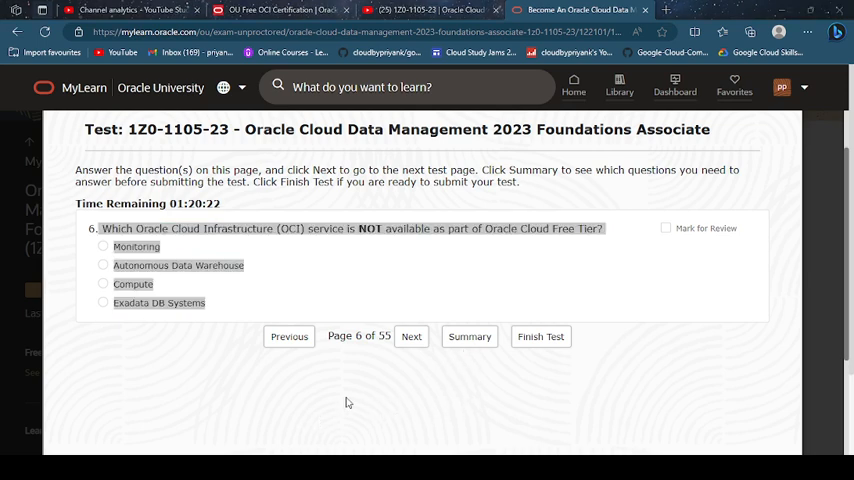
mouse_move(348, 400)
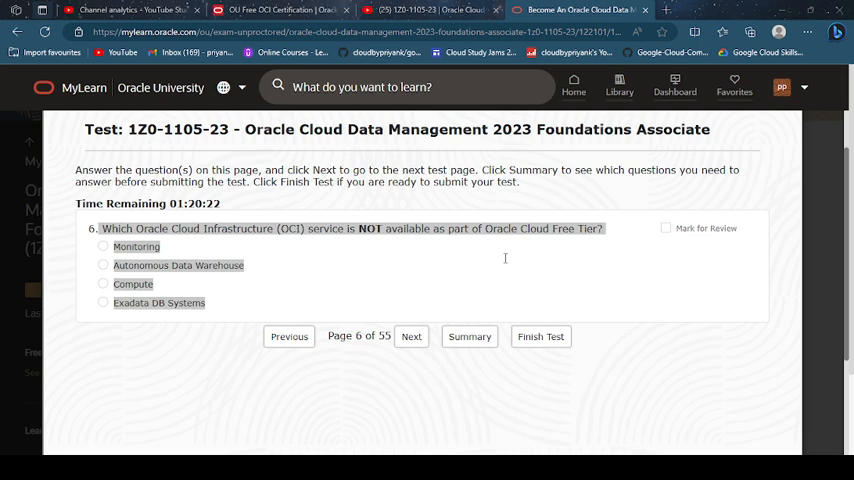
mouse_move(500, 264)
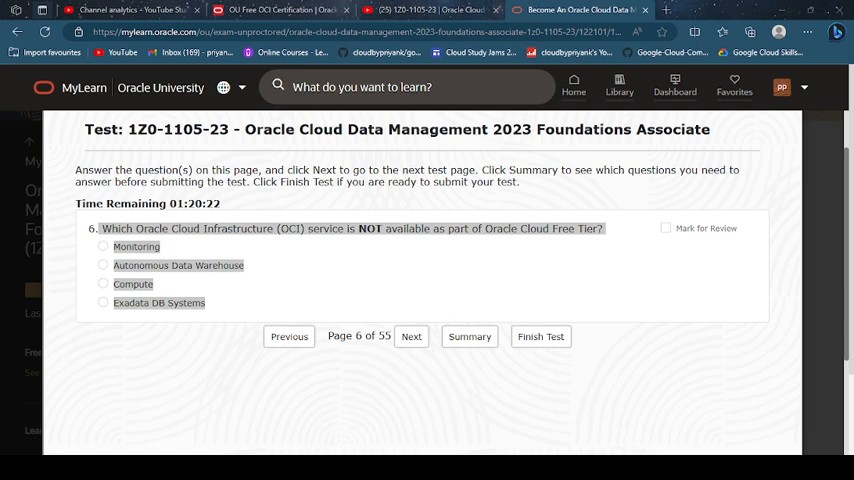
Answer question 6 with Exadata DB Systems and move to question 7.
left_click_drag(100, 228, 206, 304)
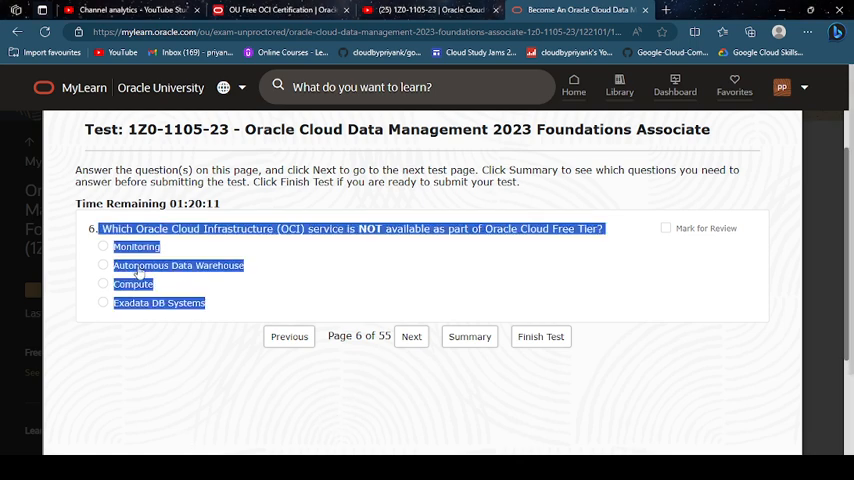
left_click(104, 304)
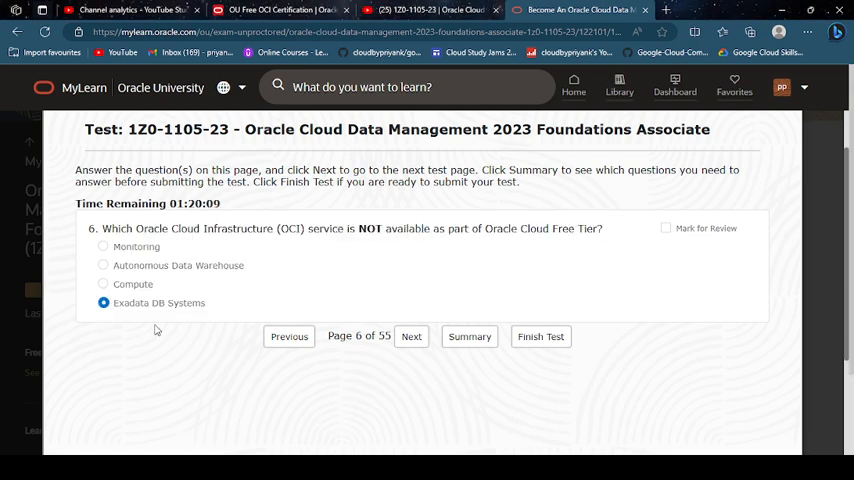
left_click(412, 336)
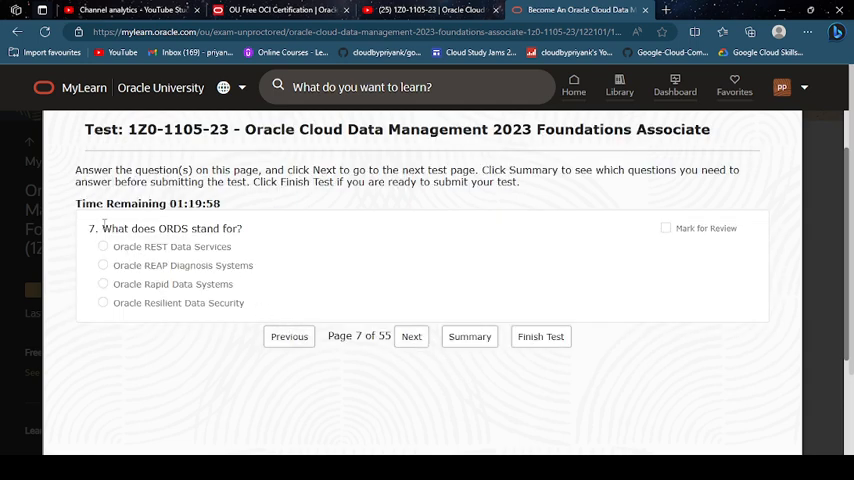
Answer question 7 with Oracle REST Data Services and move to question 8.
left_click_drag(104, 228, 256, 302)
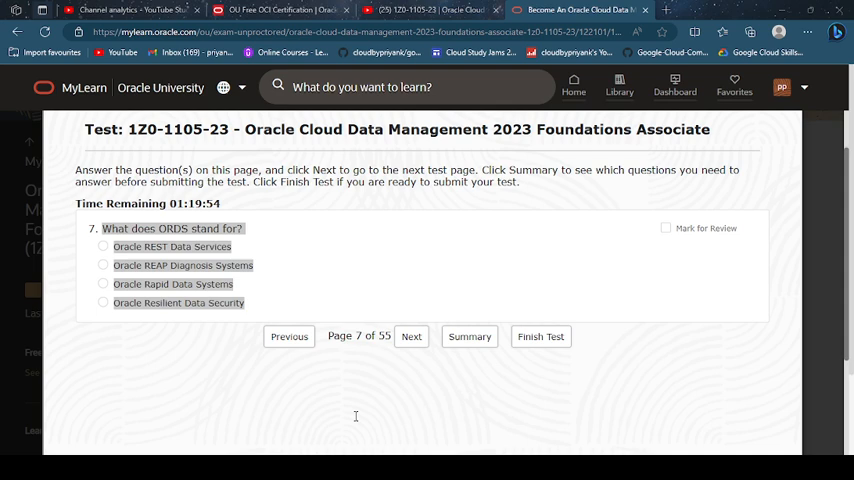
mouse_move(540, 324)
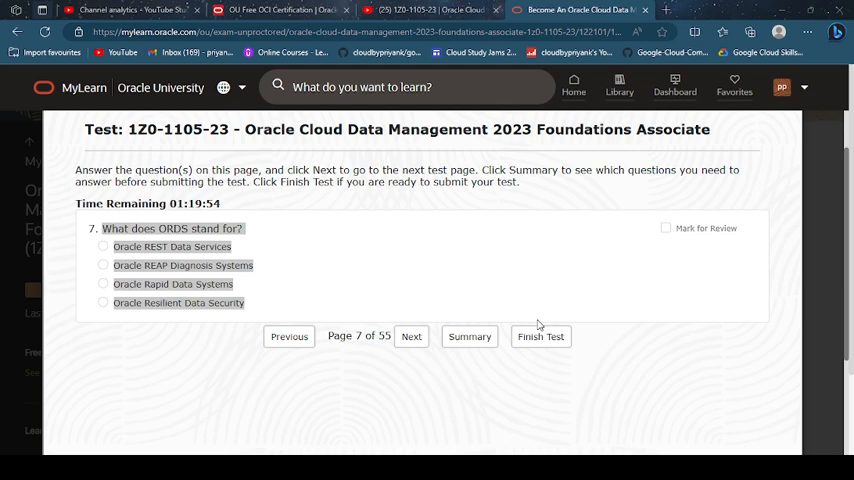
mouse_move(168, 428)
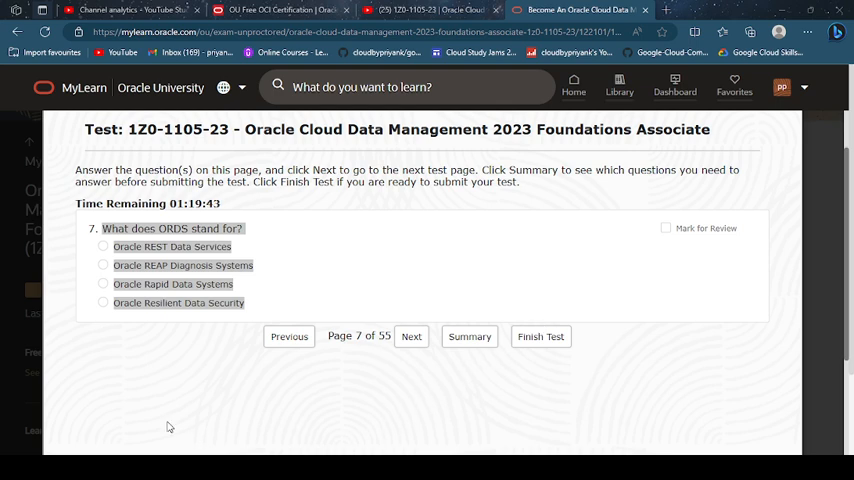
left_click_drag(104, 228, 244, 304)
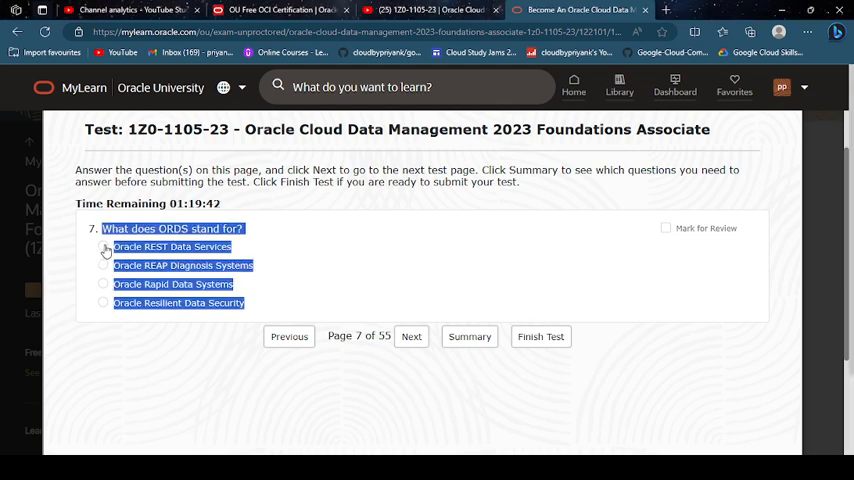
left_click(104, 246)
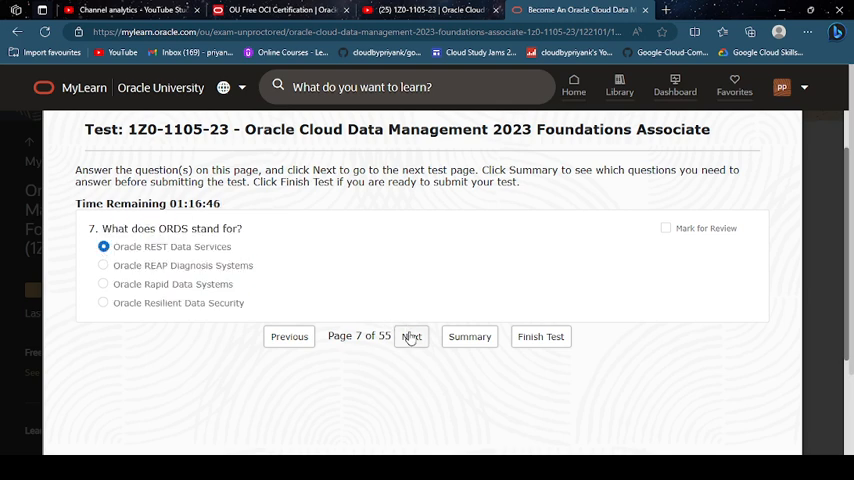
left_click(412, 336)
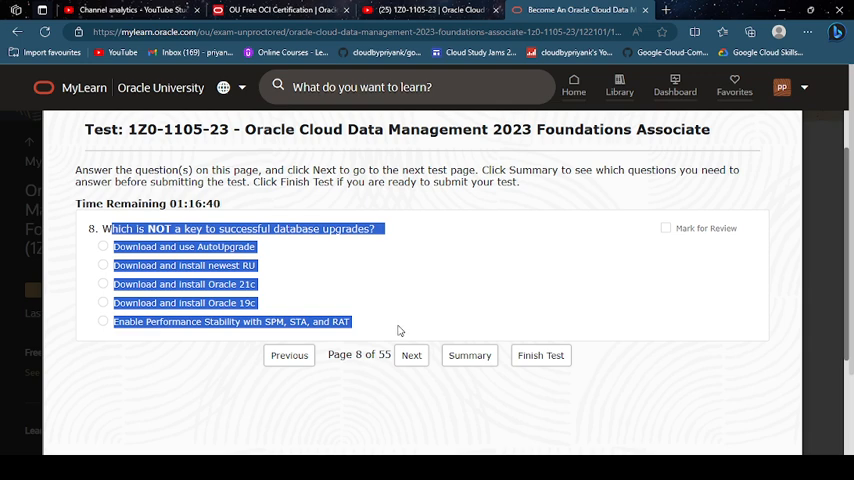
mouse_move(350, 420)
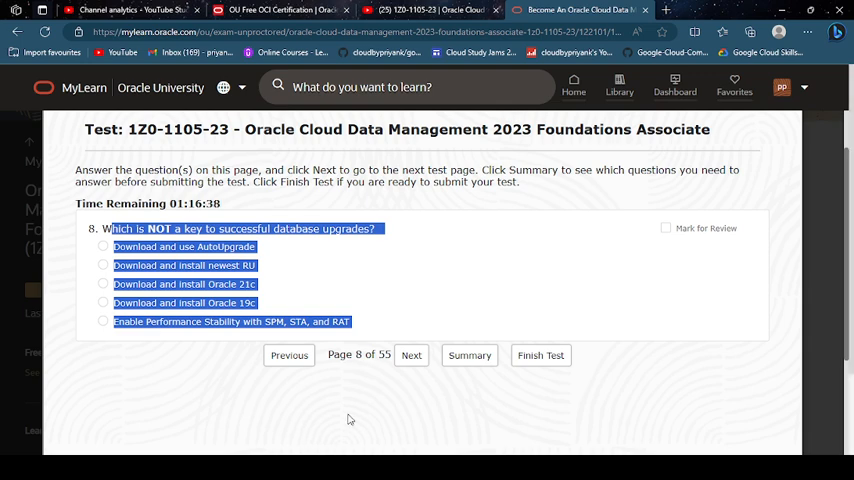
Answer question 8 with 'Download and install Oracle 19c' and question 9 with 'After upgrades'.
left_click(390, 412)
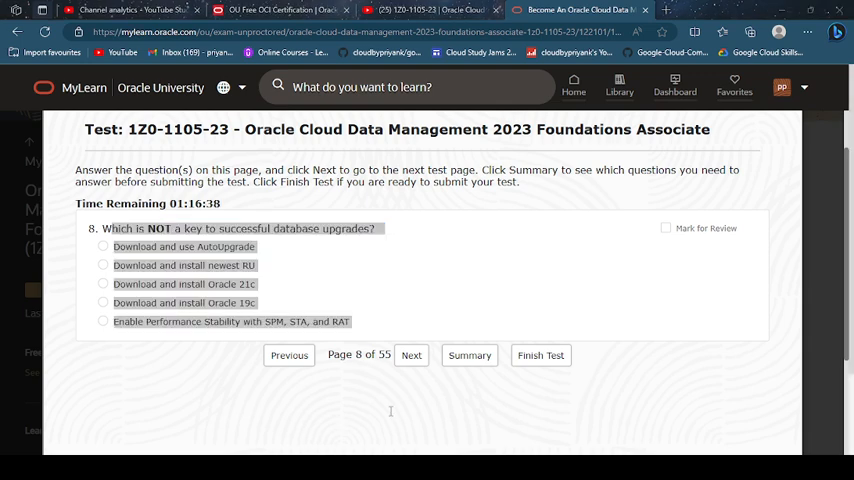
mouse_move(506, 304)
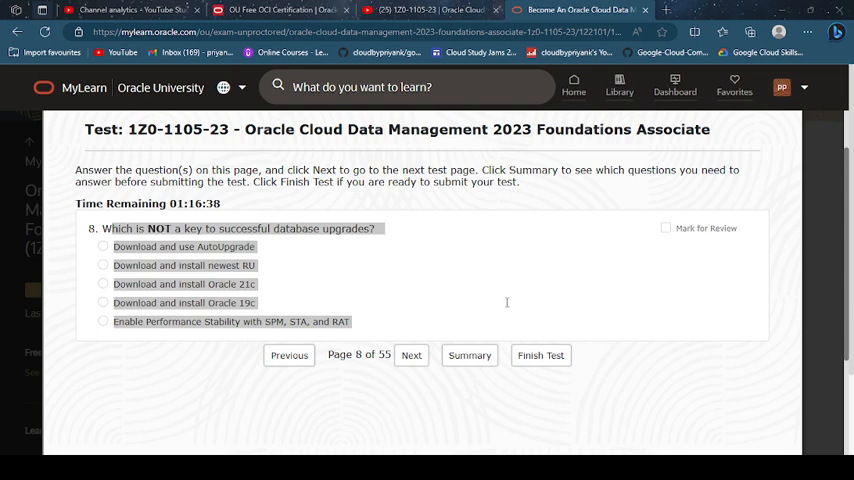
mouse_move(508, 306)
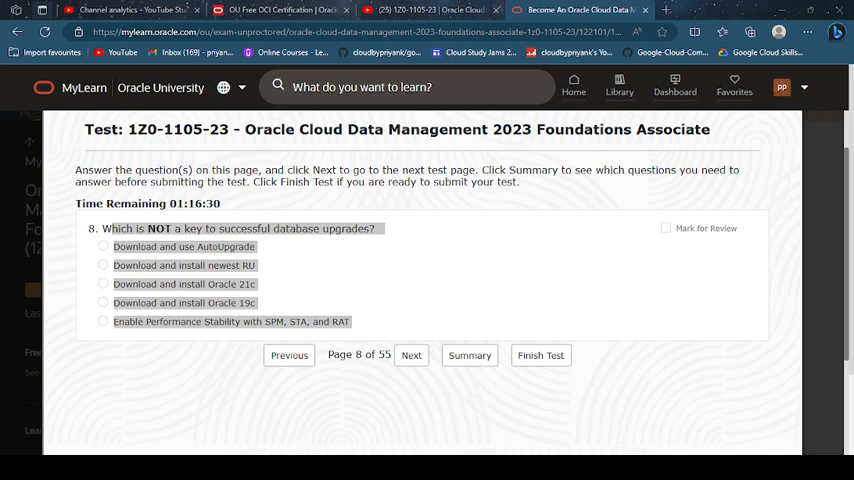
left_click_drag(112, 228, 352, 320)
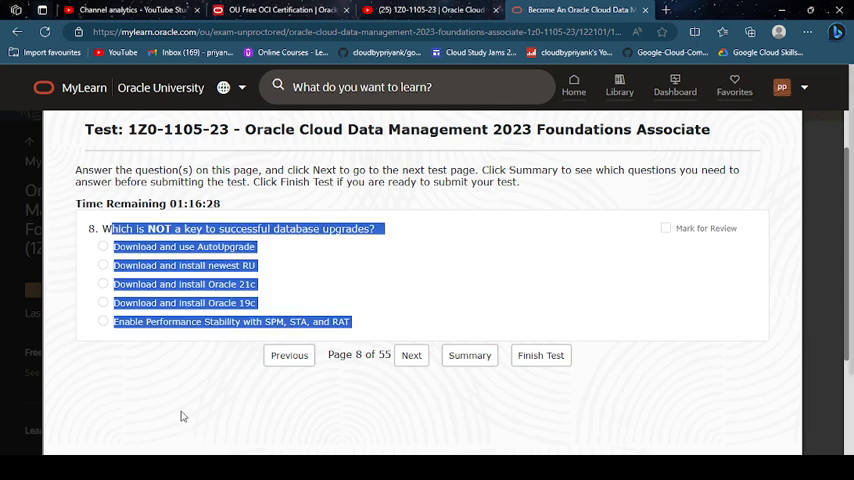
left_click(104, 304)
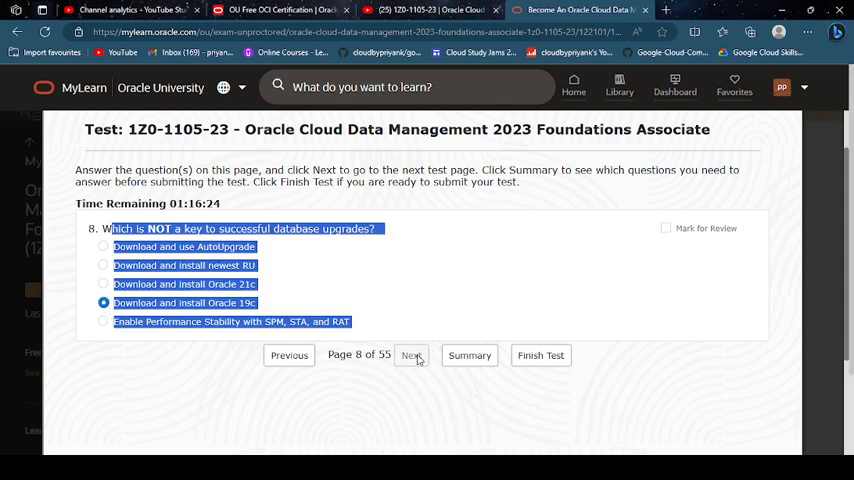
left_click(412, 356)
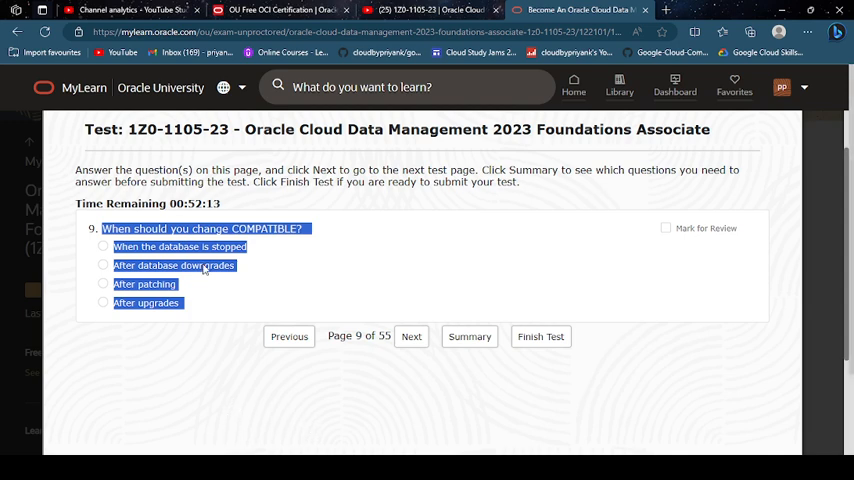
left_click(102, 304)
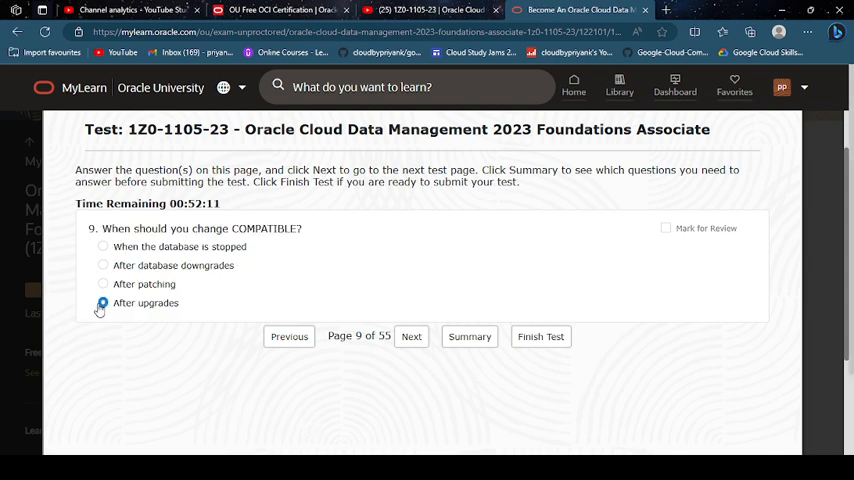
left_click(412, 336)
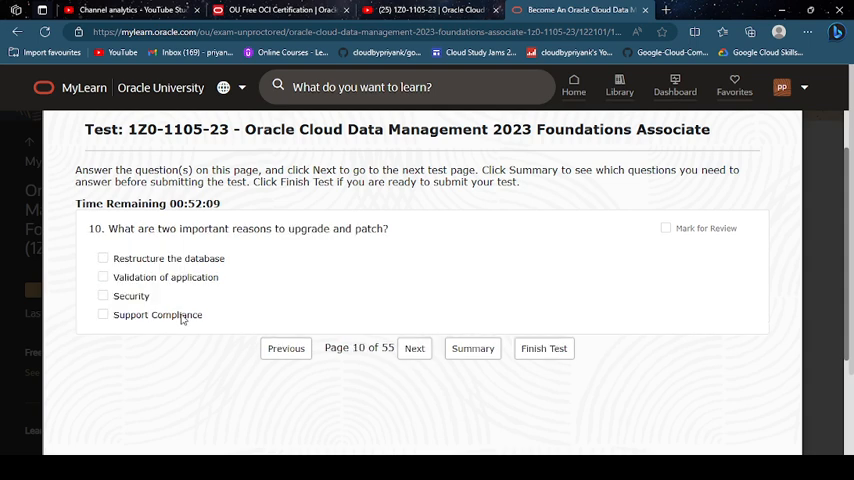
mouse_move(154, 250)
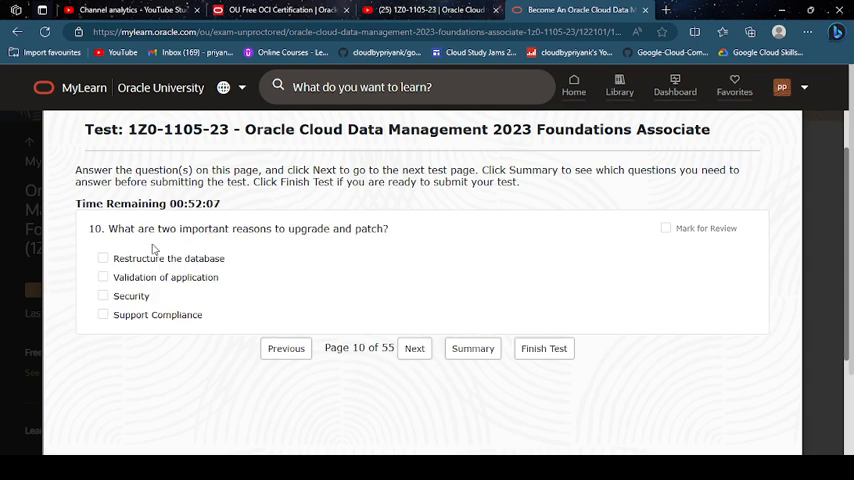
Answer question 10 with Security and Support Compliance and move to question 11.
left_click_drag(116, 228, 200, 316)
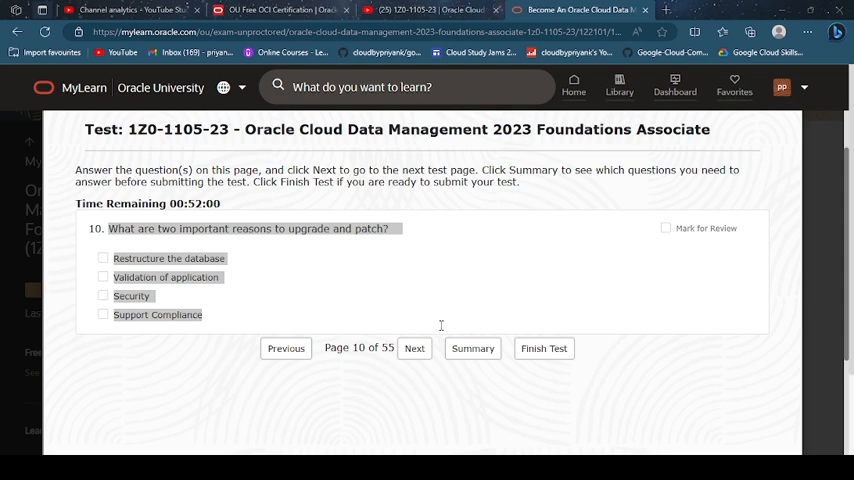
mouse_move(472, 298)
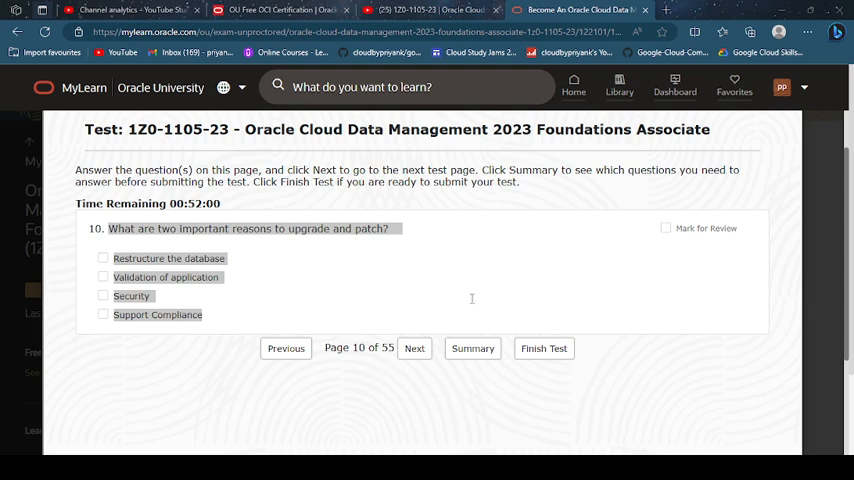
mouse_move(472, 304)
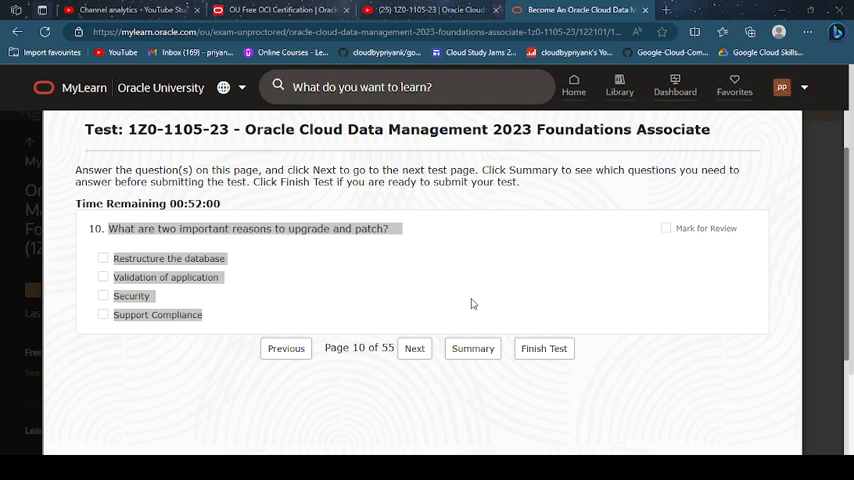
mouse_move(288, 392)
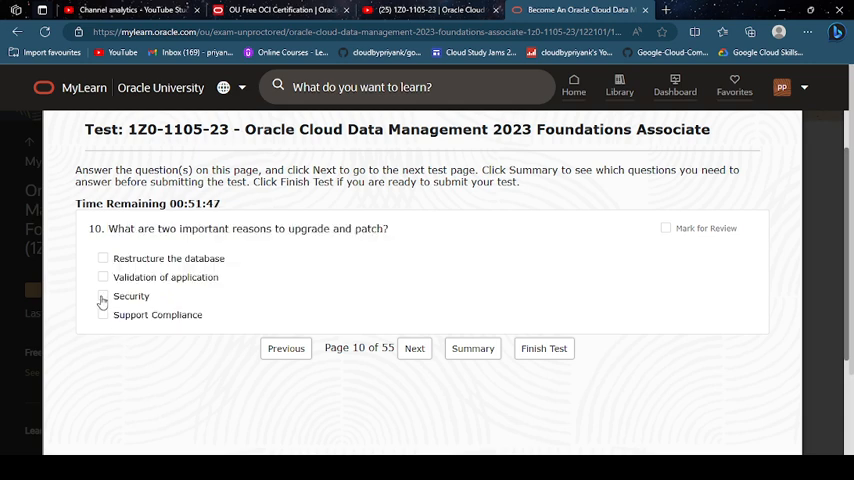
left_click(102, 314)
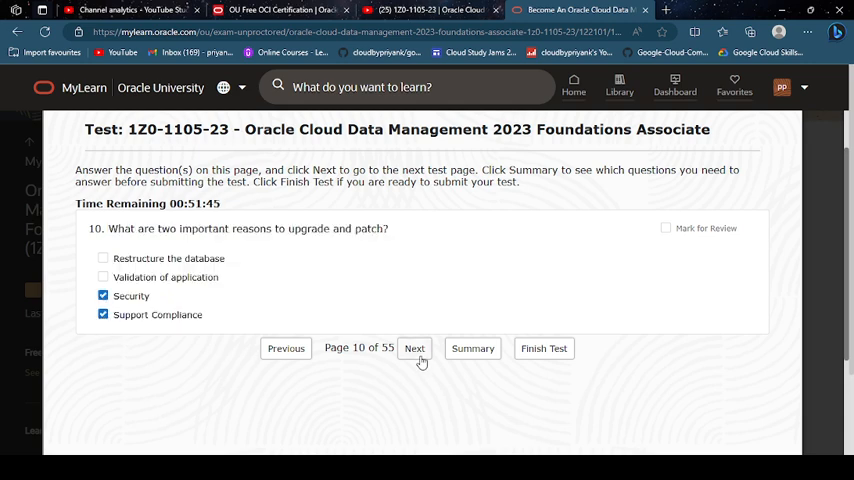
left_click(414, 348)
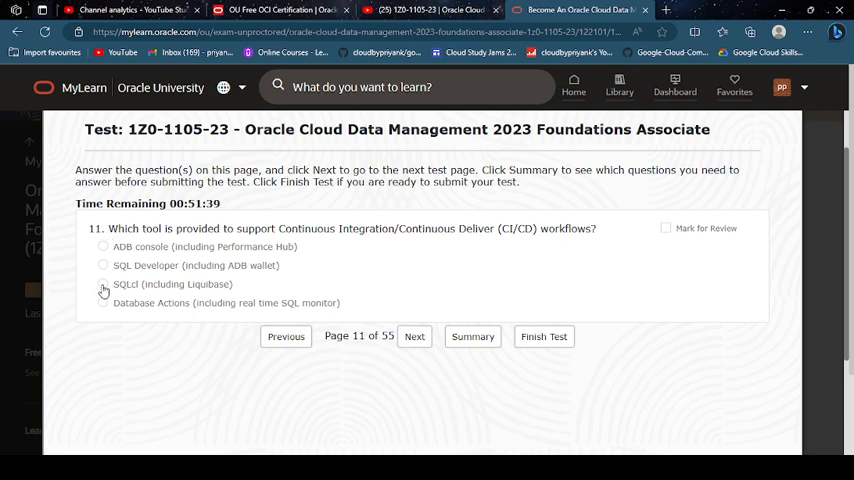
Answer question 11 with SQLcl (including Liquibase) and question 12 with the automatically generated REST API, reaching question 13.
left_click(102, 284)
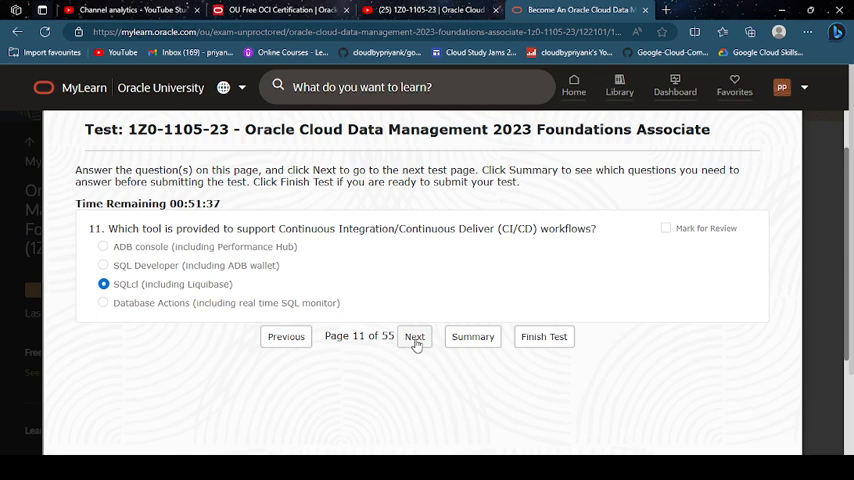
left_click(414, 336)
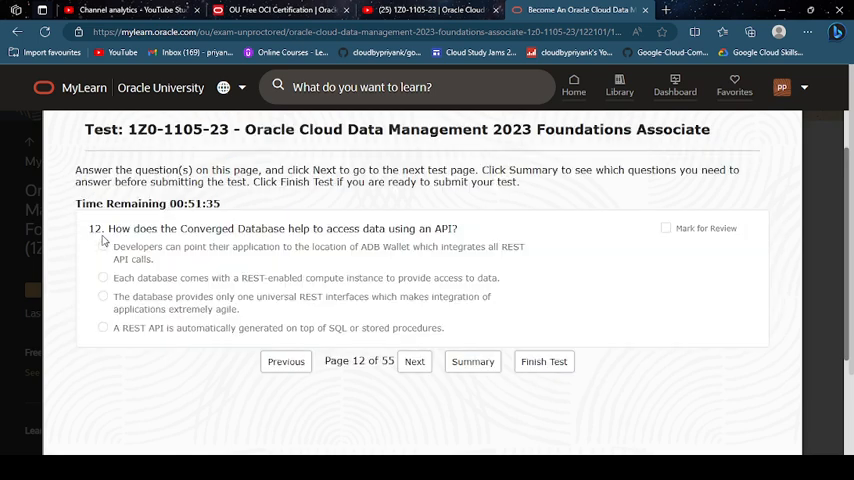
left_click_drag(108, 228, 472, 308)
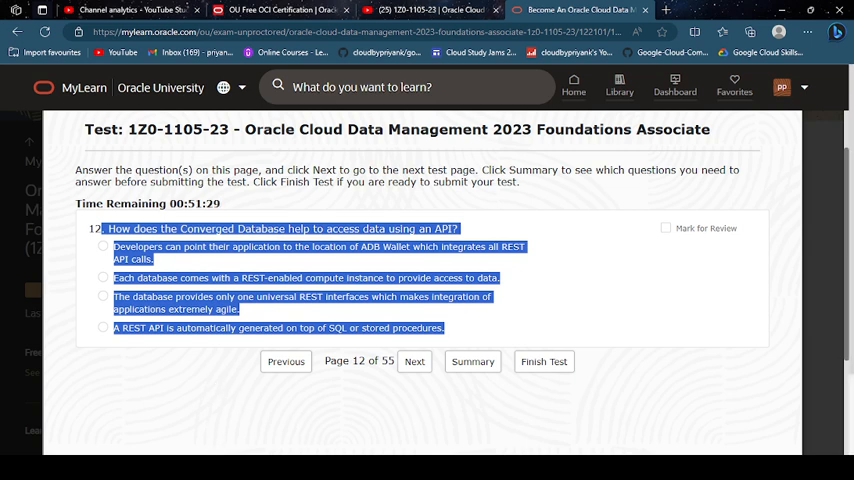
left_click(368, 402)
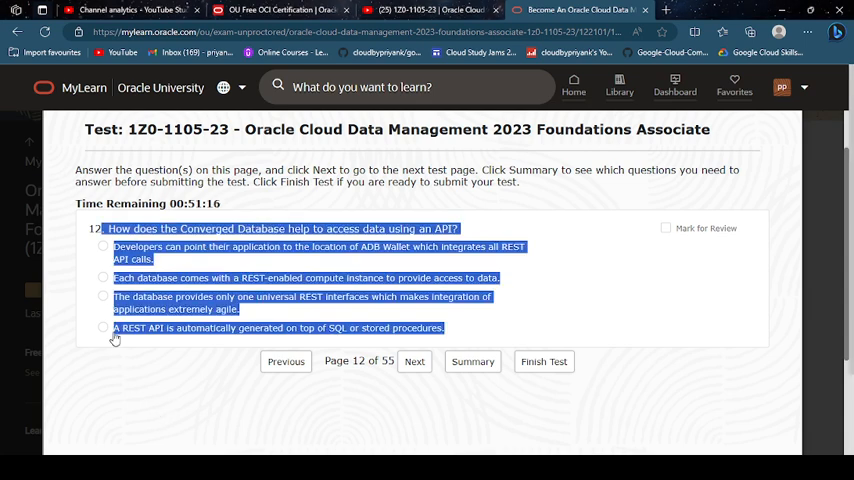
left_click(104, 328)
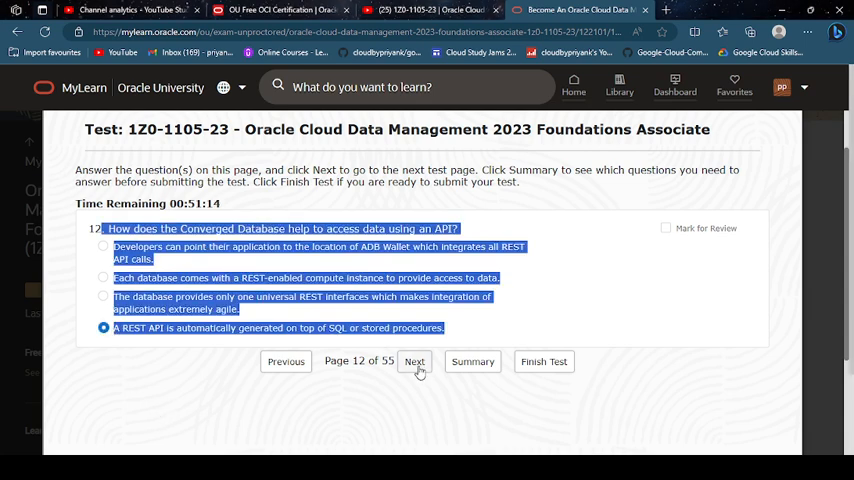
left_click(414, 360)
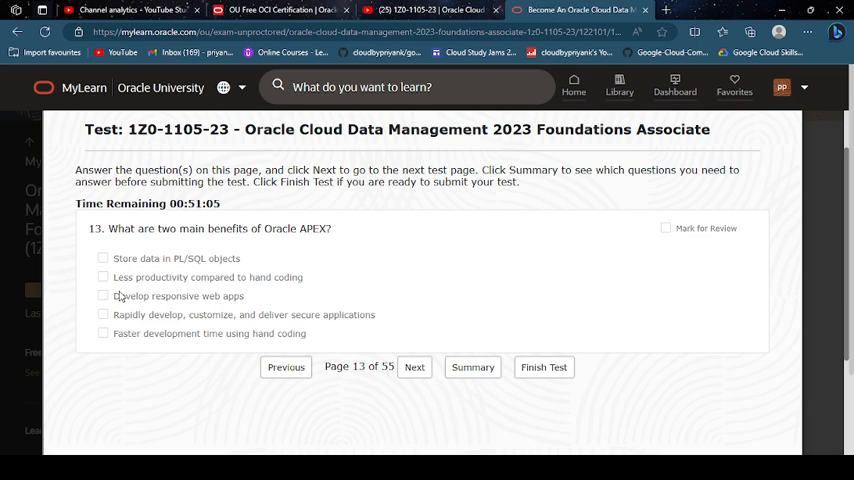
Answer question 13 with rapid secure application delivery and responsive web apps, moving to question 14.
left_click_drag(110, 228, 296, 314)
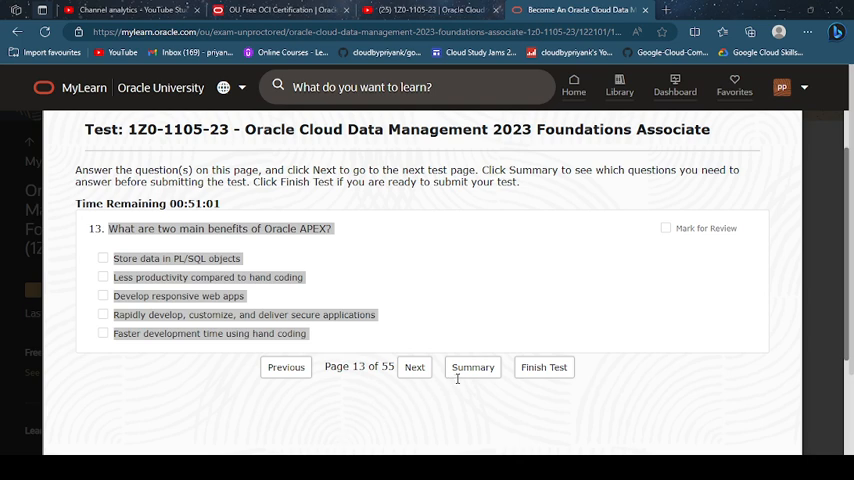
mouse_move(458, 380)
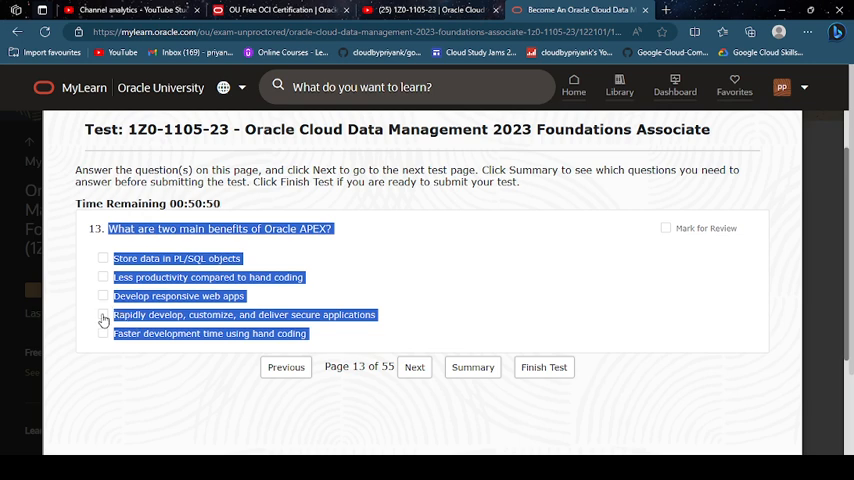
left_click(102, 314)
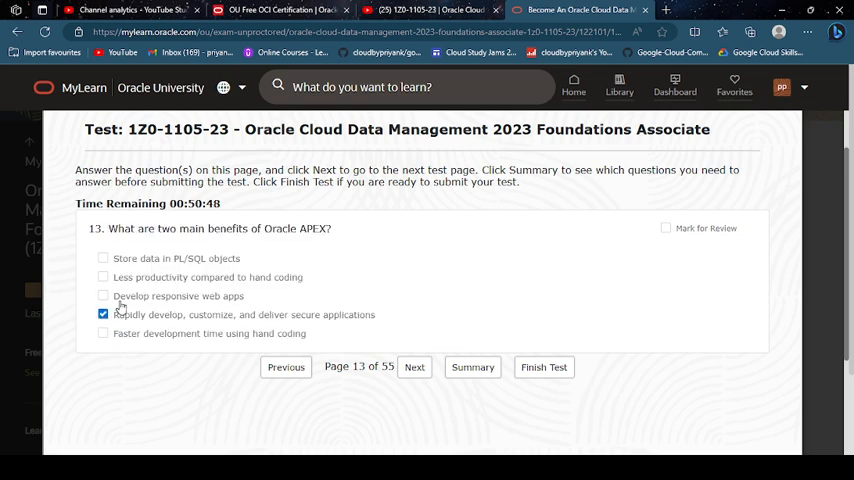
left_click(102, 296)
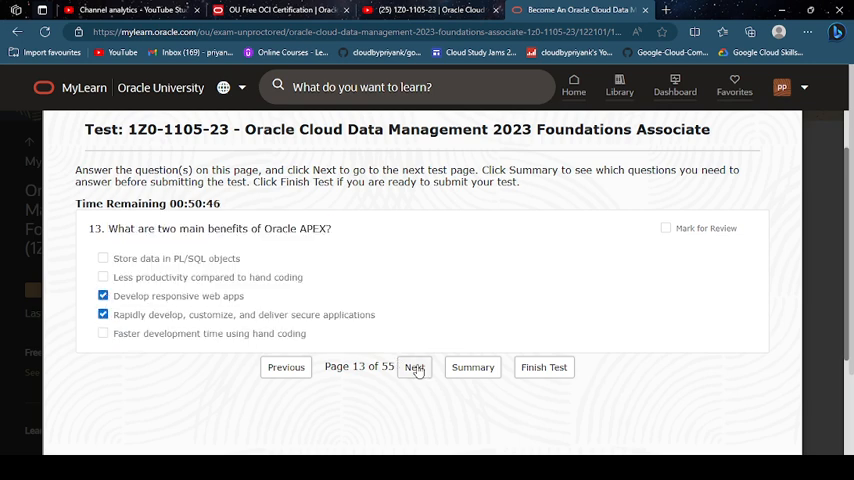
left_click(414, 368)
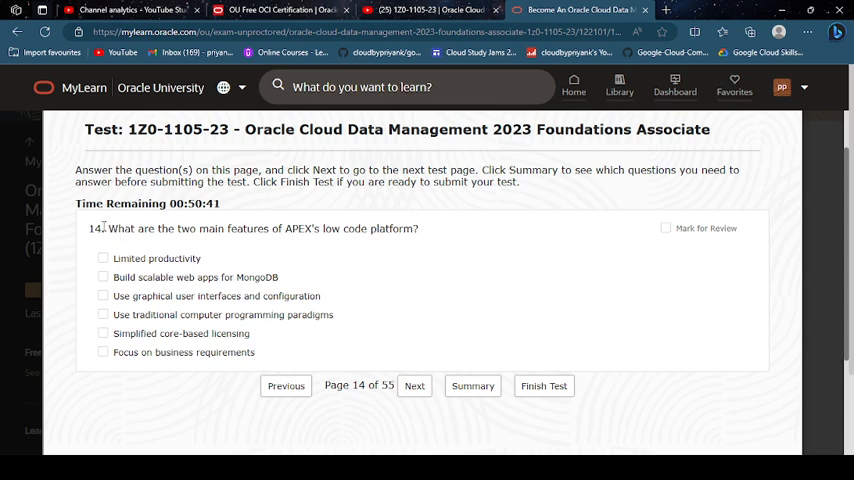
Answer question 14 with graphical user interfaces and configuration plus a second low-code option.
left_click_drag(108, 228, 256, 352)
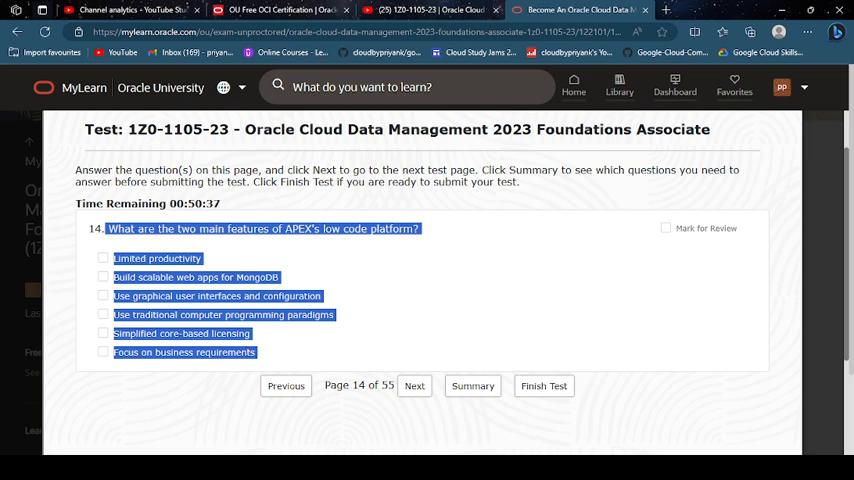
left_click(388, 404)
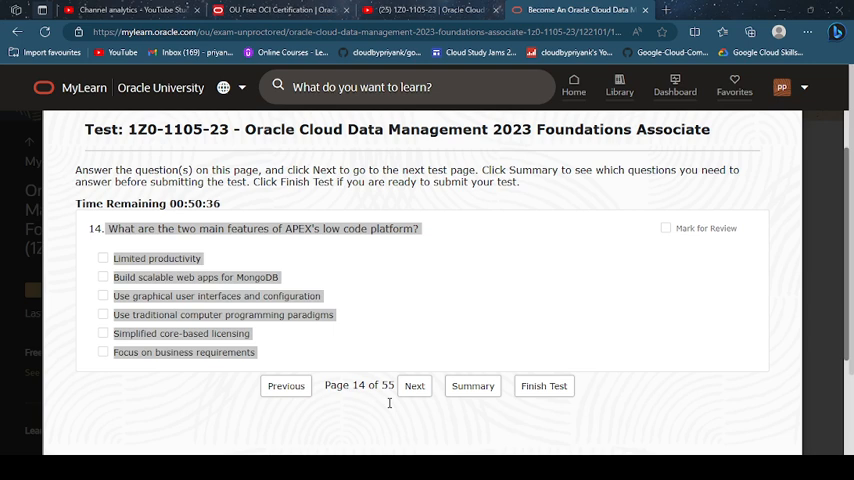
mouse_move(196, 428)
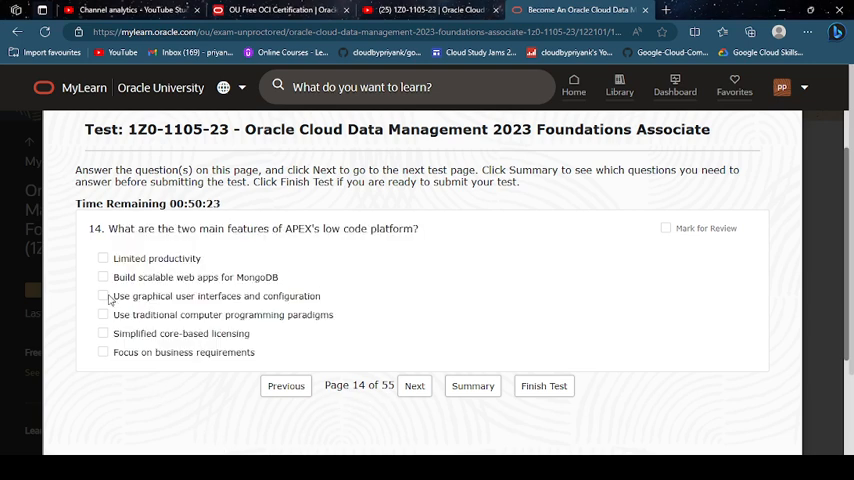
left_click(104, 296)
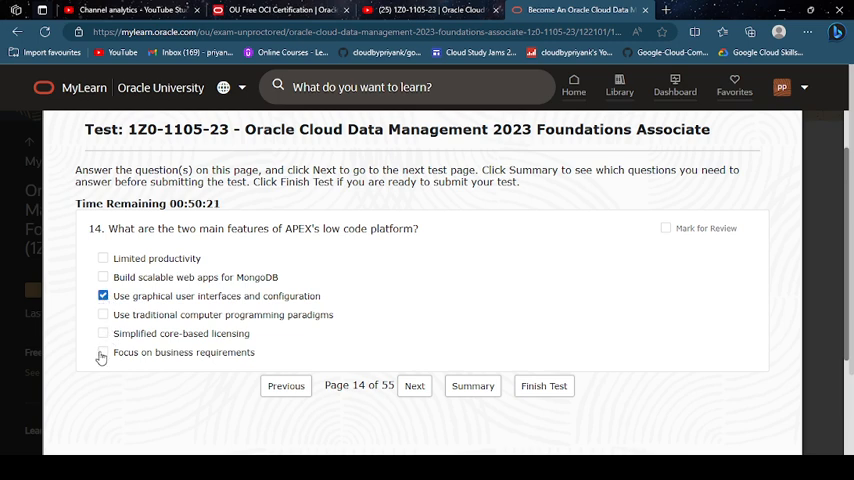
left_click(414, 384)
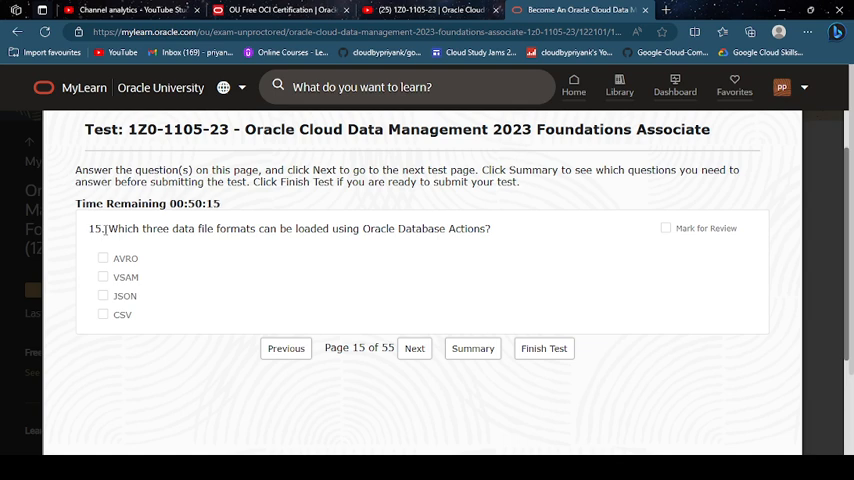
Answer question 15 with JSON, CSV and AVRO as loadable formats and move to question 16.
left_click(102, 296)
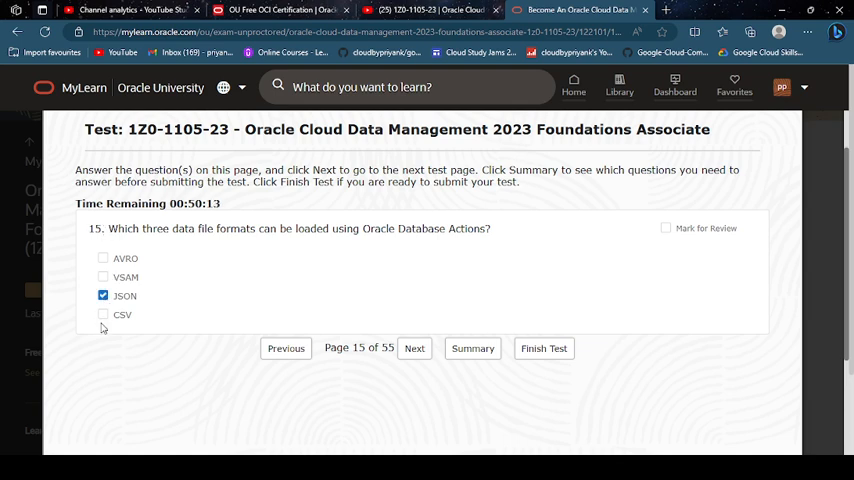
left_click(102, 314)
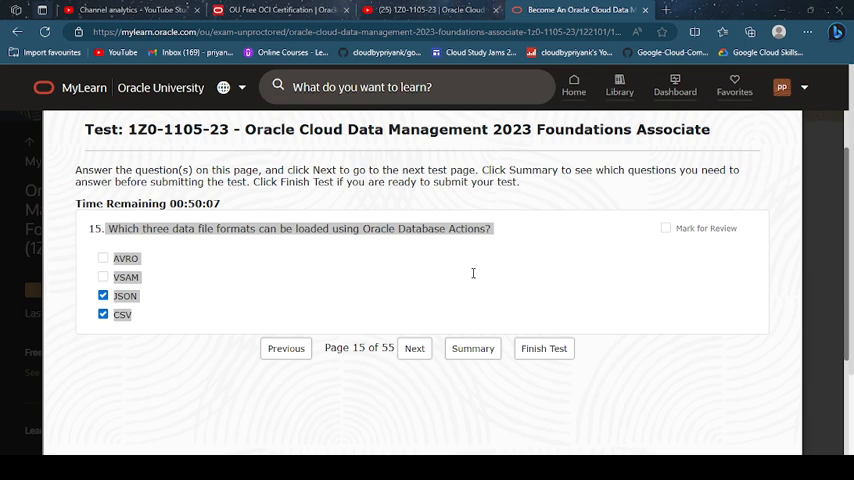
mouse_move(498, 292)
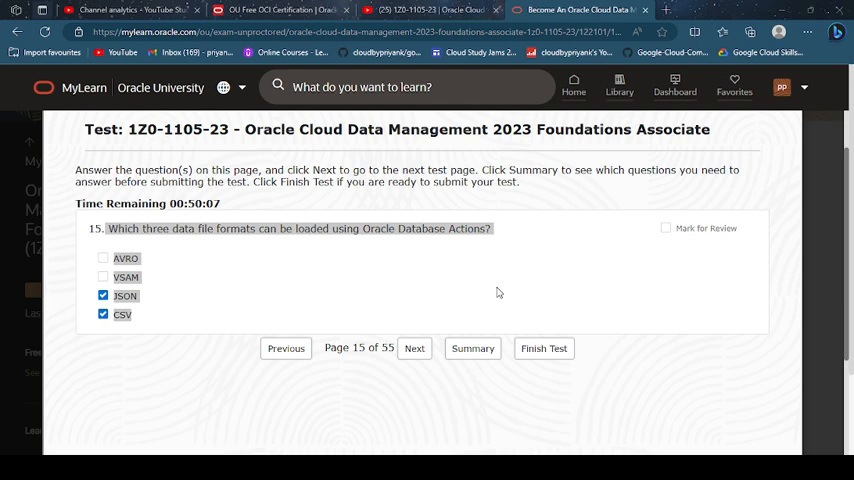
mouse_move(340, 324)
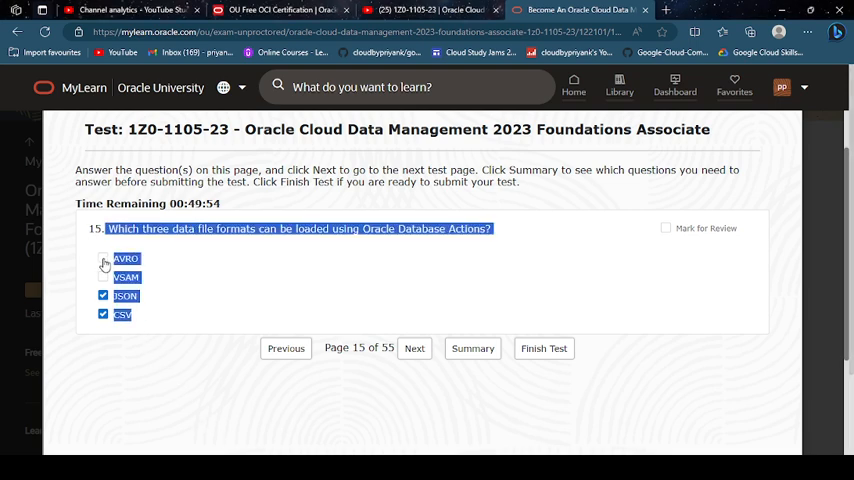
left_click(102, 258)
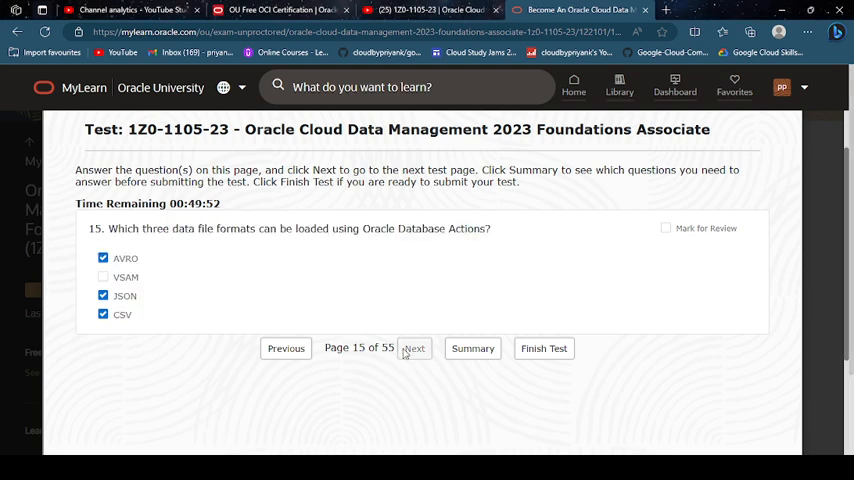
left_click(414, 348)
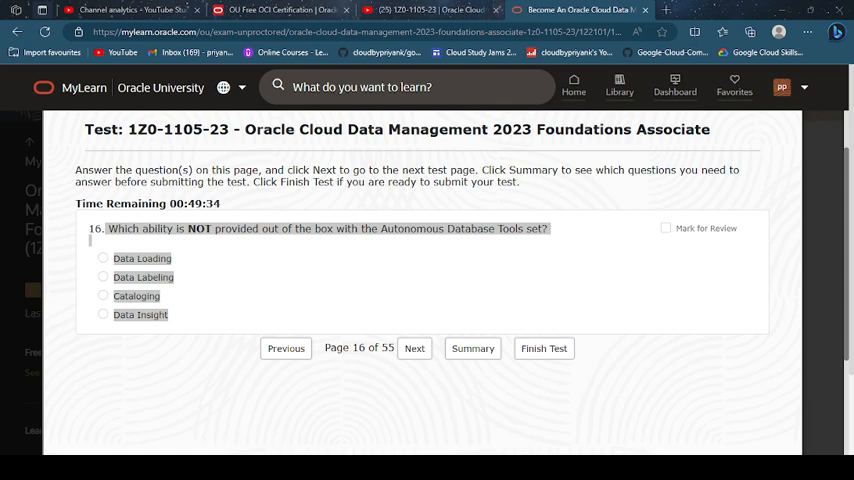
Answer question 16 with Data Labeling and question 17 with Nosql-tables, reaching question 18.
left_click(104, 276)
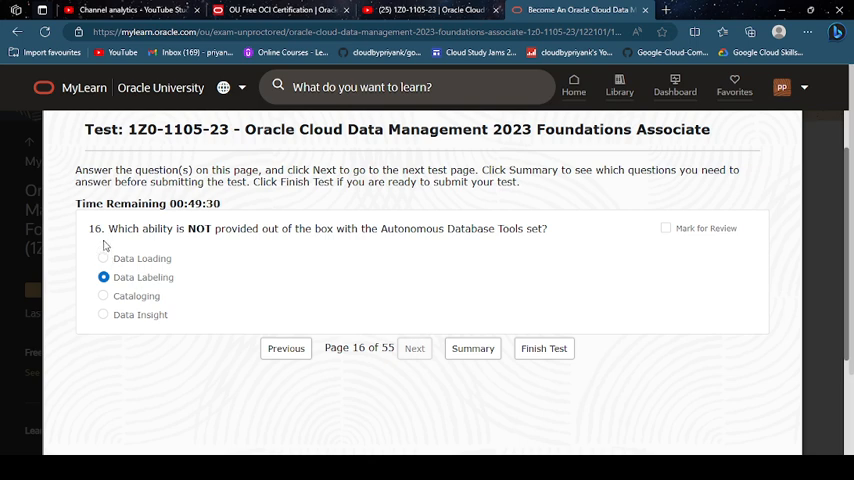
left_click(414, 348)
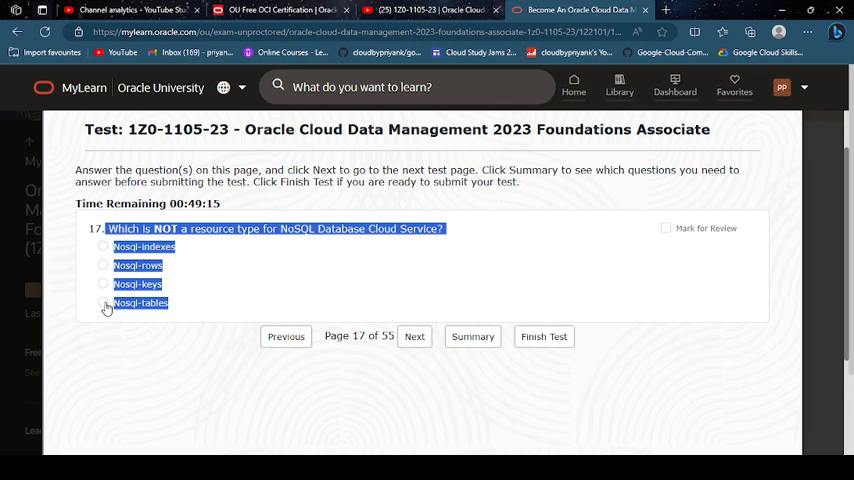
left_click(104, 302)
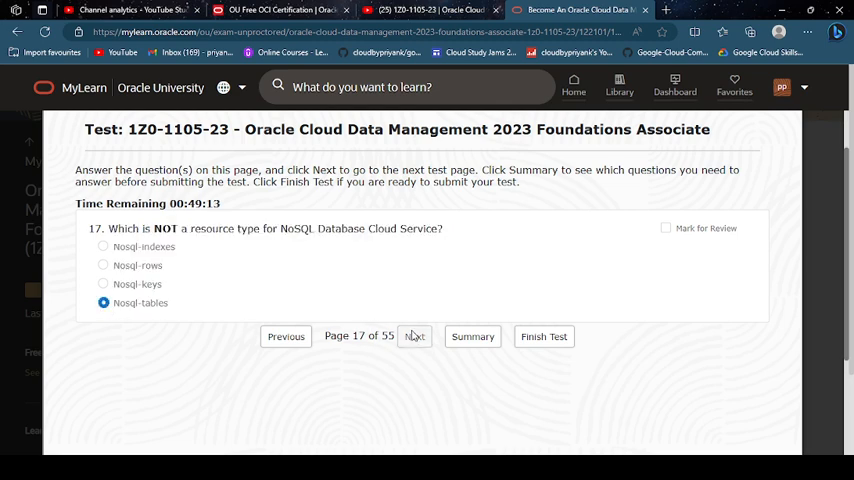
left_click(414, 336)
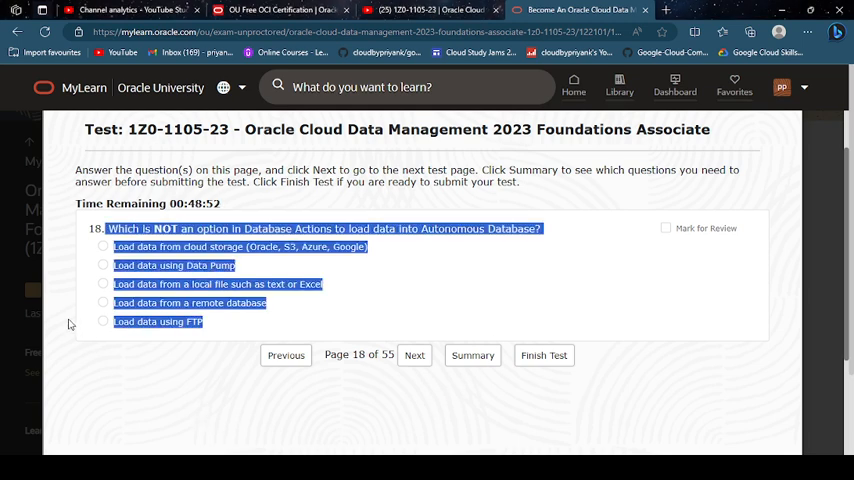
Answer question 18 with 'Load data using FTP' and question 19 with its first, workload-type option.
left_click(104, 320)
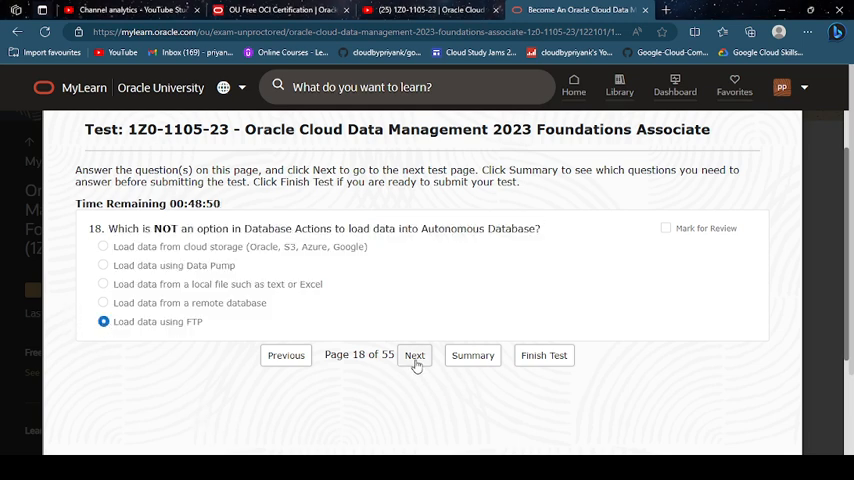
left_click(414, 356)
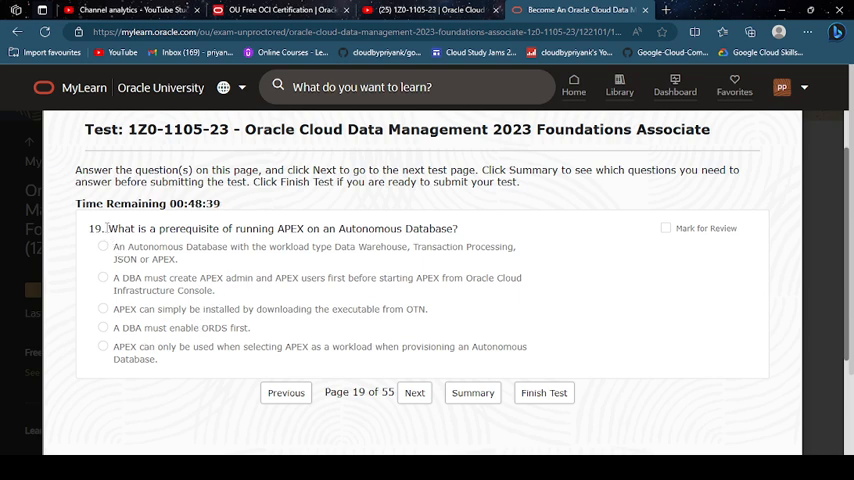
left_click(102, 246)
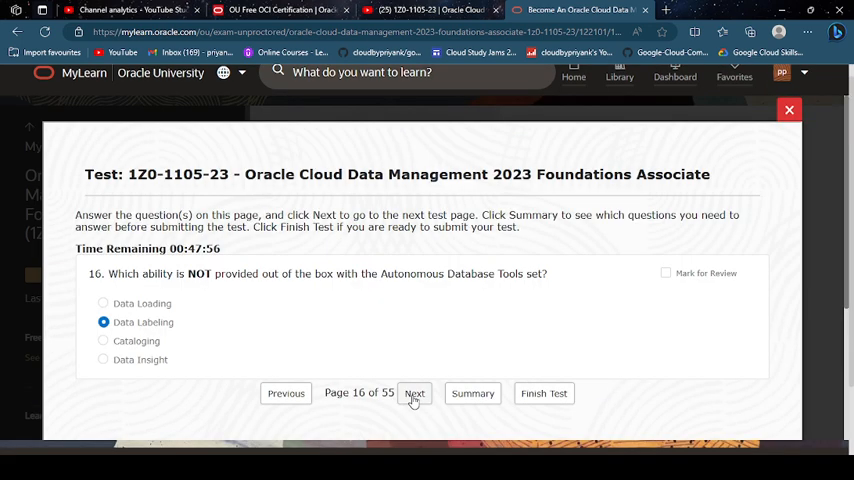
left_click(414, 392)
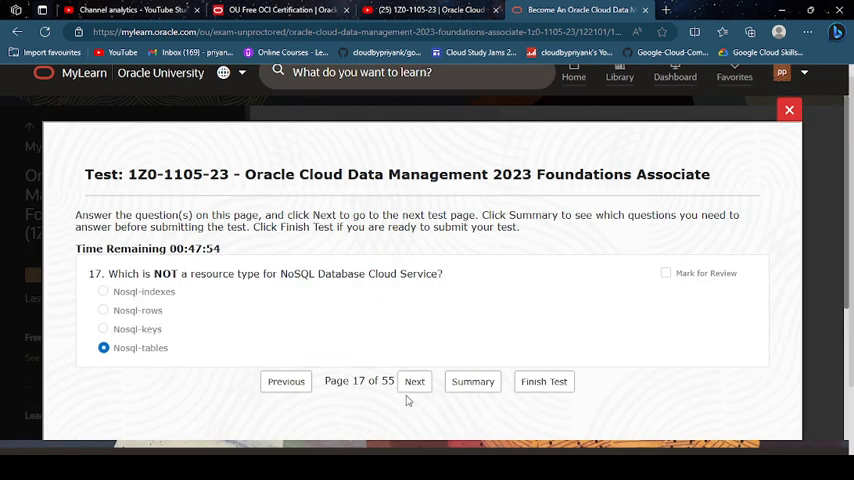
mouse_move(414, 388)
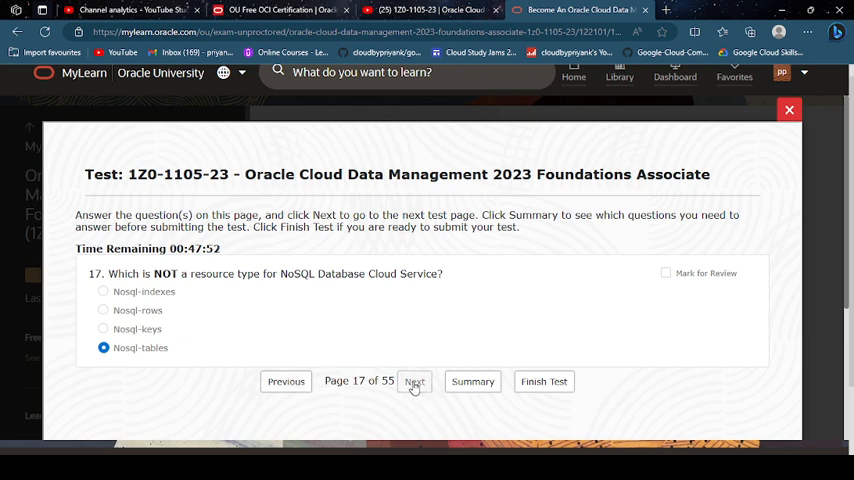
left_click(414, 380)
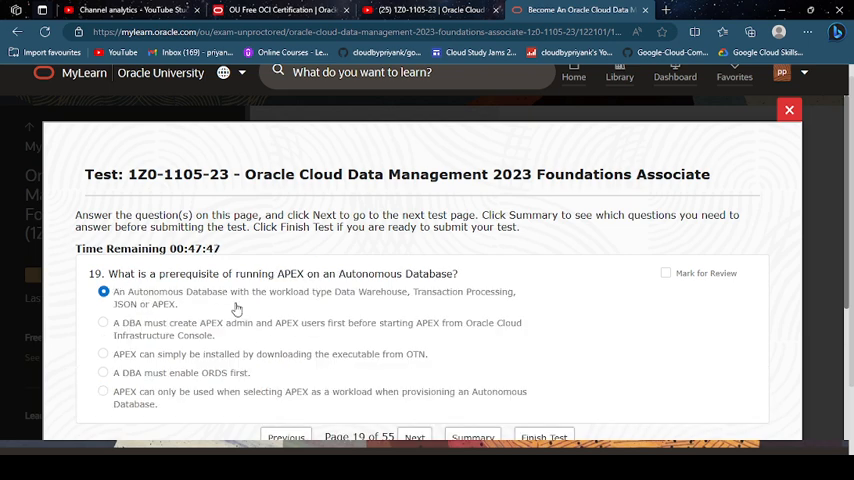
mouse_move(340, 306)
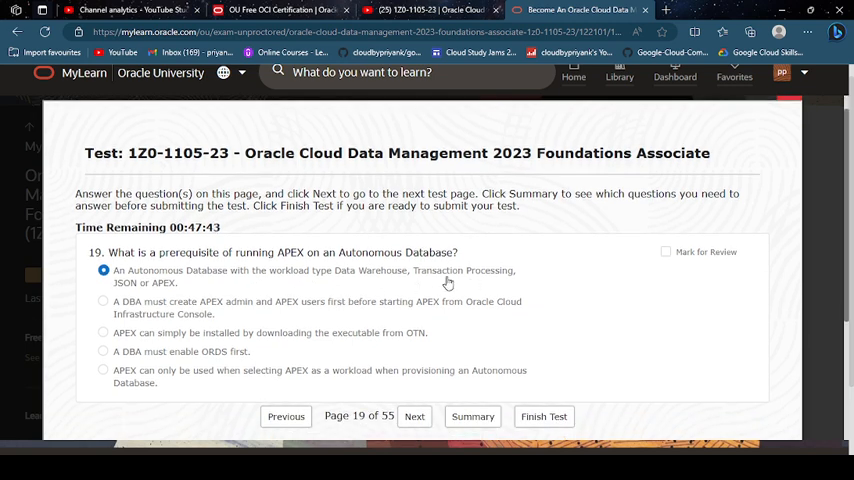
mouse_move(444, 410)
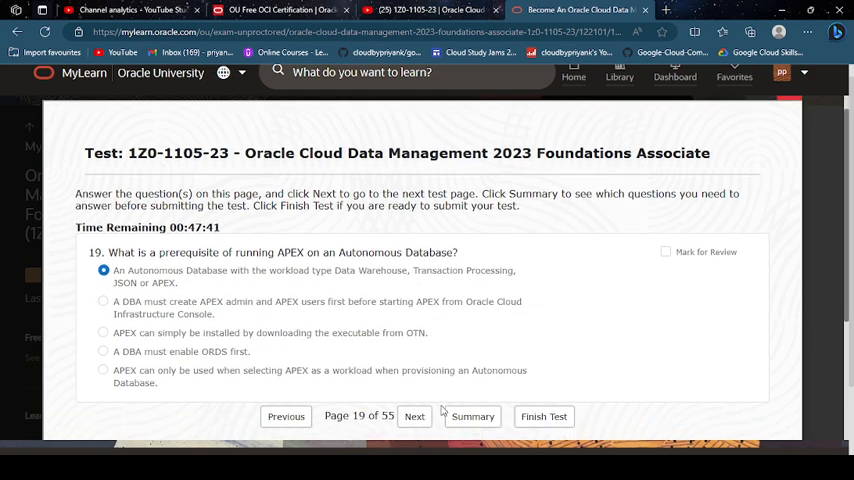
Answer question 20 with SODA (Simple Oracle Document Access) and advance to question 21.
left_click(414, 416)
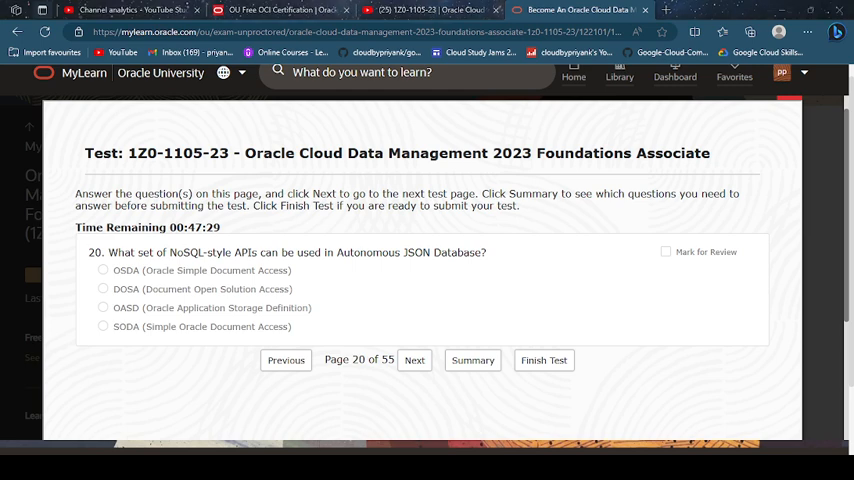
mouse_move(390, 408)
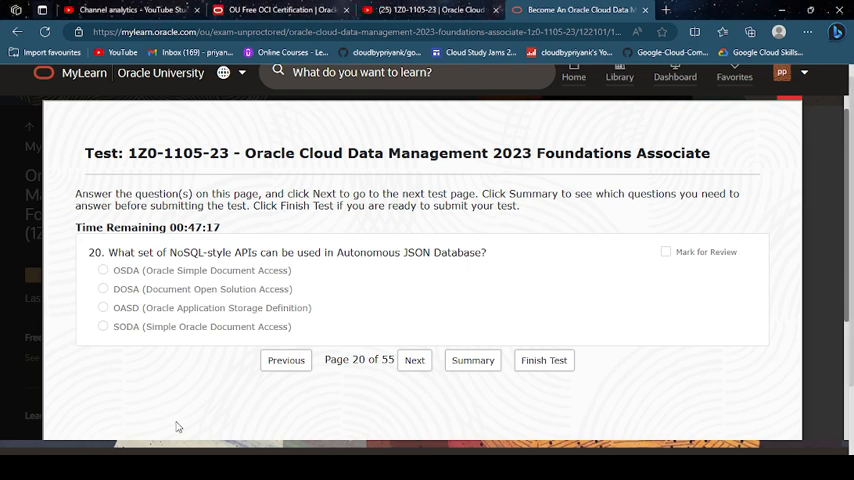
left_click(104, 328)
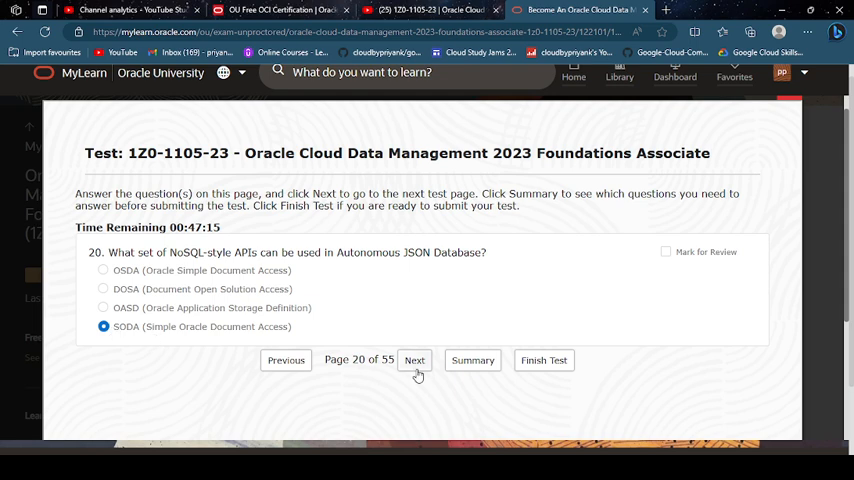
left_click(414, 360)
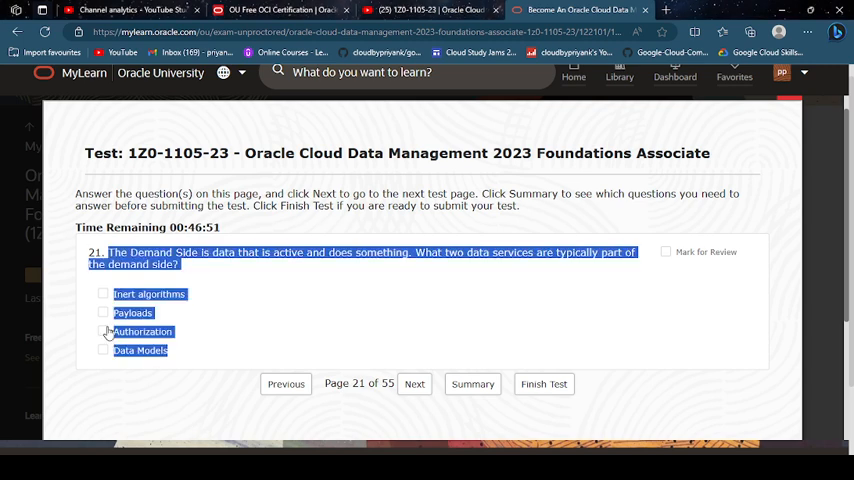
Answer question 21 with Payloads and Authorization, question 22 with technical business-term definitions and Domain objects, reaching question 23.
left_click(104, 332)
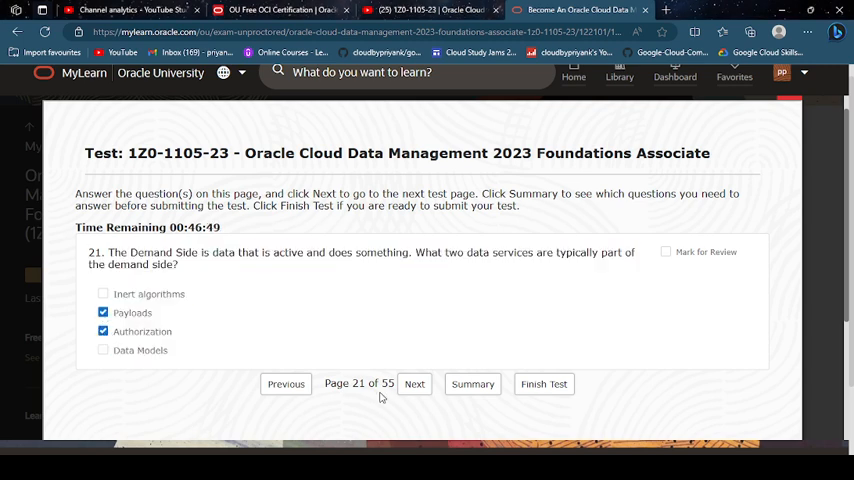
left_click(414, 384)
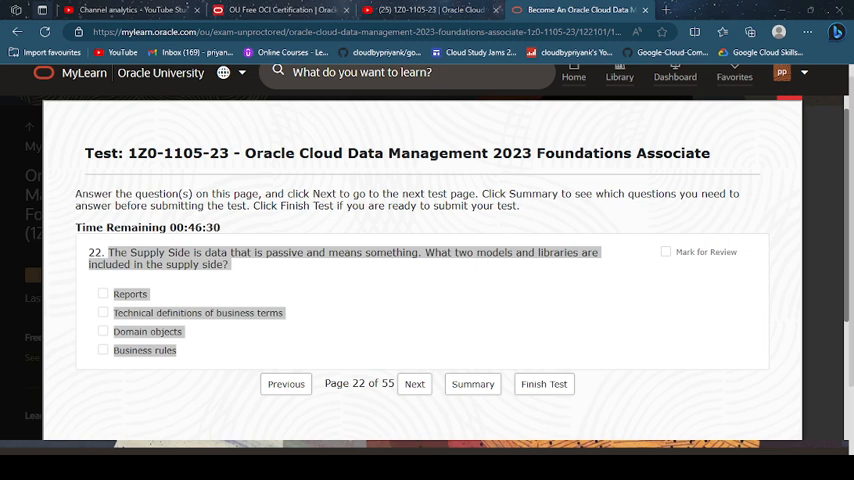
left_click(104, 312)
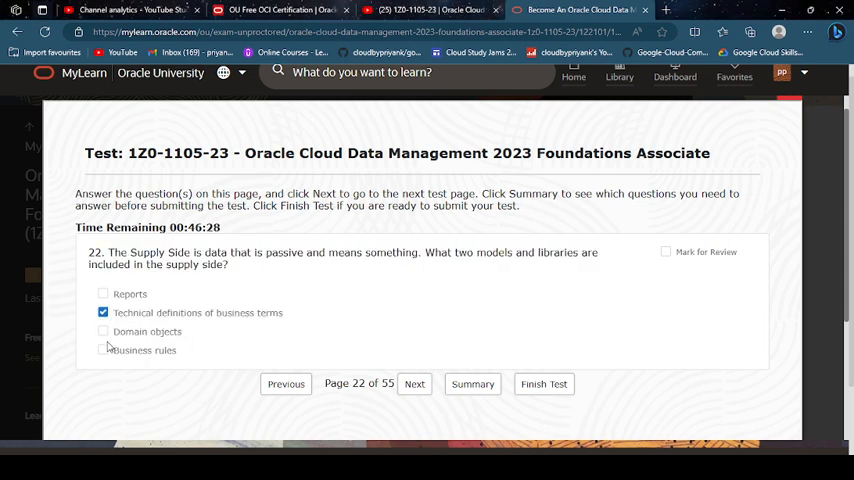
left_click(102, 332)
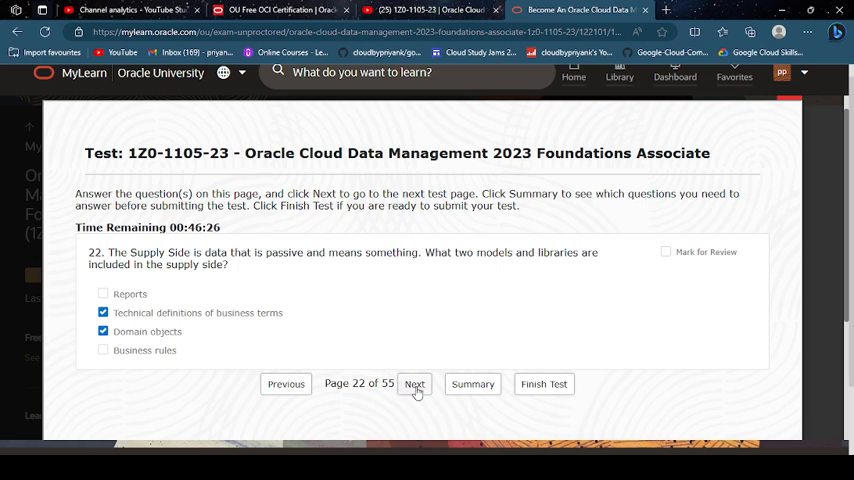
left_click(414, 384)
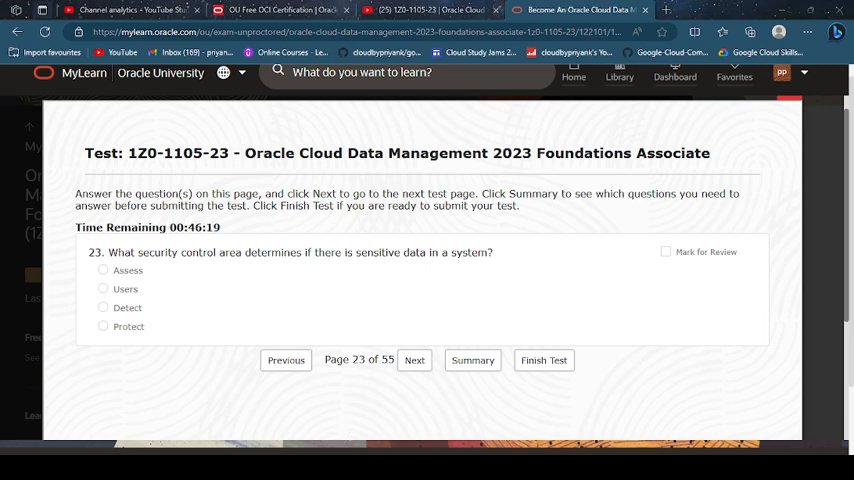
mouse_move(436, 388)
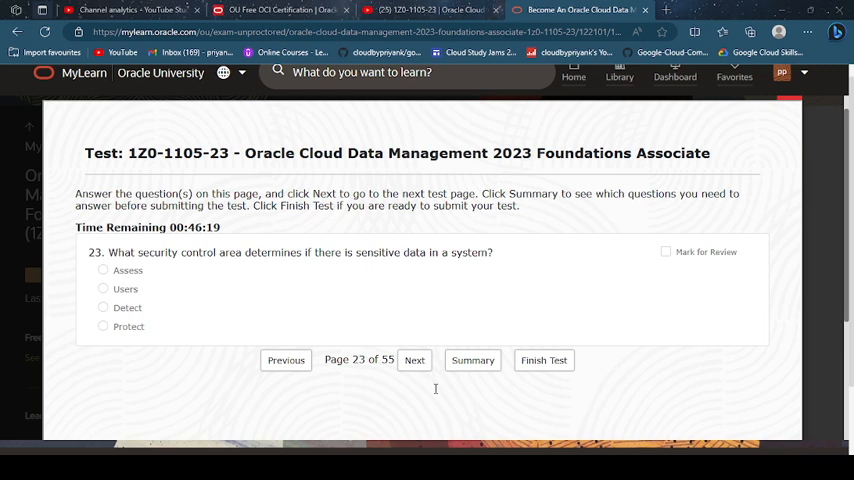
mouse_move(436, 388)
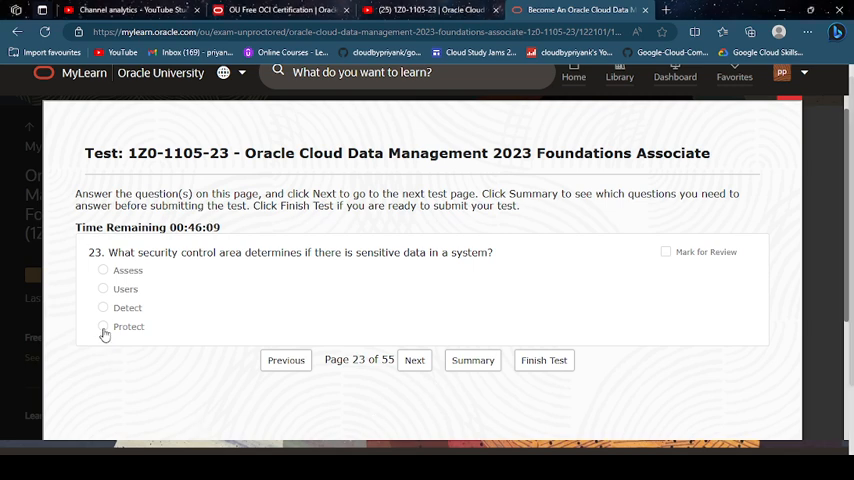
Answer question 23 with Detect and question 24 with Database Vault plus Privilege Analysis, reaching question 25.
left_click(104, 308)
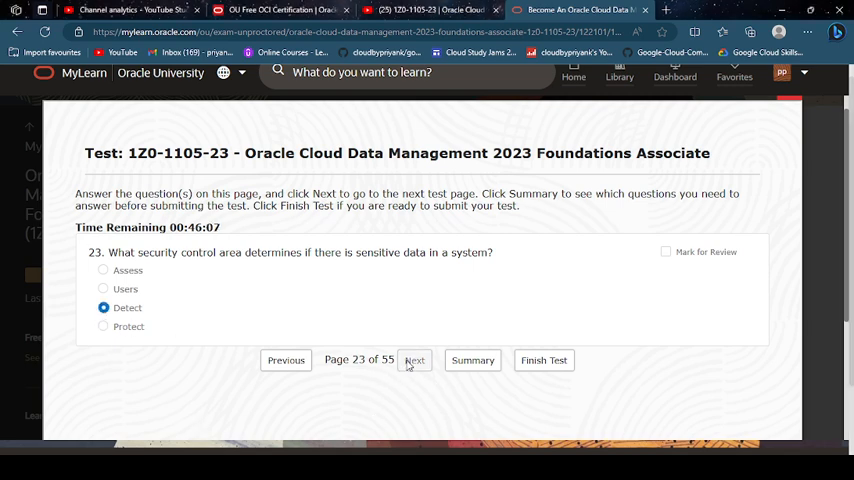
left_click(414, 360)
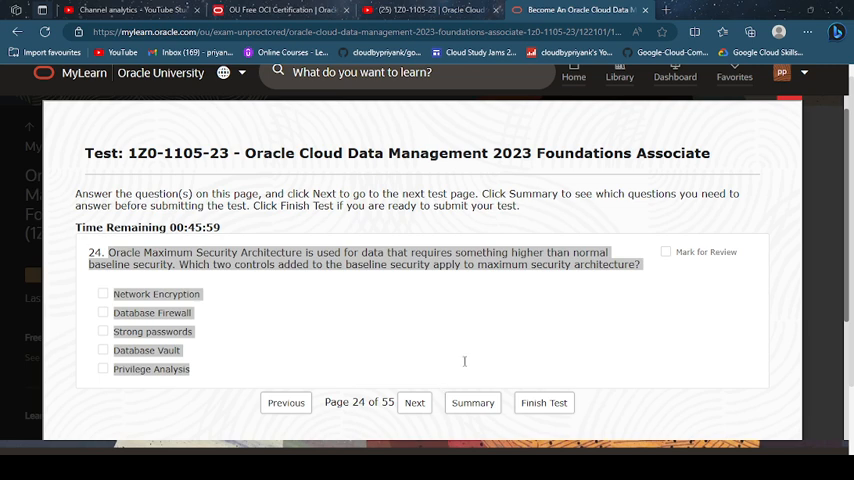
mouse_move(436, 366)
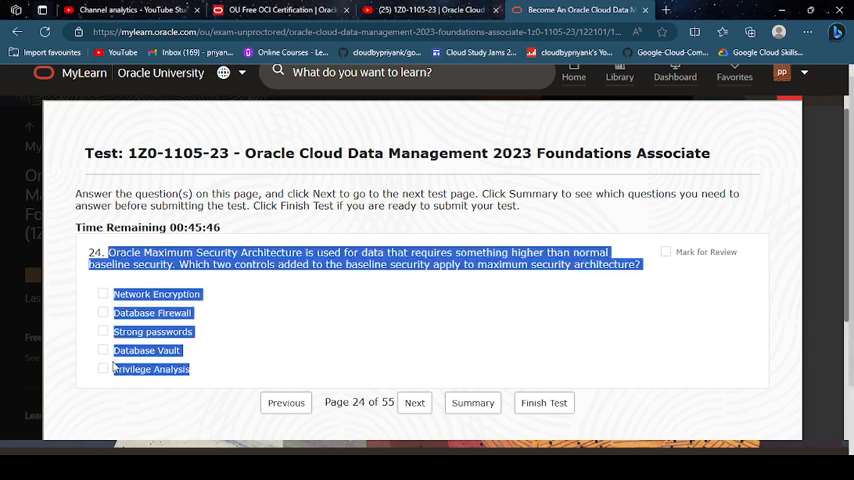
left_click(102, 368)
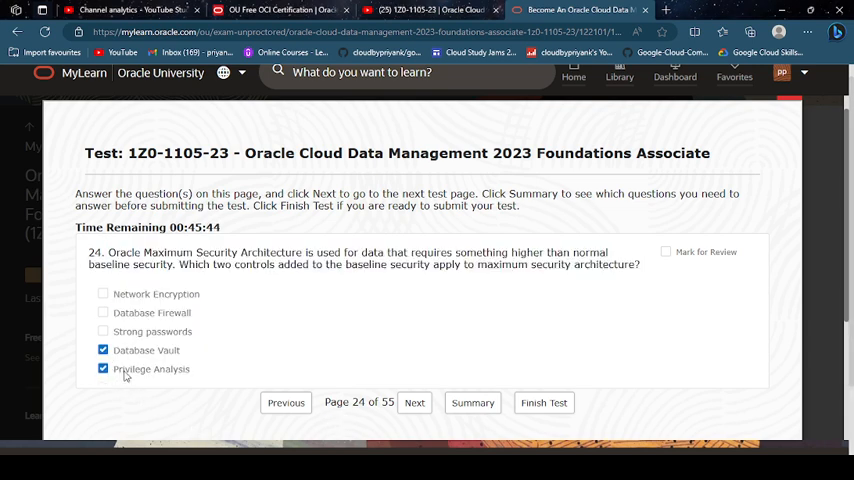
left_click(414, 402)
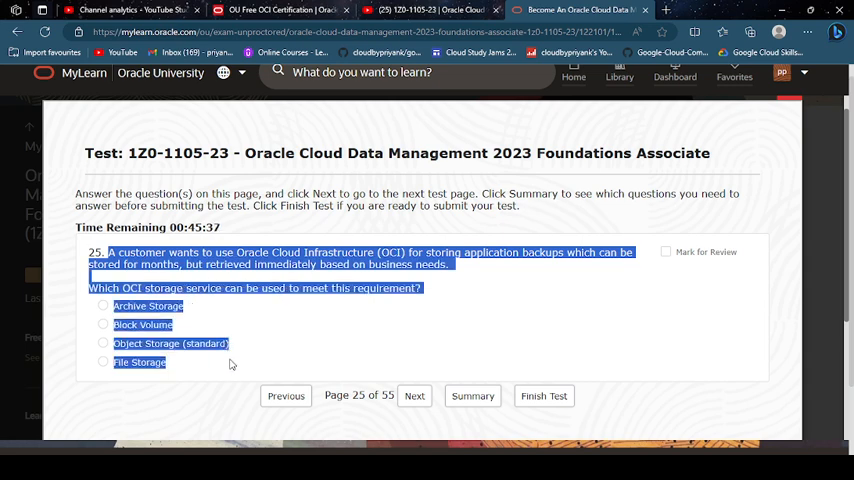
left_click(230, 368)
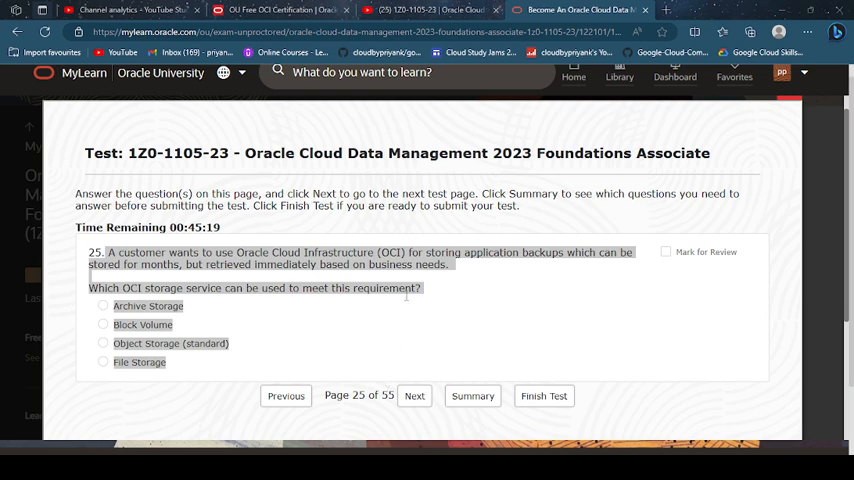
mouse_move(424, 312)
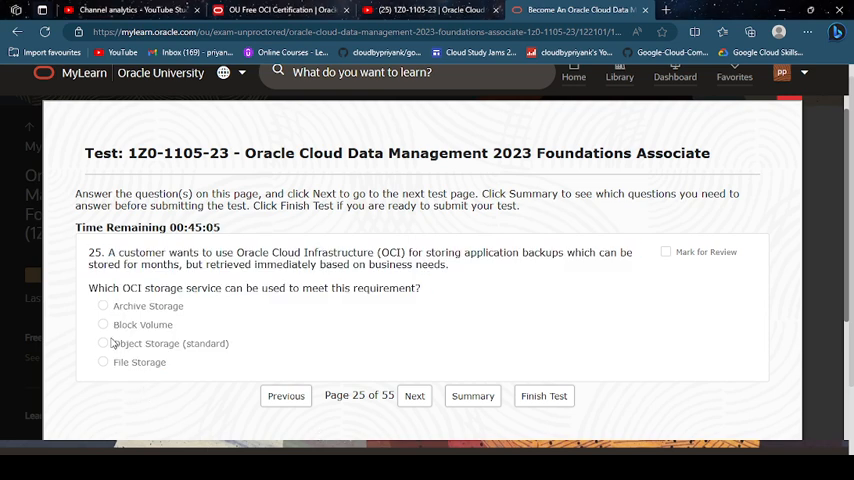
Answer question 25 with Object Storage (Standard) and question 26 with Archive Storage, reaching question 27.
left_click(104, 344)
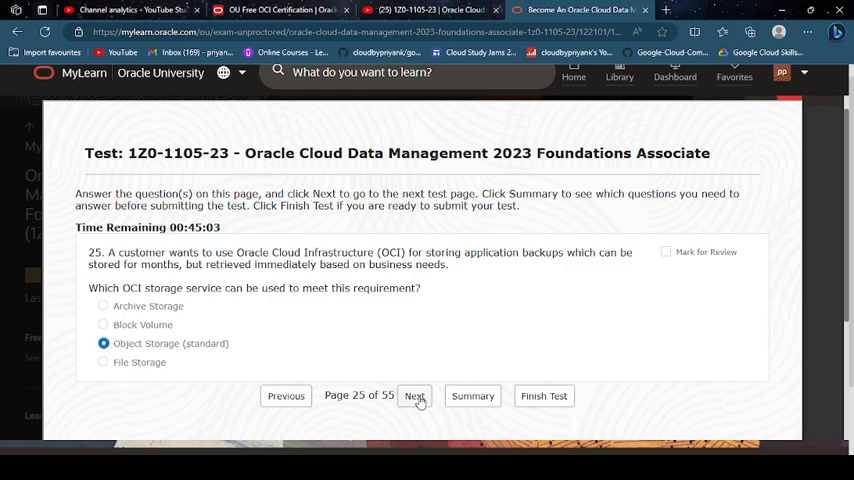
left_click(414, 396)
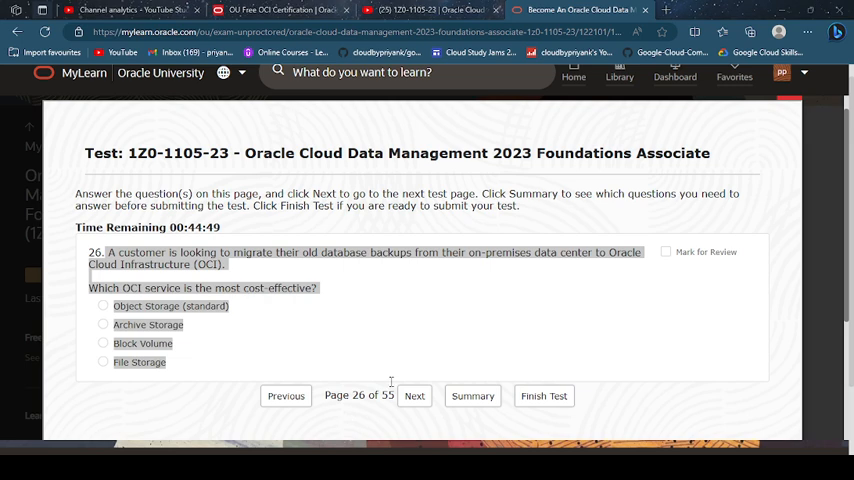
mouse_move(392, 388)
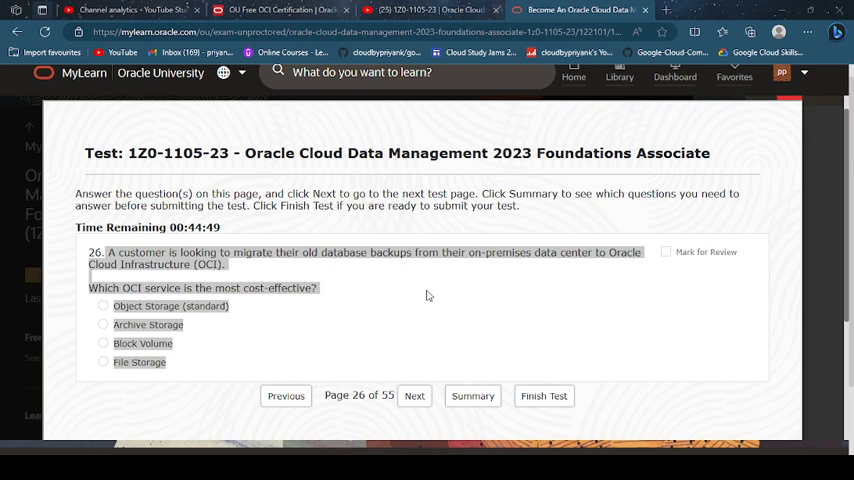
mouse_move(428, 292)
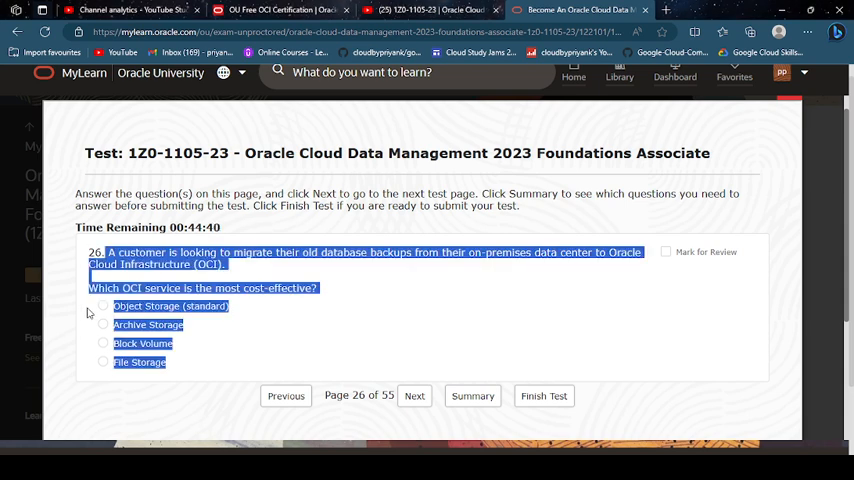
left_click(104, 324)
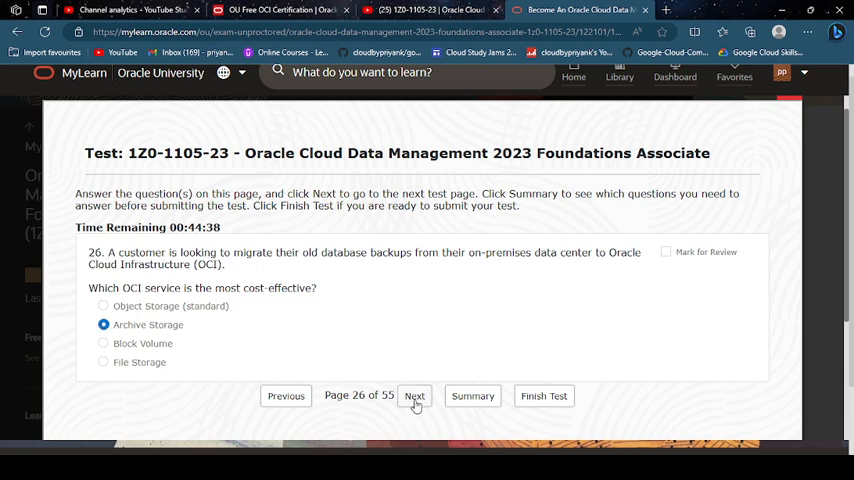
left_click(414, 396)
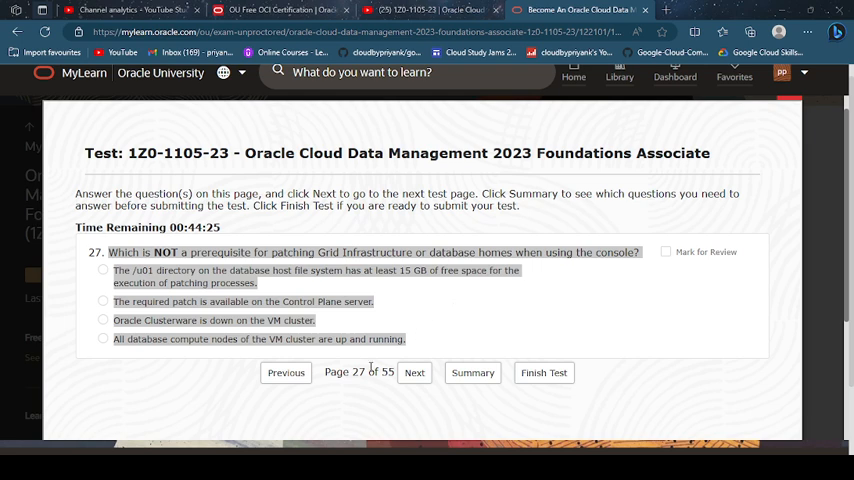
Answer question 27 with the /u01 free space statement and advance to question 28.
left_click_drag(112, 252, 404, 340)
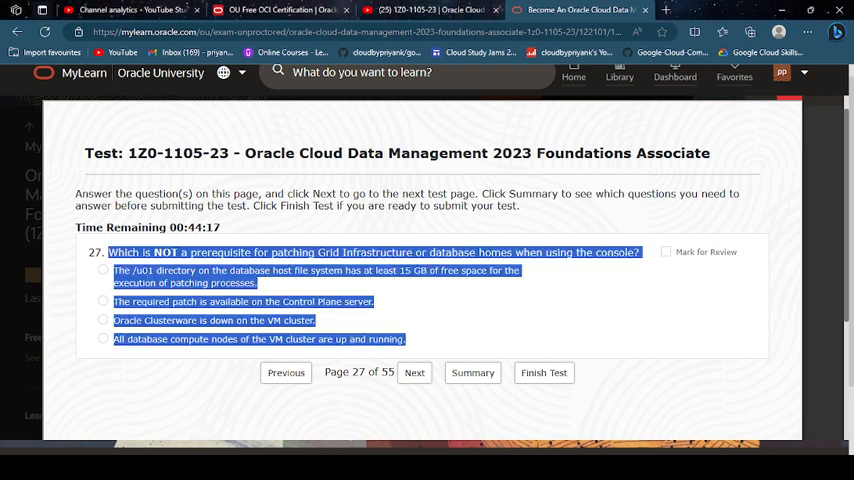
left_click(104, 270)
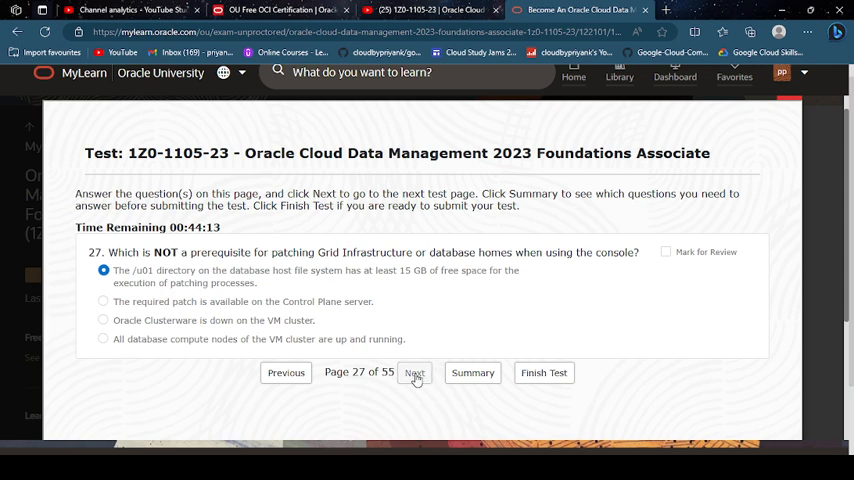
left_click(414, 372)
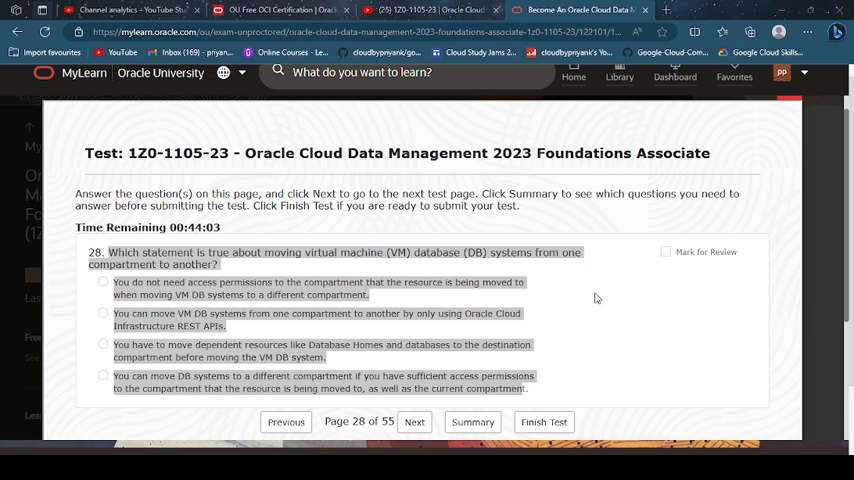
mouse_move(278, 452)
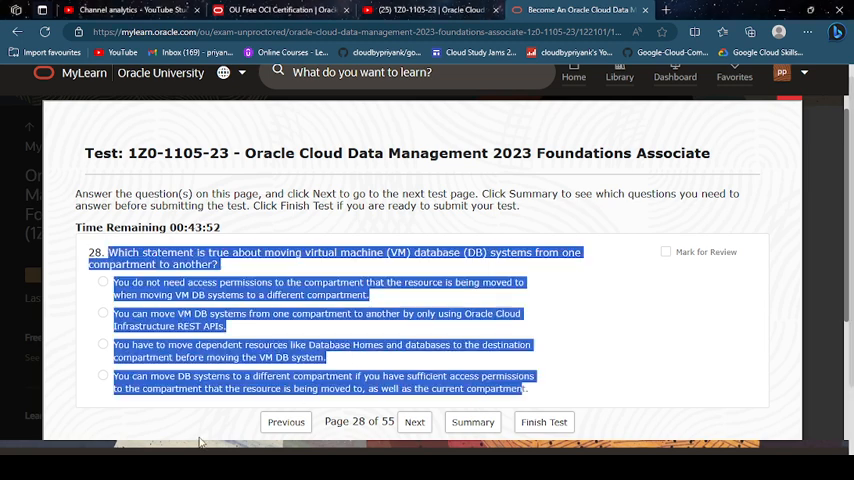
Answer question 28 with moving DB systems given sufficient permissions, and question 29 with increasing block storage anytime.
left_click(104, 376)
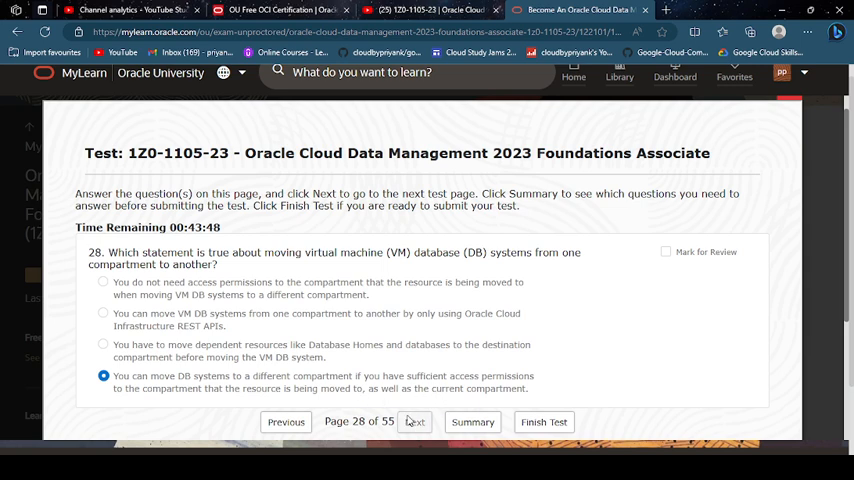
left_click(414, 420)
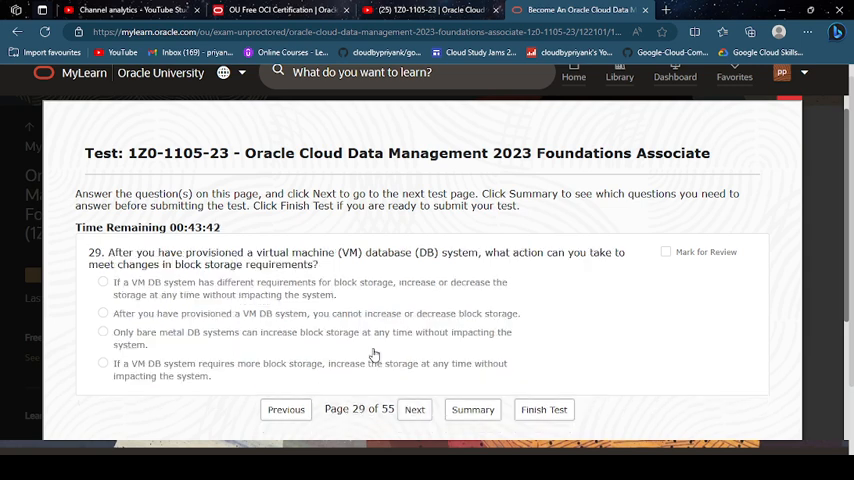
double_click(116, 252)
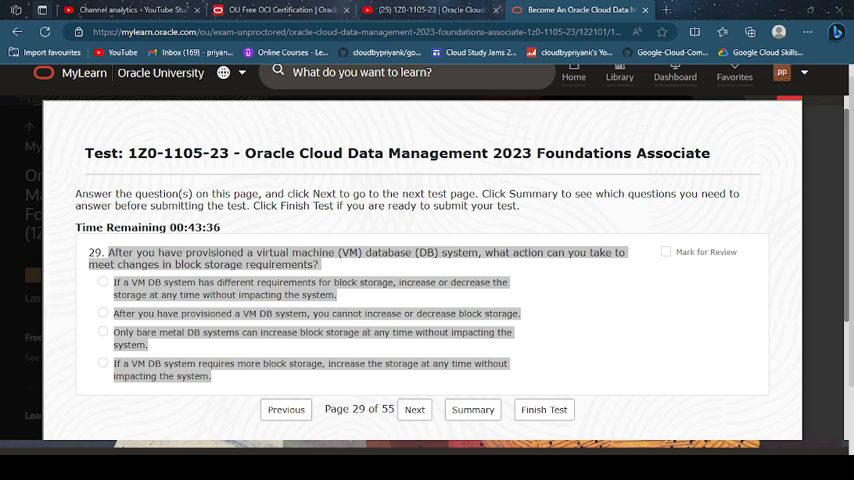
mouse_move(240, 438)
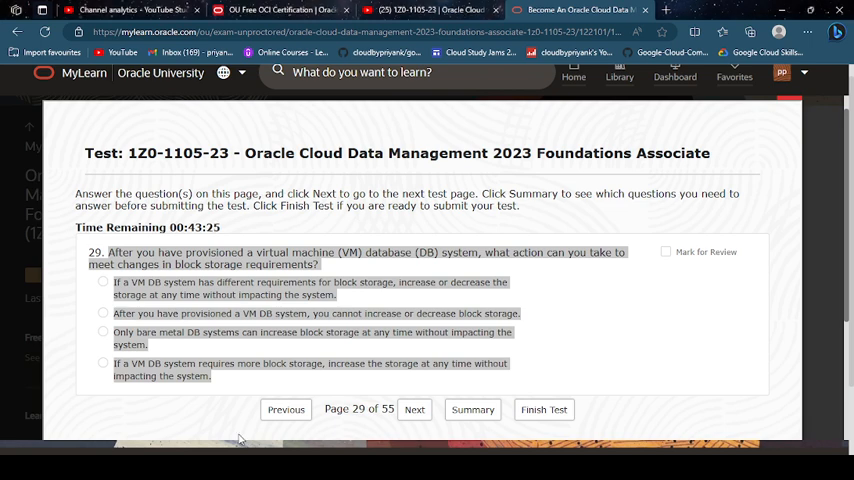
left_click(104, 364)
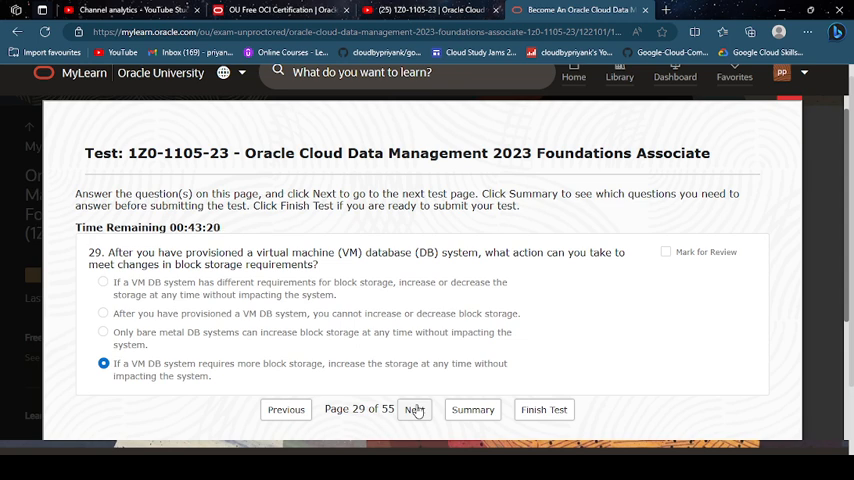
Answer question 30 with SQL batch files and Cloud Shell availability, then question 31 with Active Replication.
left_click(414, 408)
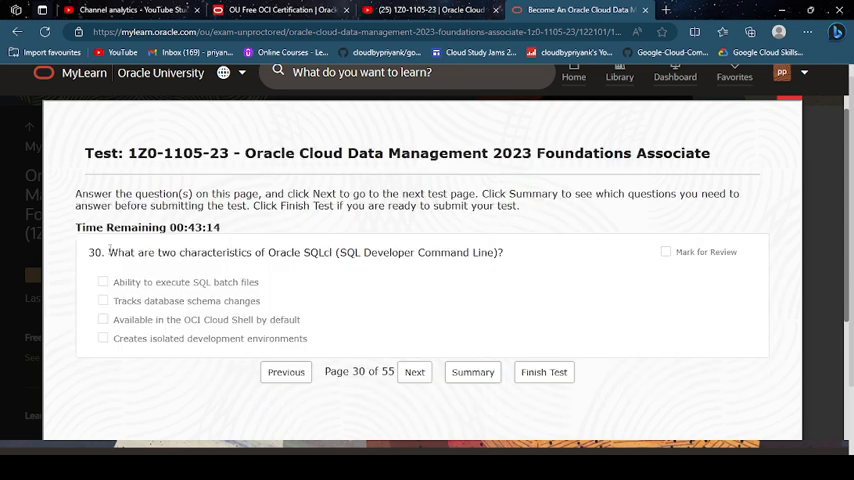
left_click_drag(108, 252, 308, 338)
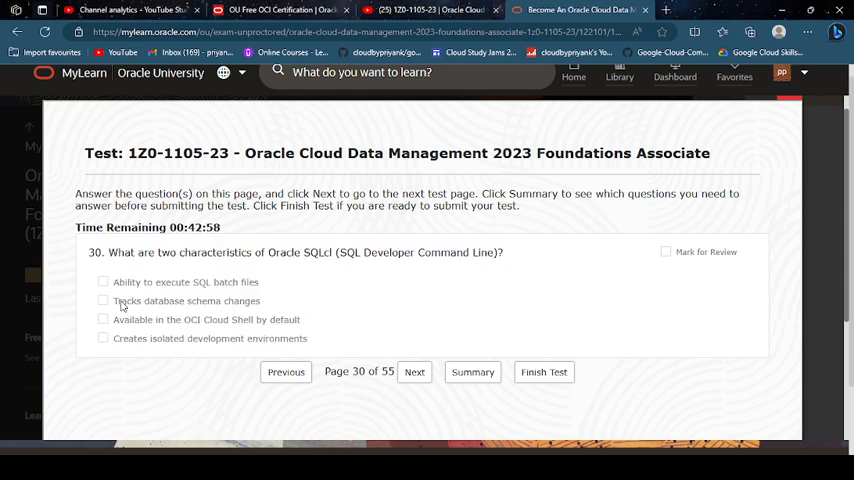
left_click(104, 282)
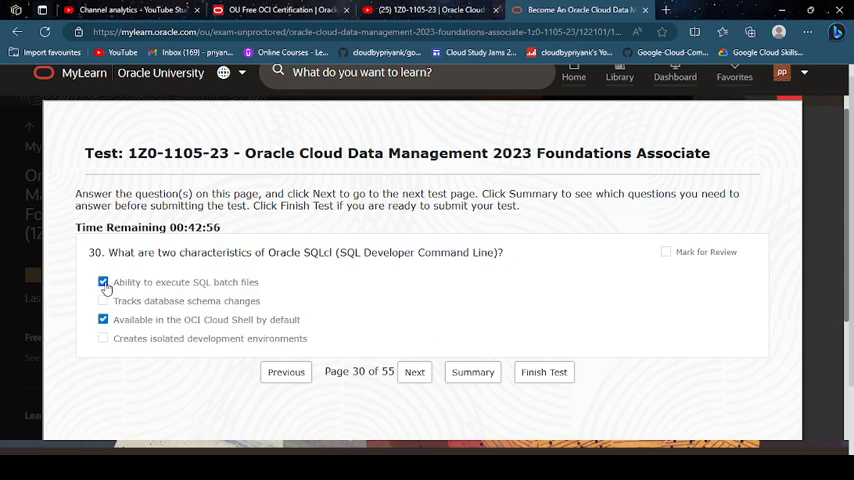
left_click(414, 372)
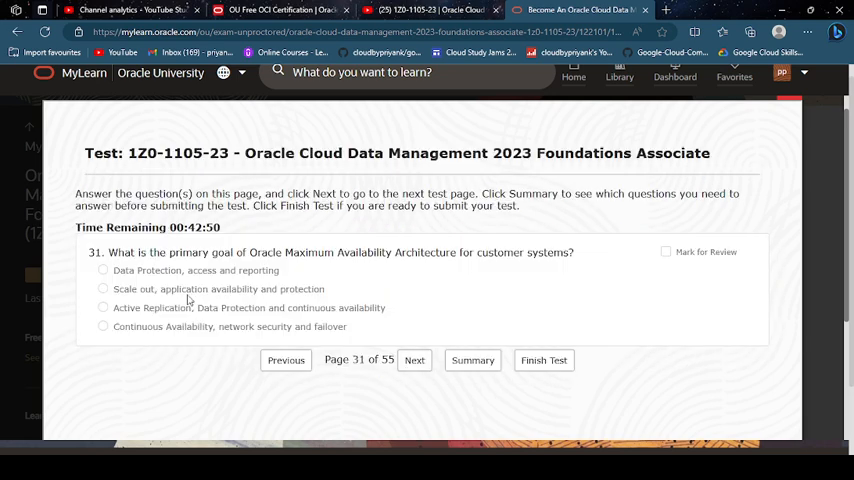
left_click_drag(108, 252, 348, 326)
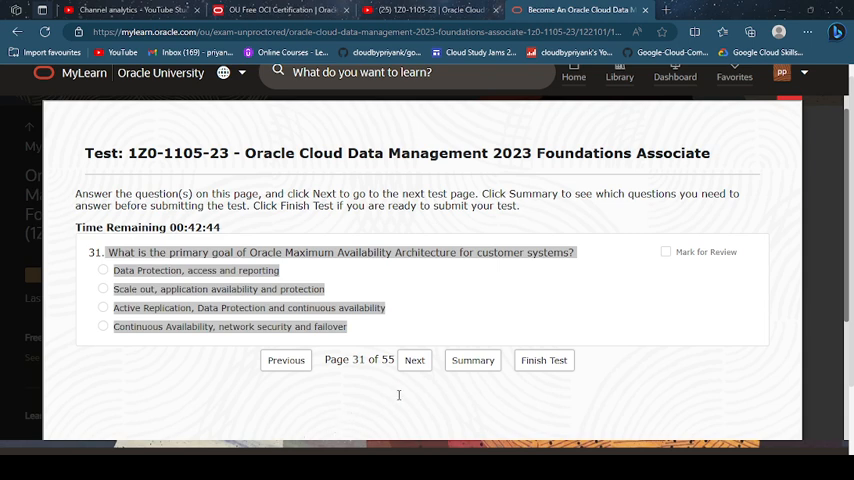
mouse_move(500, 304)
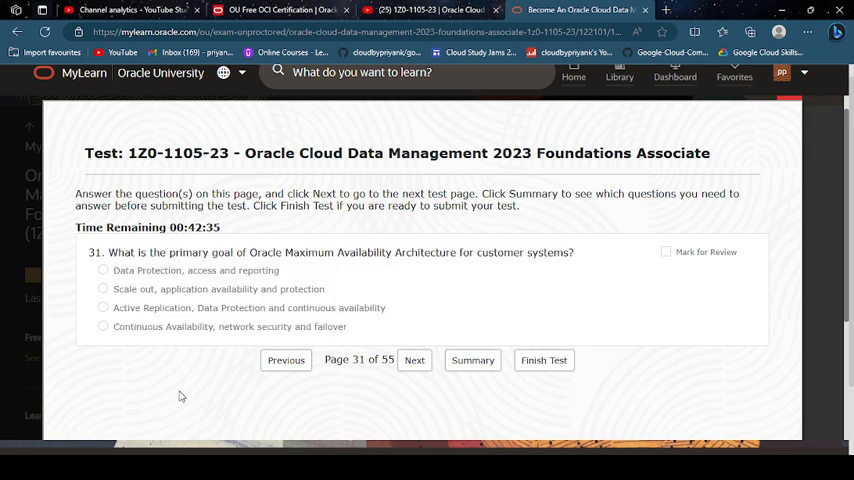
left_click(104, 308)
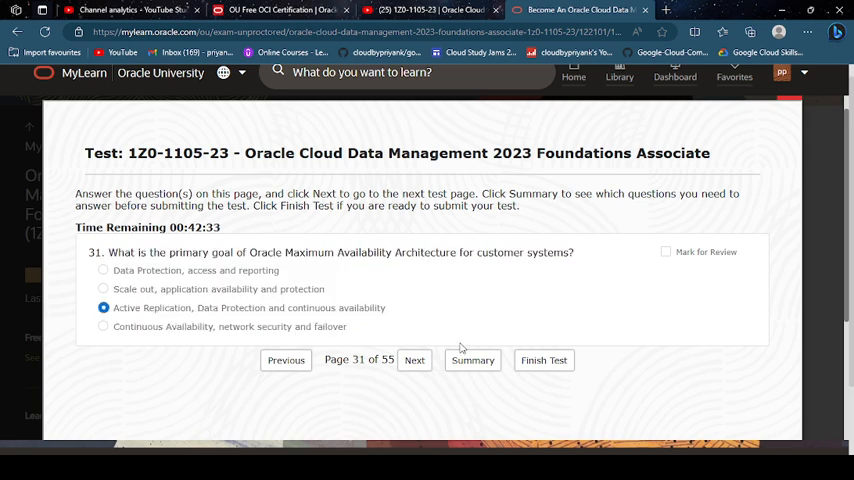
Answer question 32 with Real Application Clusters and advance to question 33.
left_click(414, 360)
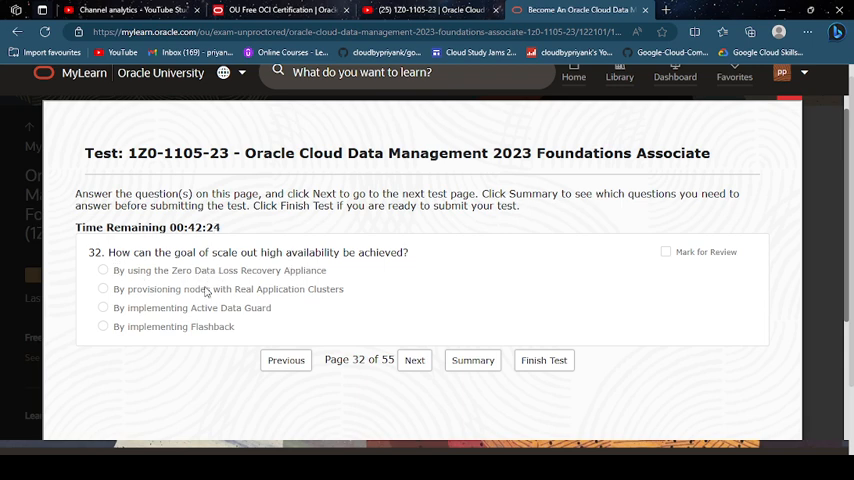
left_click(104, 288)
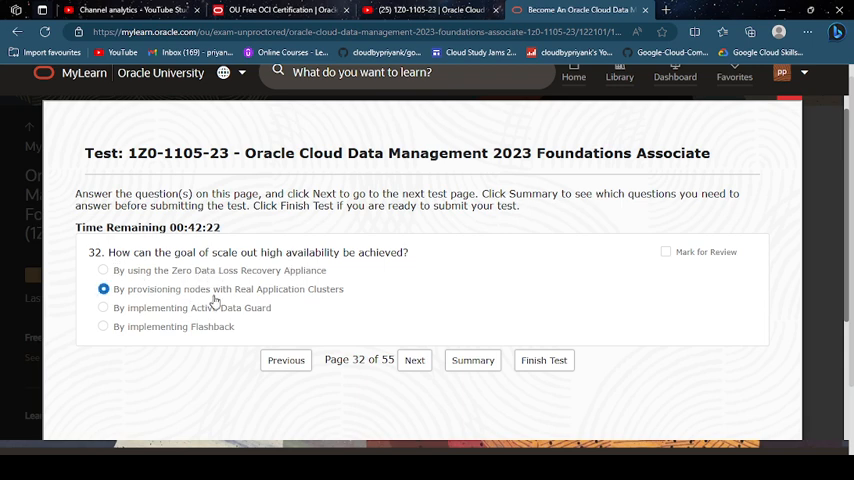
left_click(414, 360)
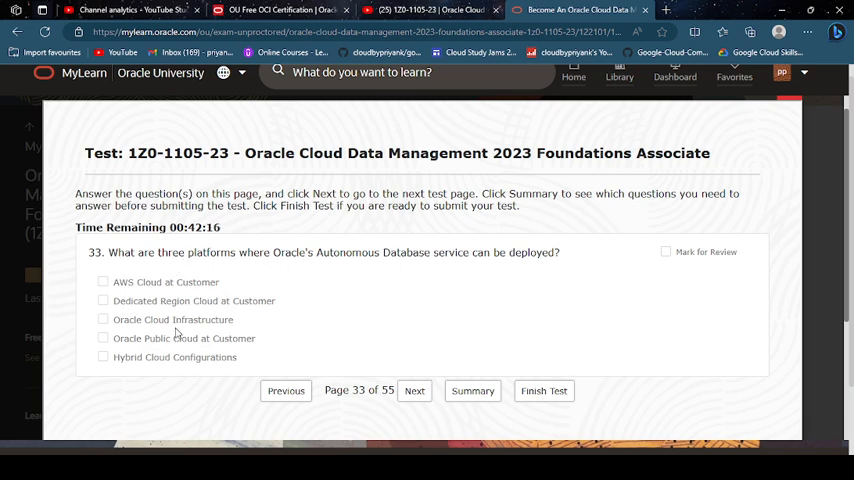
Answer question 33 with OCI, Hybrid Cloud and Dedicated Region Cloud at Customer, and question 34 with Gaming.
left_click(104, 320)
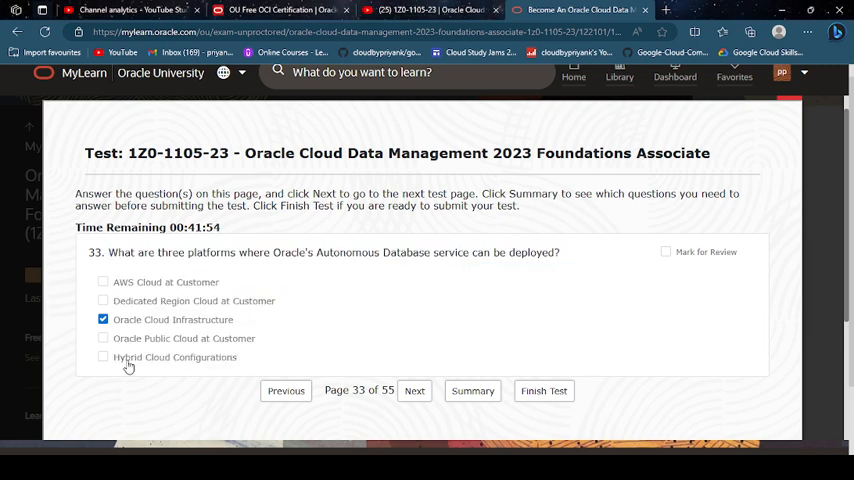
left_click(104, 356)
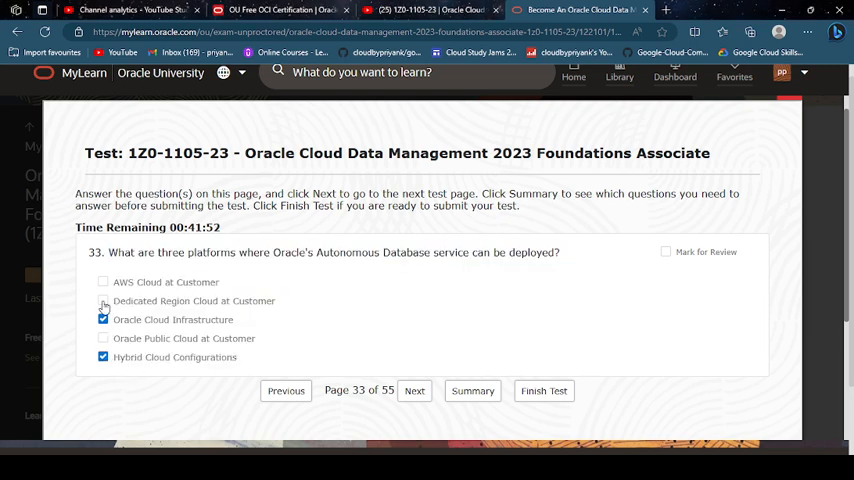
left_click(104, 300)
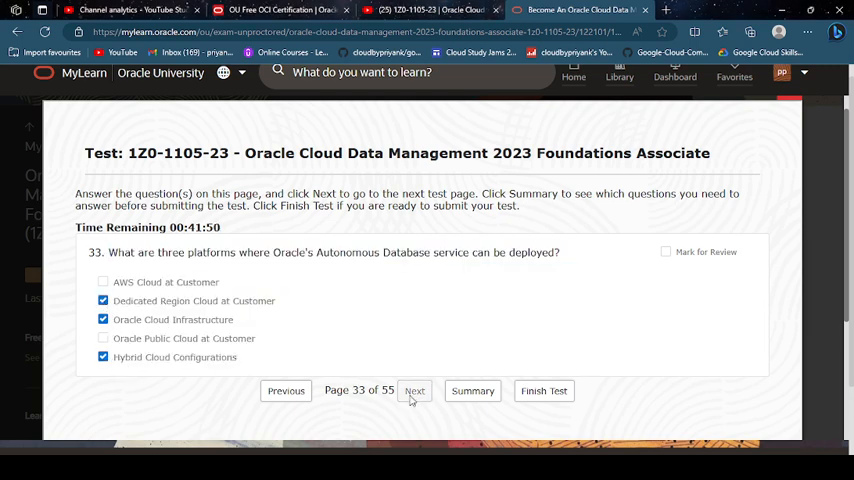
left_click(414, 390)
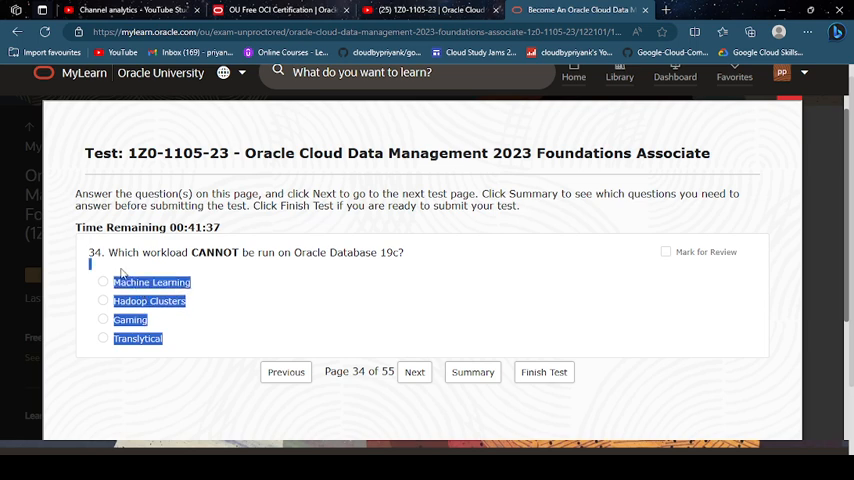
left_click(104, 320)
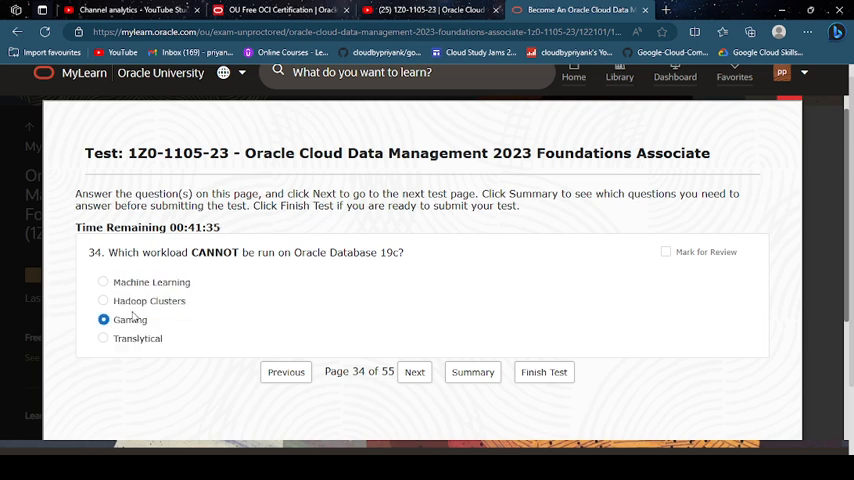
left_click(104, 300)
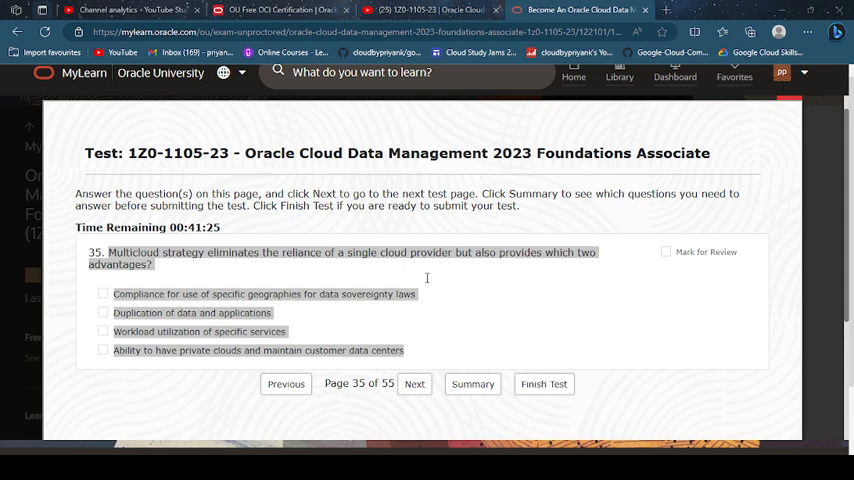
mouse_move(426, 280)
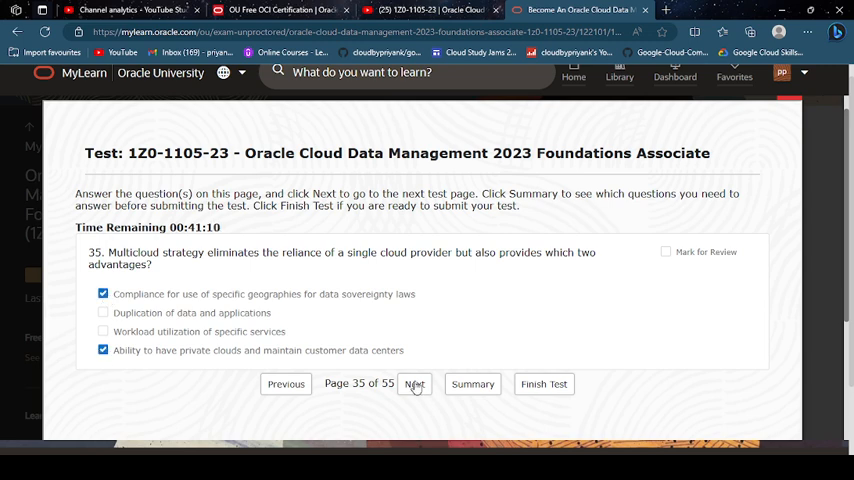
Answer question 36 with Megaport Cloud Router and Virtual Cross Connect, and question 37 with Block Volume Storage.
left_click(414, 384)
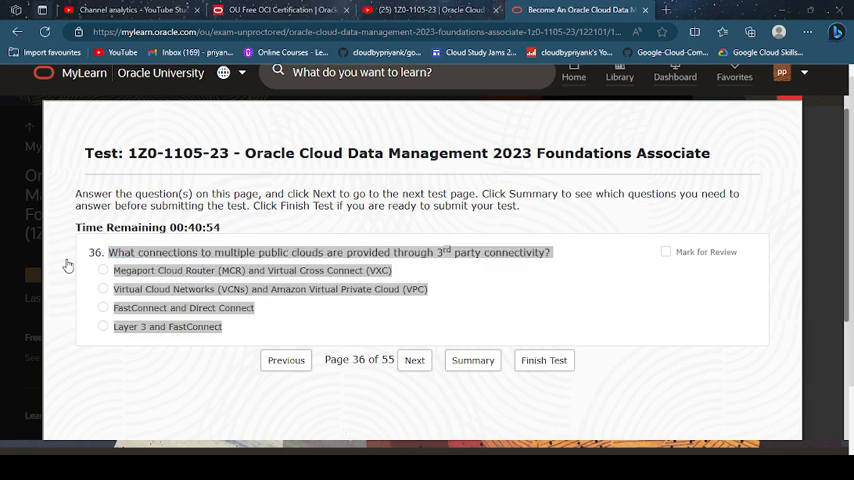
mouse_move(352, 338)
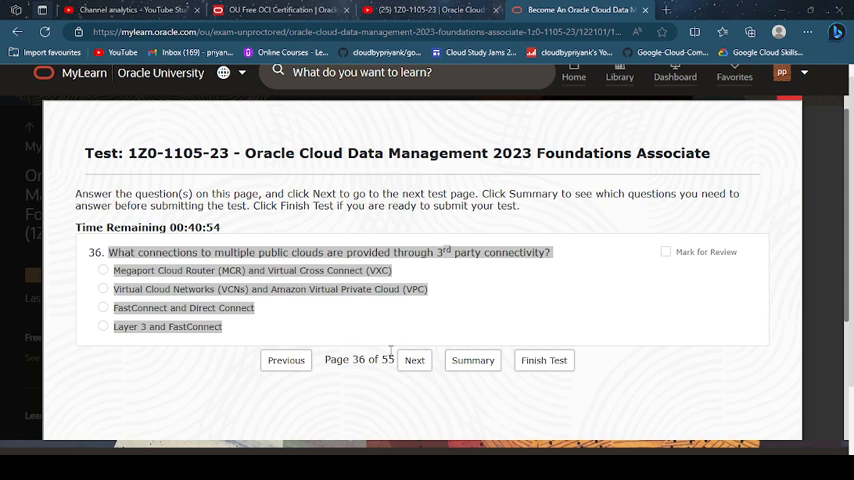
mouse_move(482, 244)
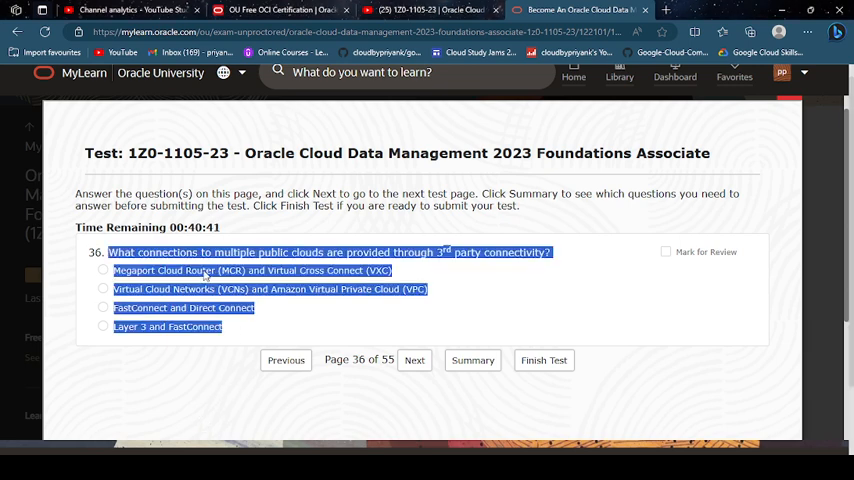
left_click(104, 270)
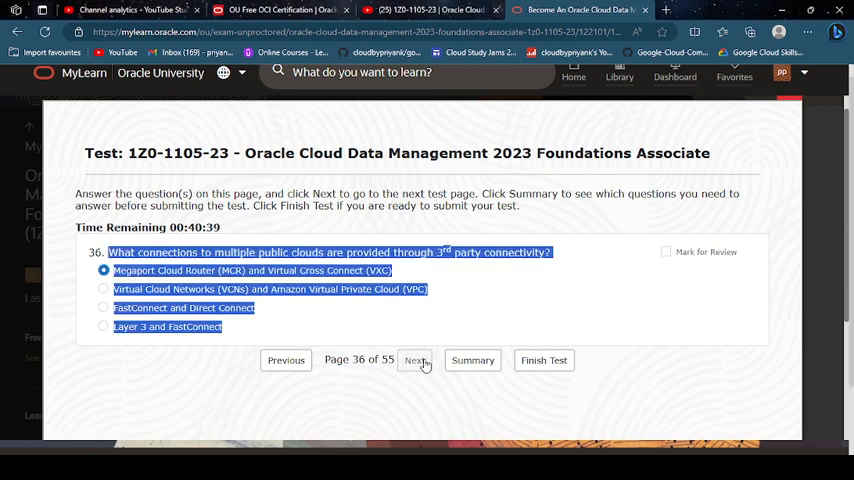
left_click(416, 360)
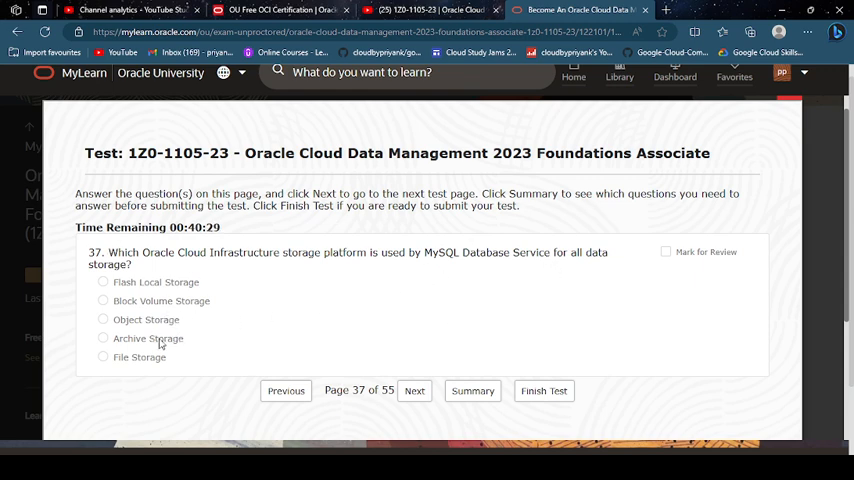
left_click_drag(108, 252, 180, 356)
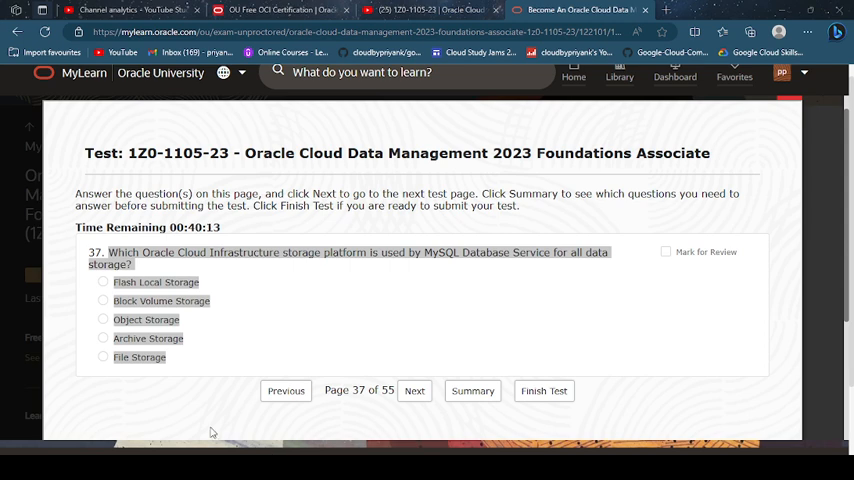
left_click(104, 300)
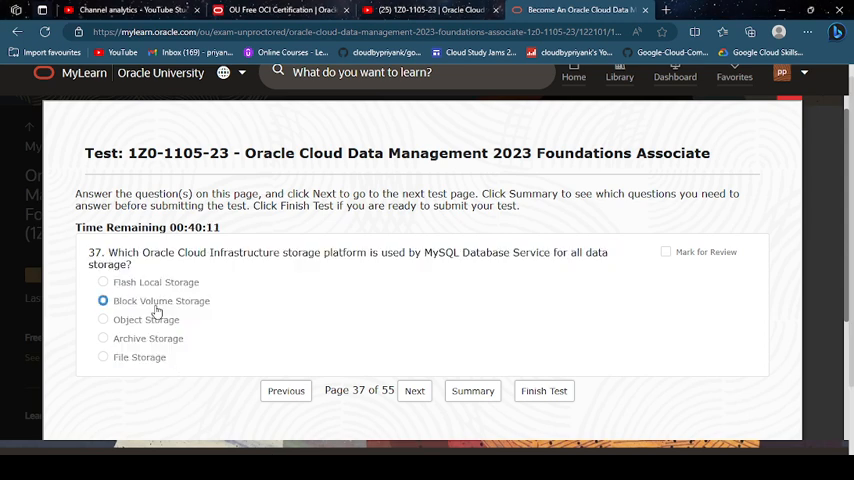
Answer question 38 with lost cluster memory data and continued billing, advancing to question 39.
left_click(414, 392)
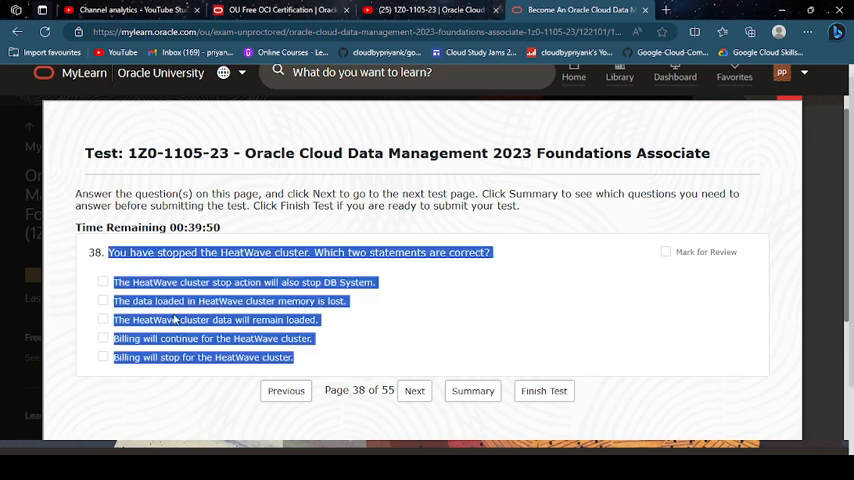
left_click(104, 300)
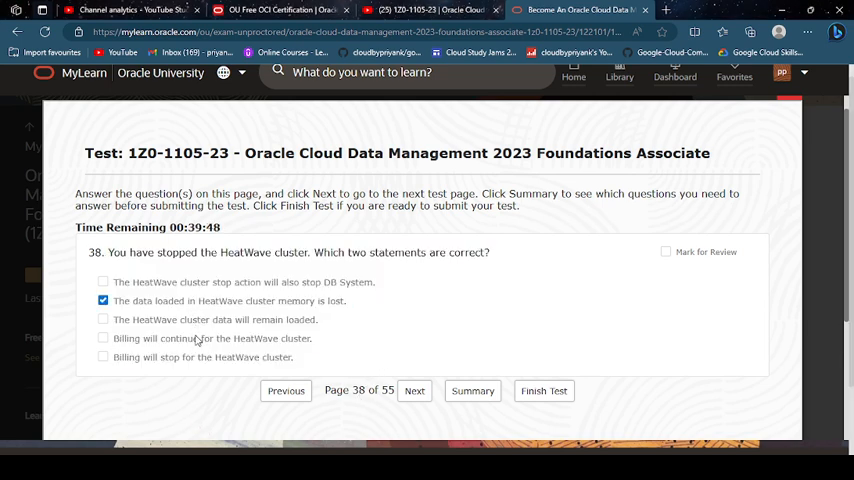
left_click(104, 338)
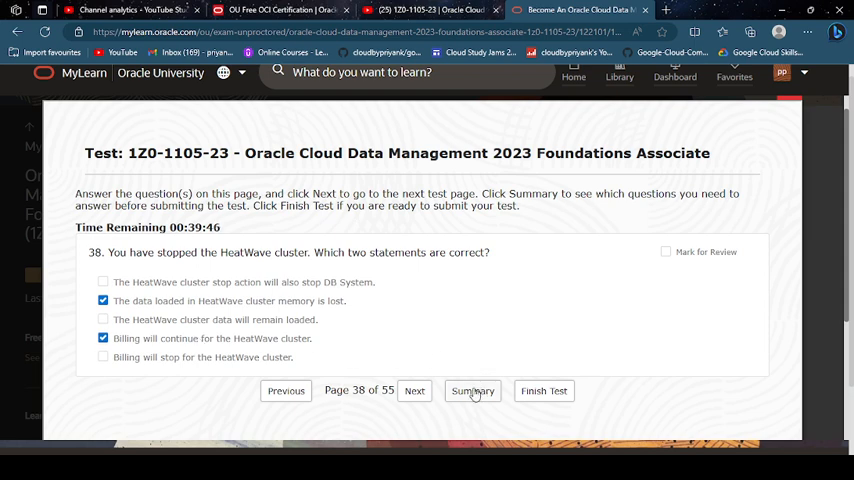
left_click(414, 390)
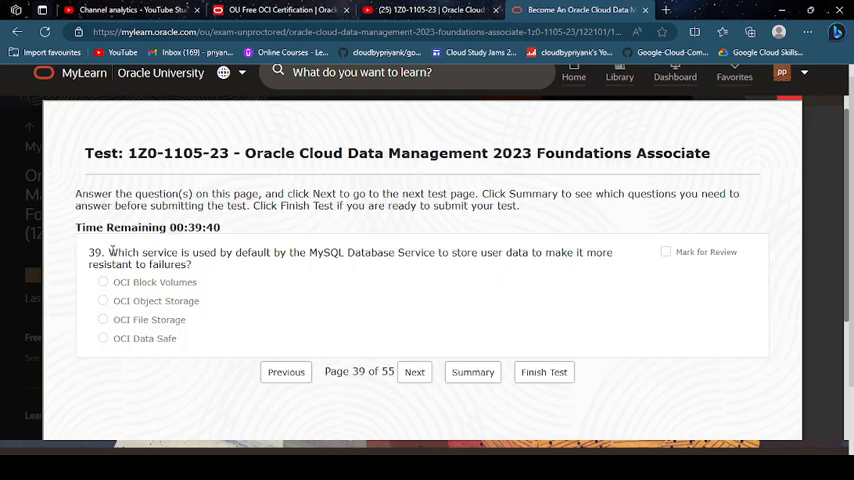
Answer question 39 with OCI Block Volumes and question 40 with Integration with Oracle Technologies plus Regulatory Compliance.
left_click_drag(106, 252, 190, 264)
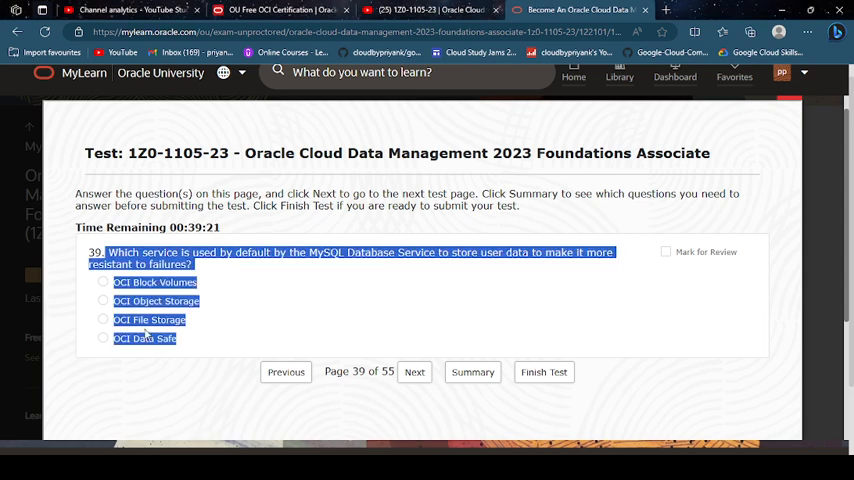
left_click(104, 282)
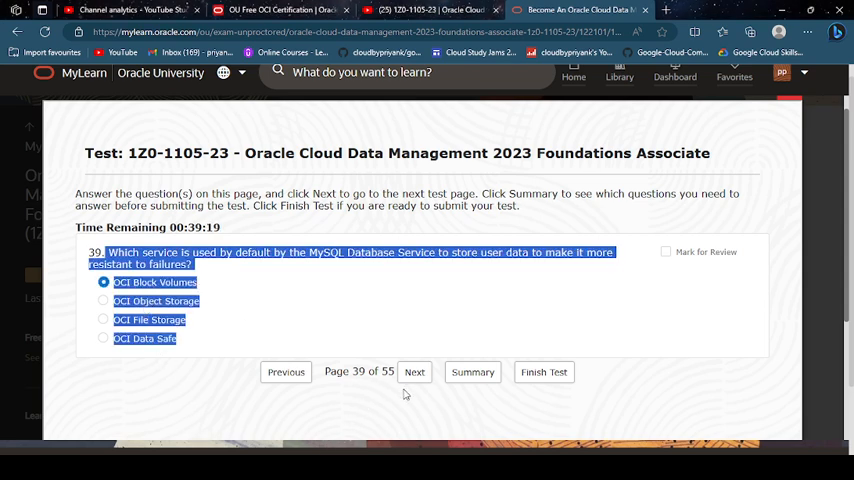
left_click(414, 372)
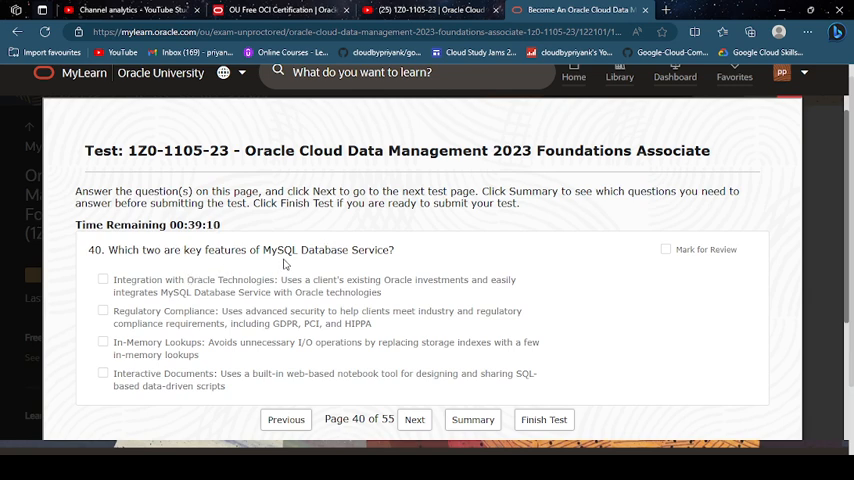
left_click(104, 280)
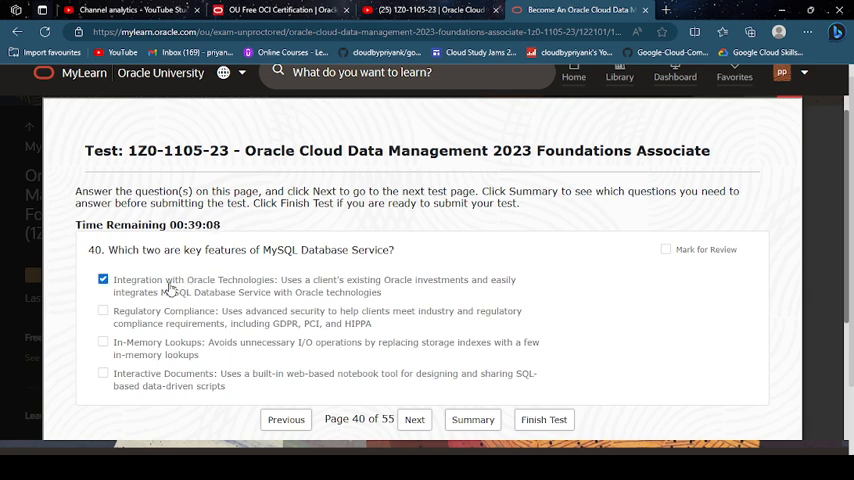
mouse_move(166, 318)
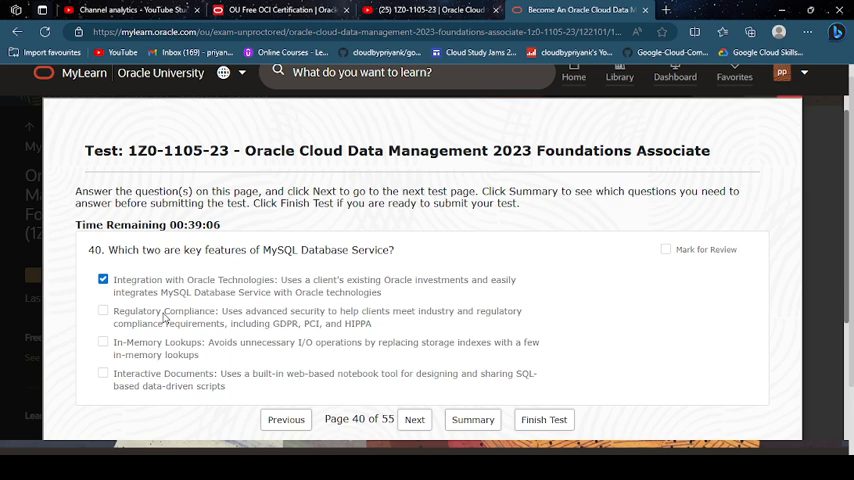
left_click(104, 310)
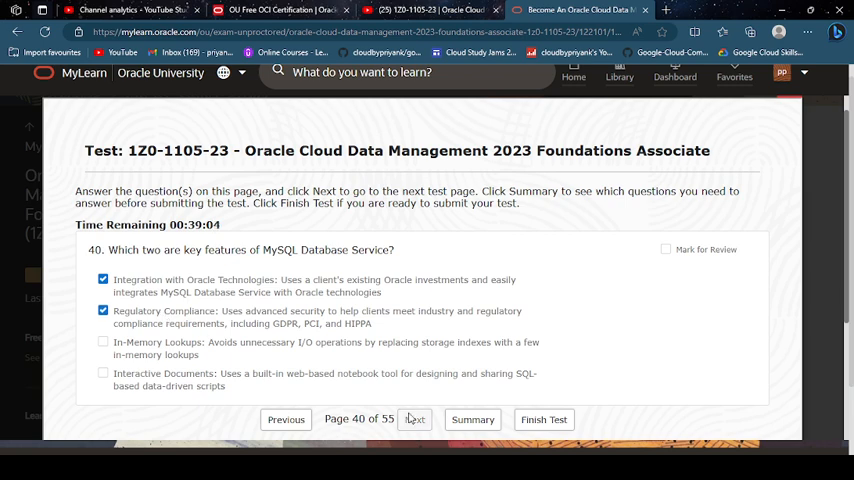
Tick tenancy creation and granted Mandatory Policies for question 41, then data residency rules on question 42.
left_click(414, 420)
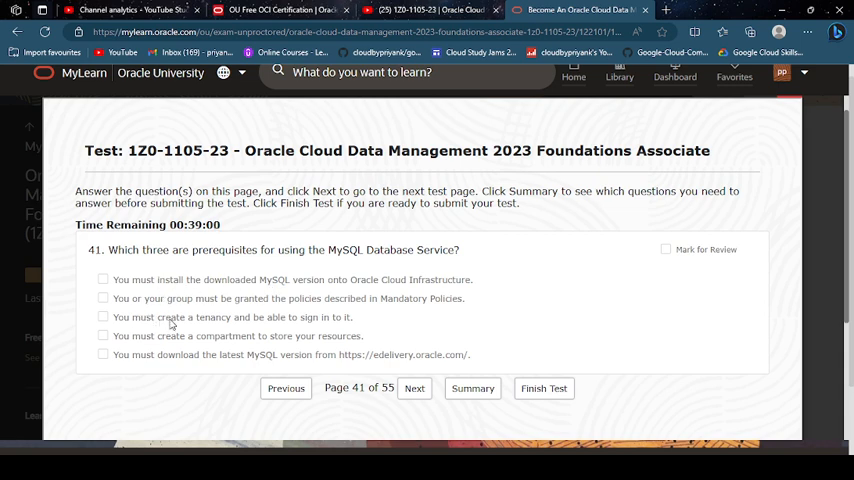
left_click(104, 316)
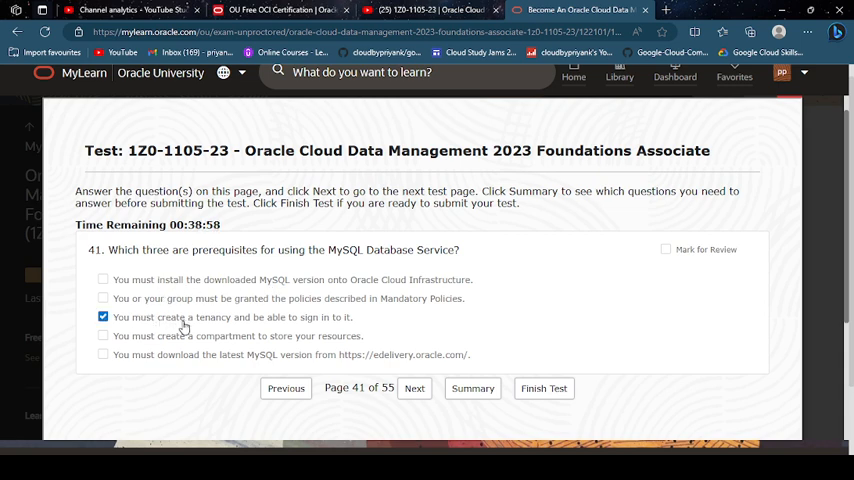
mouse_move(496, 360)
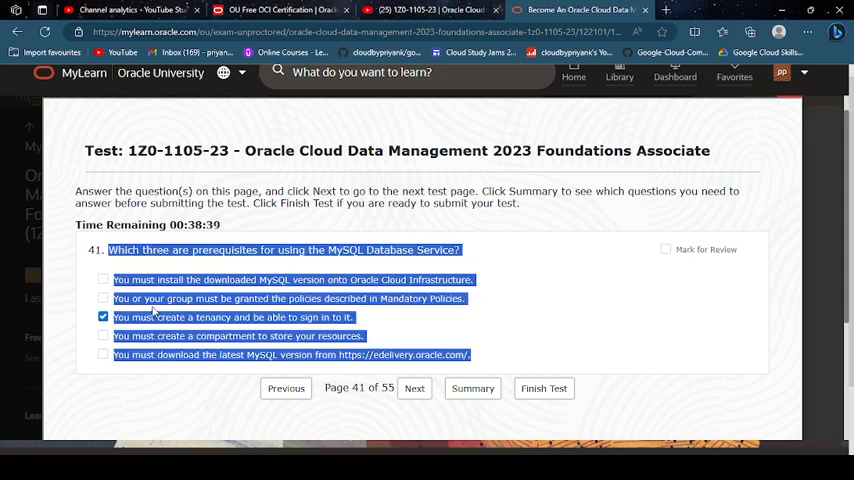
left_click(104, 298)
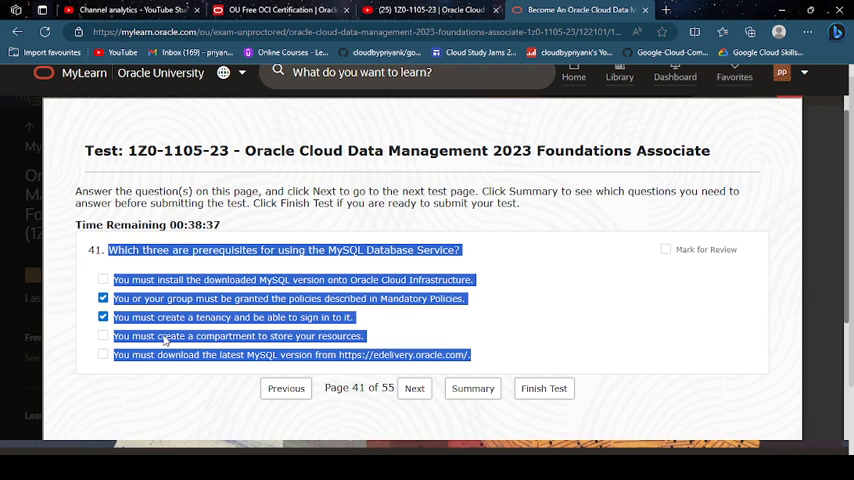
left_click(102, 336)
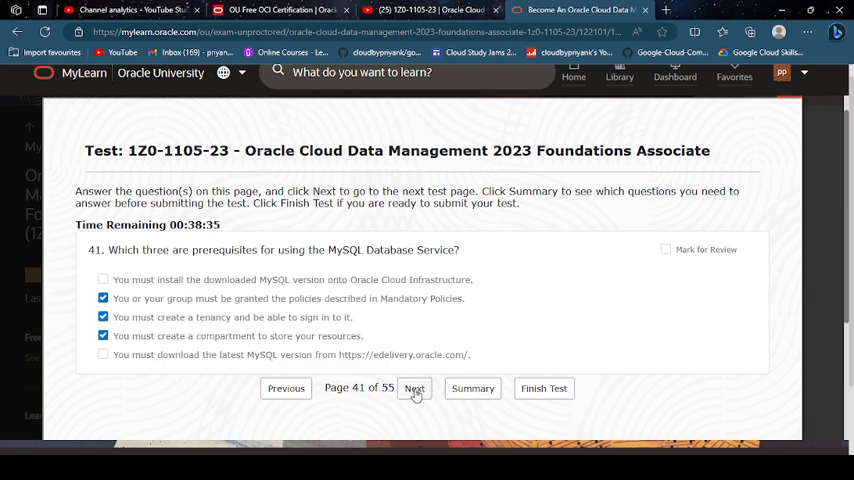
left_click(414, 388)
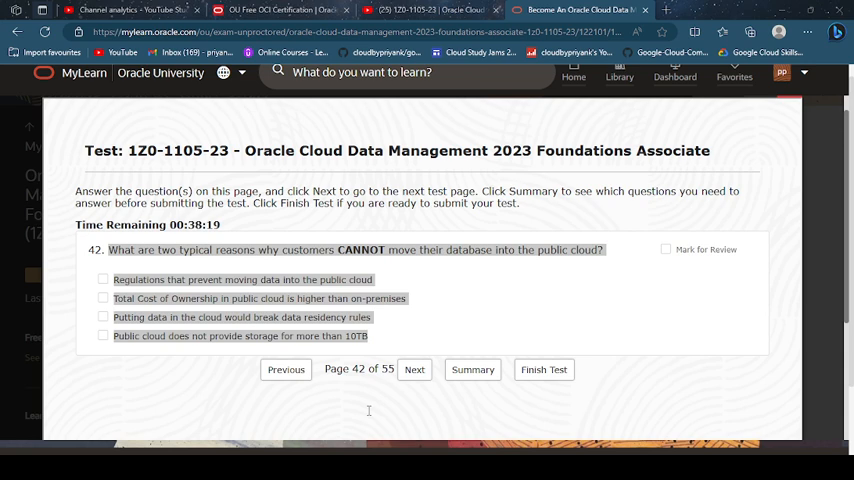
mouse_move(512, 320)
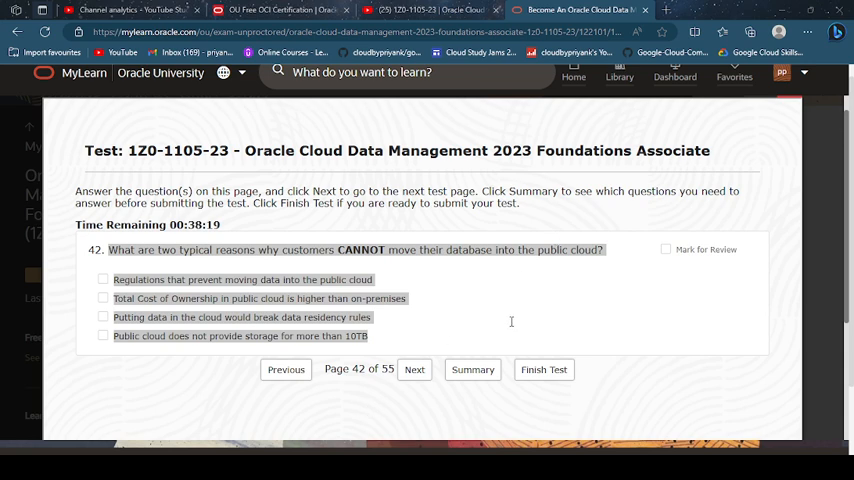
mouse_move(594, 270)
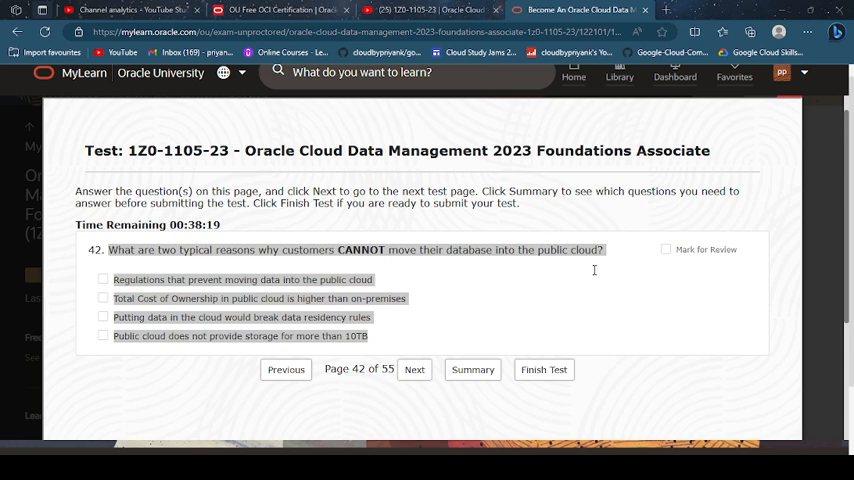
mouse_move(576, 316)
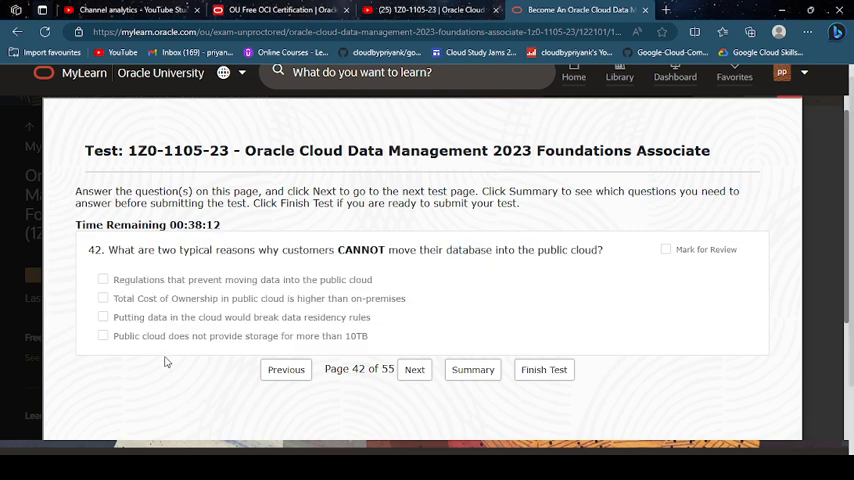
left_click(102, 316)
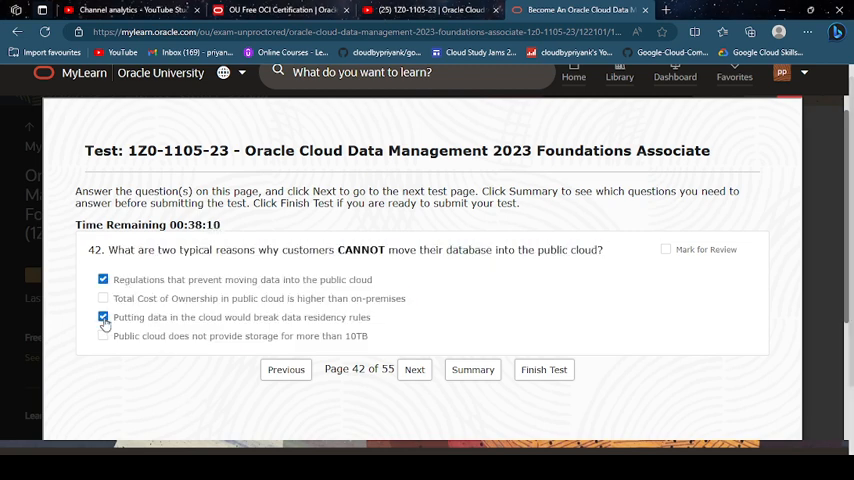
Answer question 43 with the one-hour downtime plan and reach question 44.
left_click(414, 368)
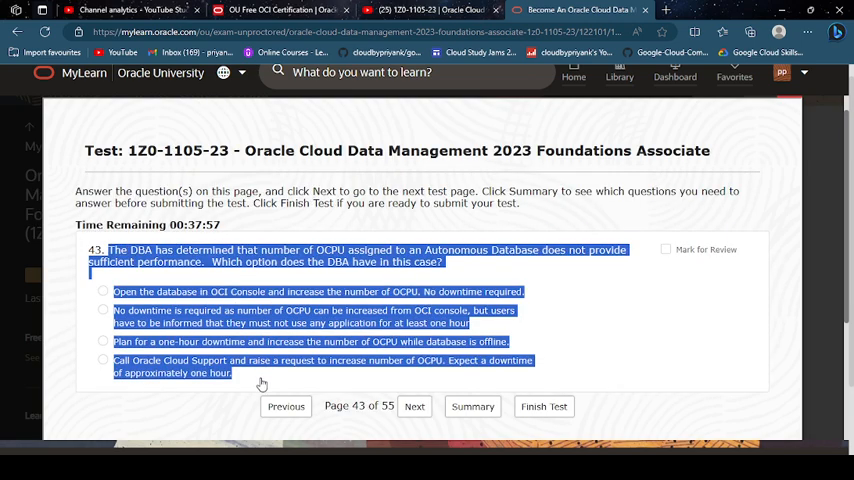
mouse_move(340, 428)
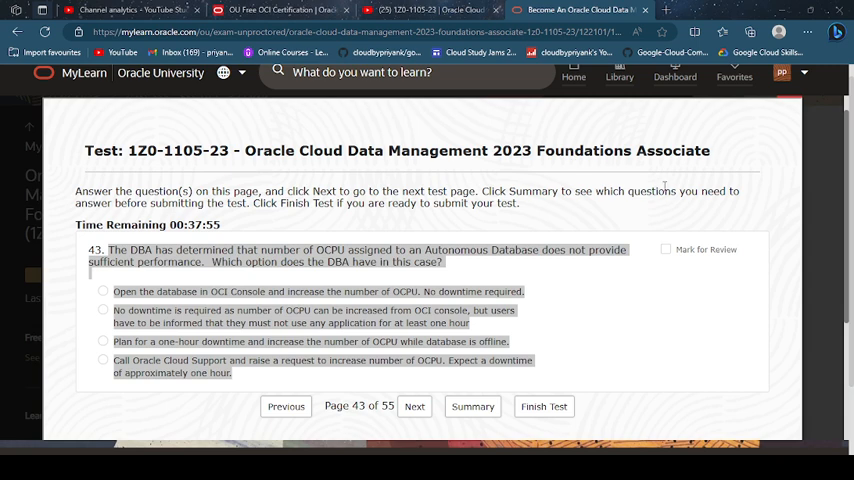
mouse_move(734, 412)
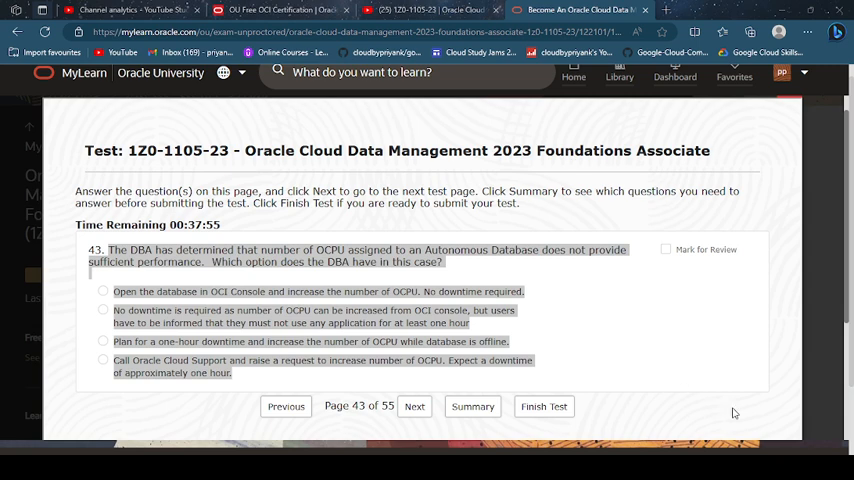
mouse_move(574, 120)
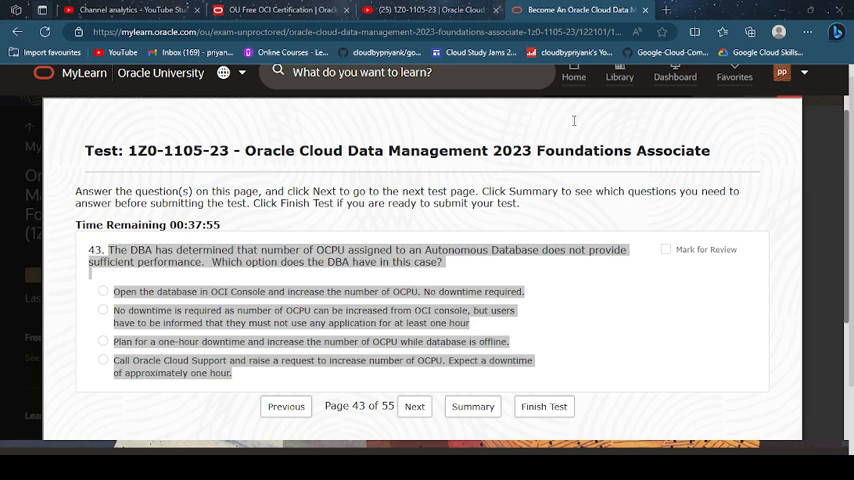
mouse_move(318, 420)
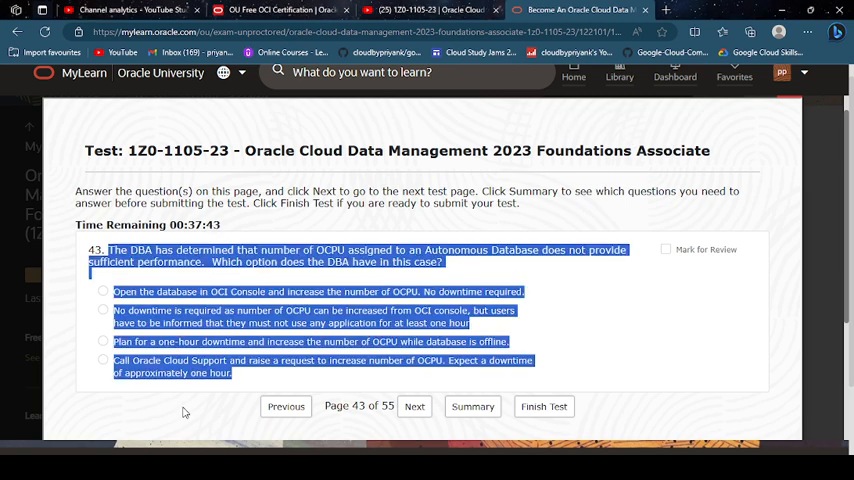
left_click(104, 340)
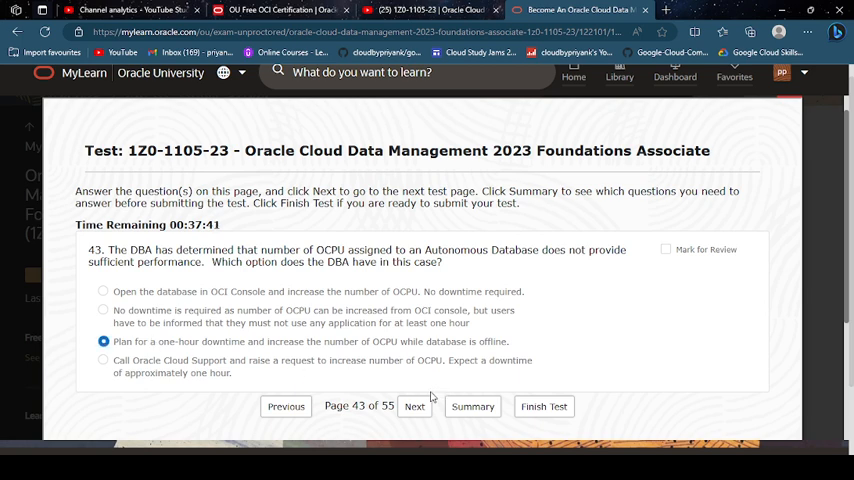
left_click(414, 406)
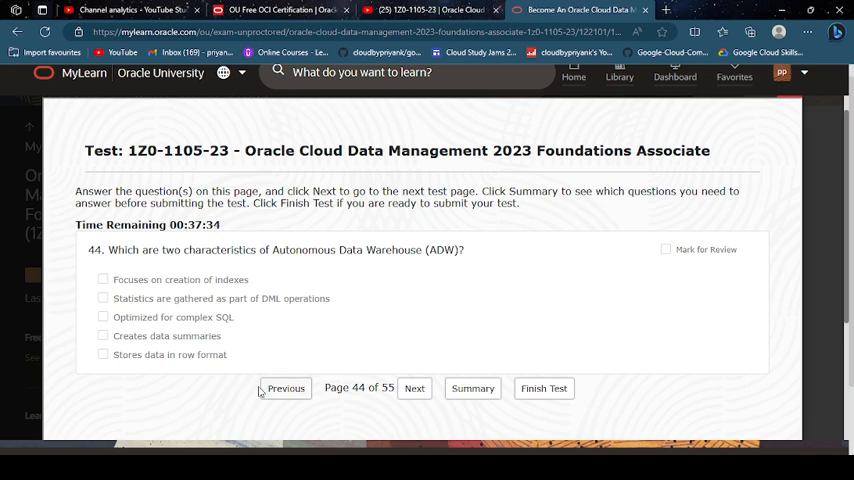
Work through question 44 and mark question 45 with response-time optimization and bulk-load statistics.
left_click_drag(108, 250, 226, 356)
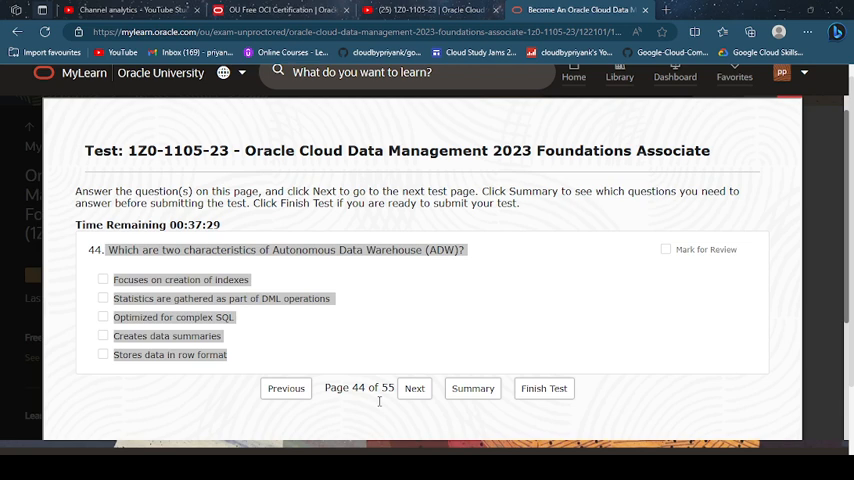
mouse_move(496, 318)
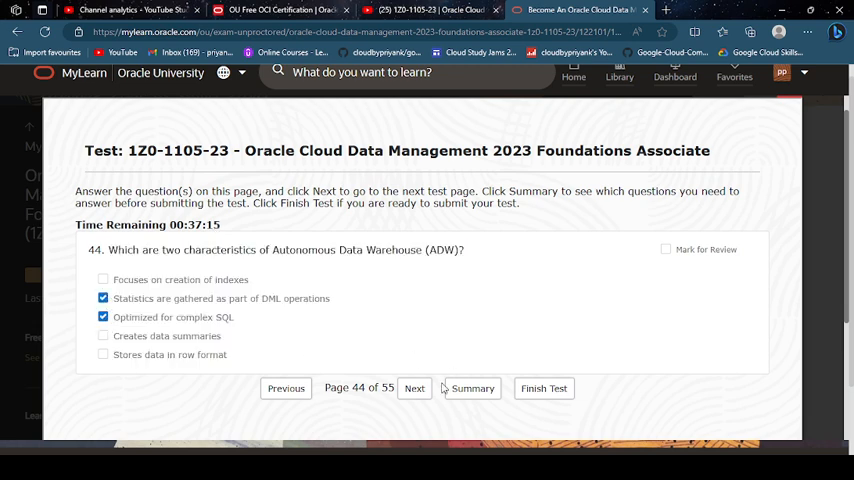
left_click(414, 388)
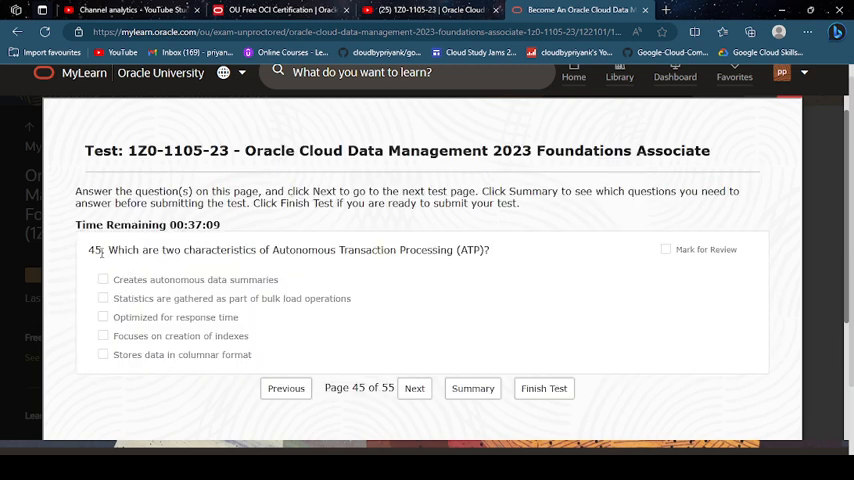
left_click_drag(108, 250, 252, 356)
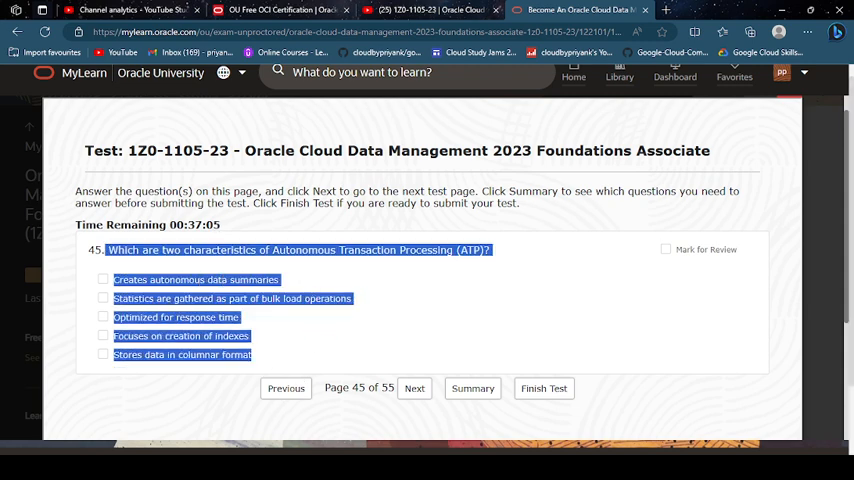
left_click(454, 400)
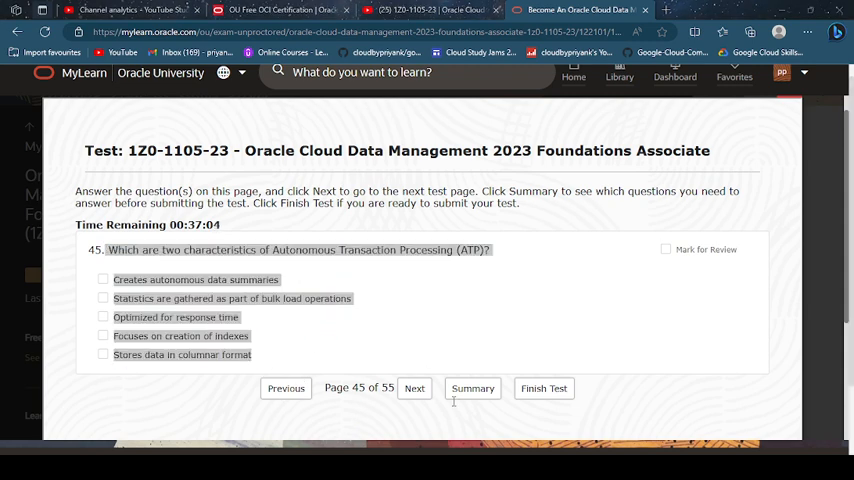
mouse_move(572, 292)
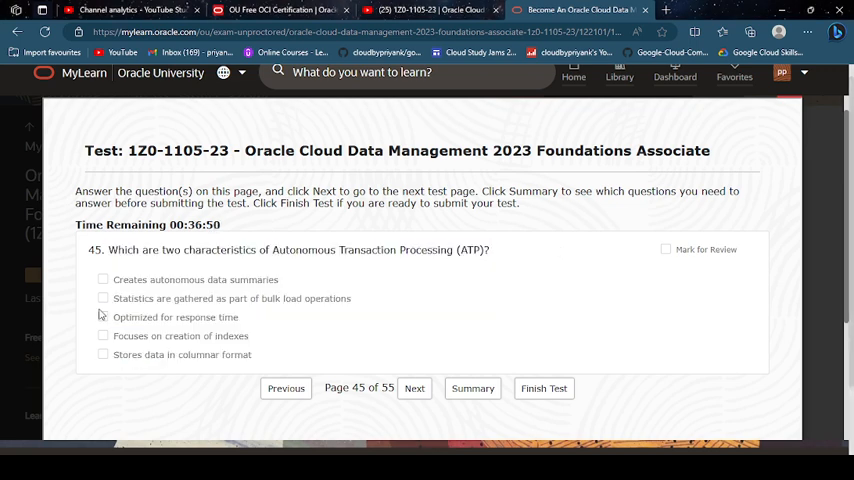
left_click(104, 316)
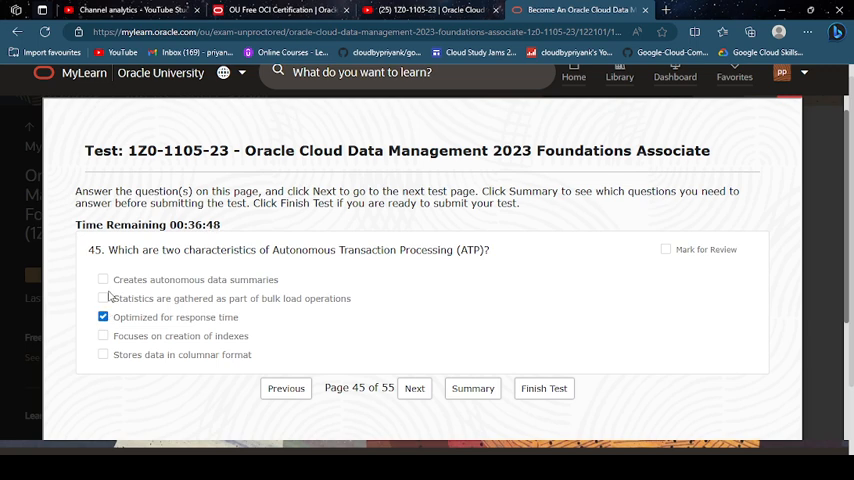
left_click(104, 298)
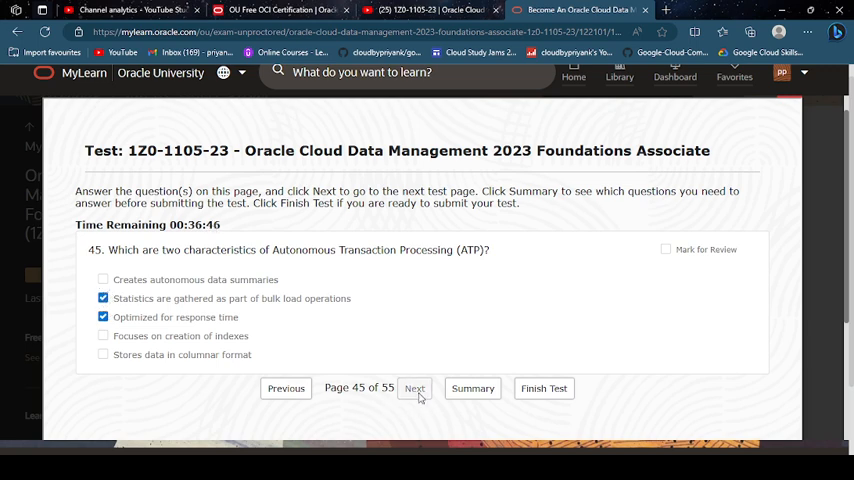
Answer question 46 with OCI REST APIs and the Command-line Interface, reaching question 47.
left_click(414, 388)
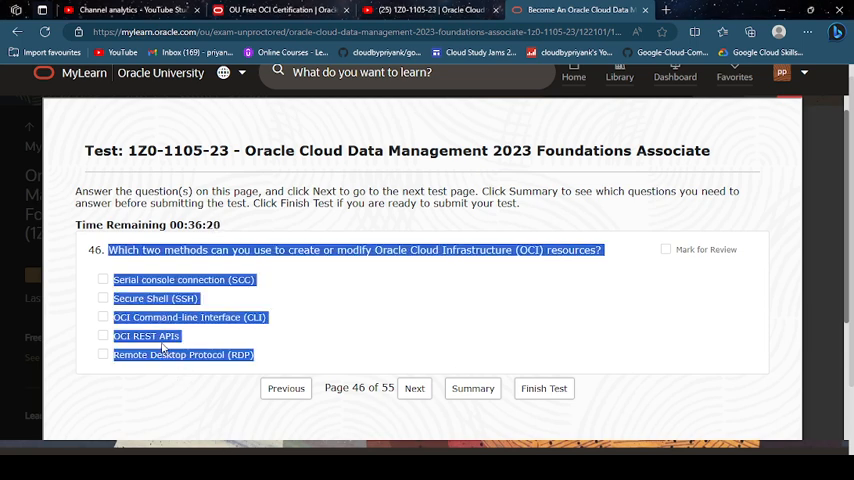
left_click(104, 336)
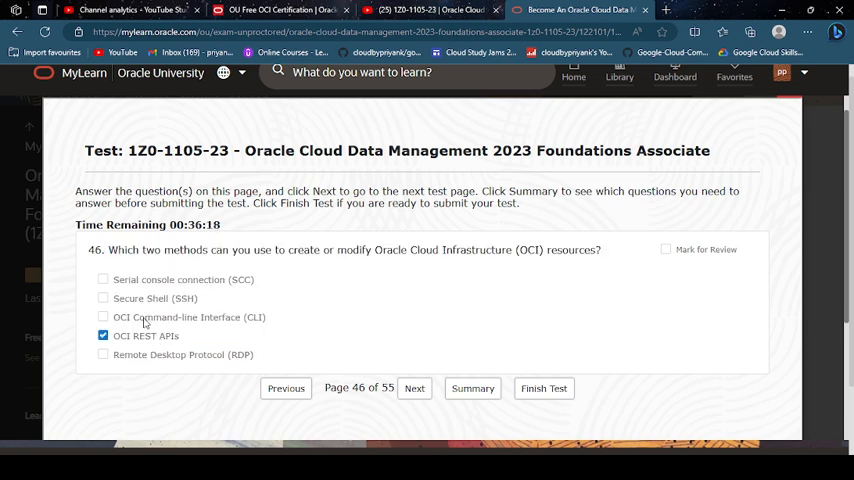
left_click(104, 316)
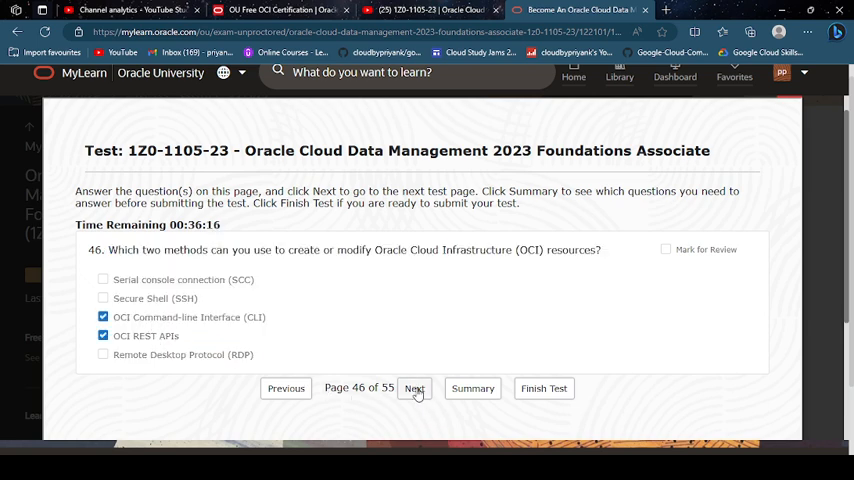
left_click(414, 388)
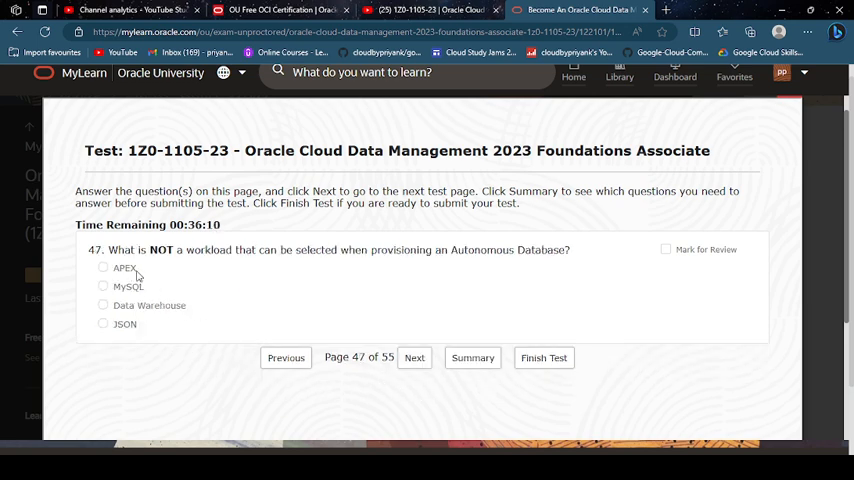
mouse_move(170, 292)
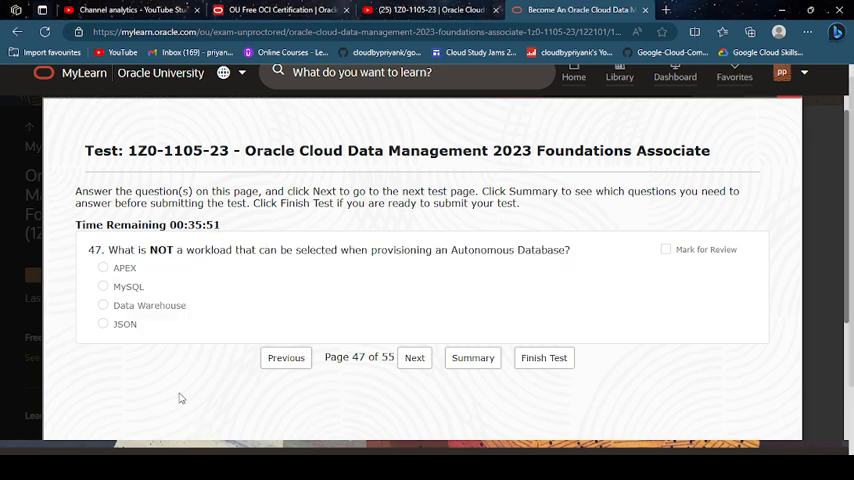
Answer 47 with MySQL, 48 with Native Network Encryption and TDE, 49 with database OCPUs.
left_click(104, 286)
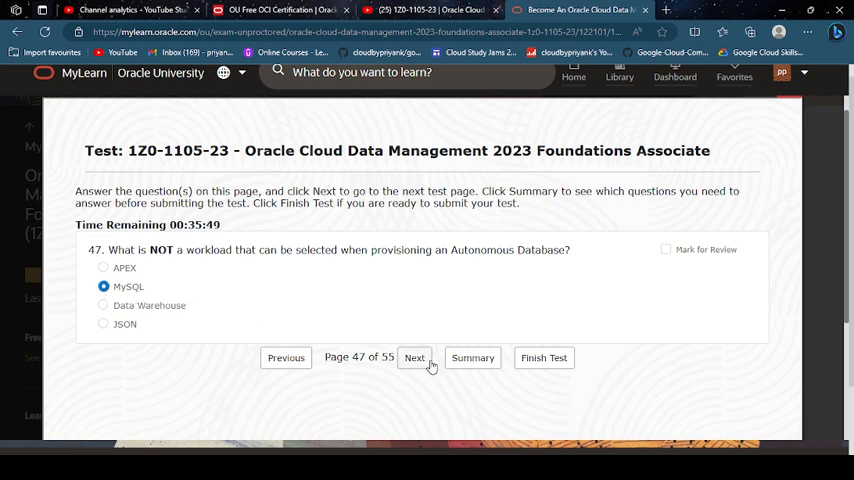
left_click(414, 356)
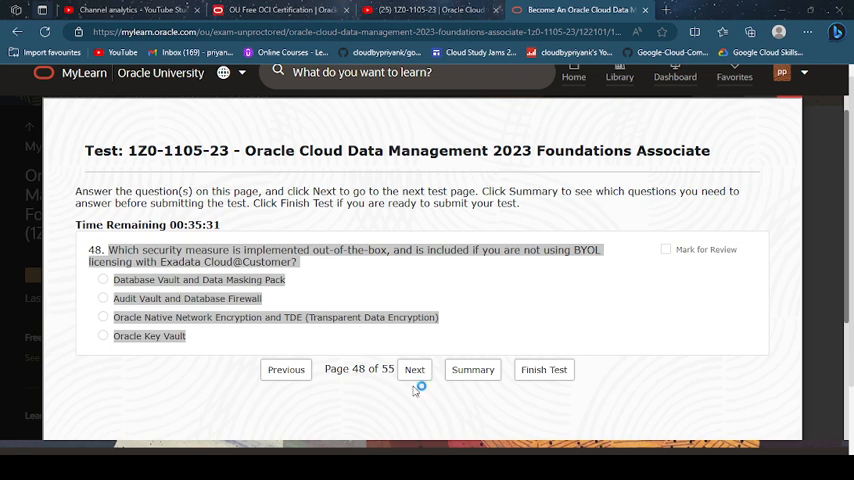
mouse_move(490, 304)
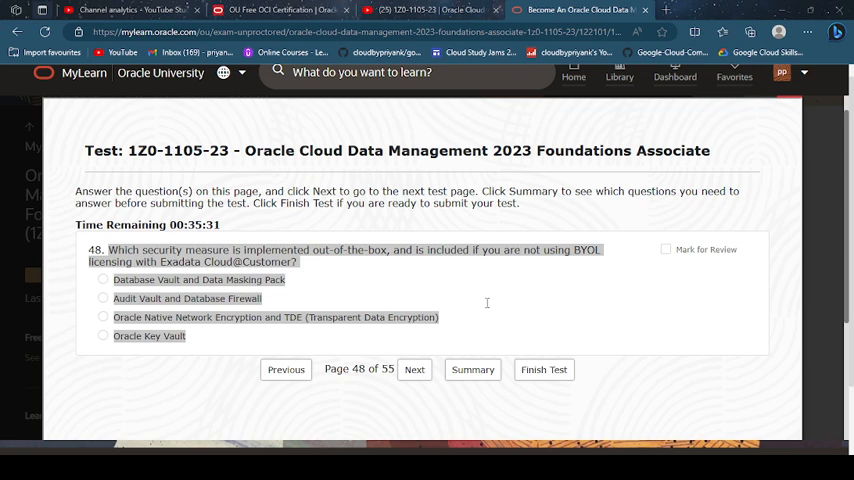
mouse_move(488, 308)
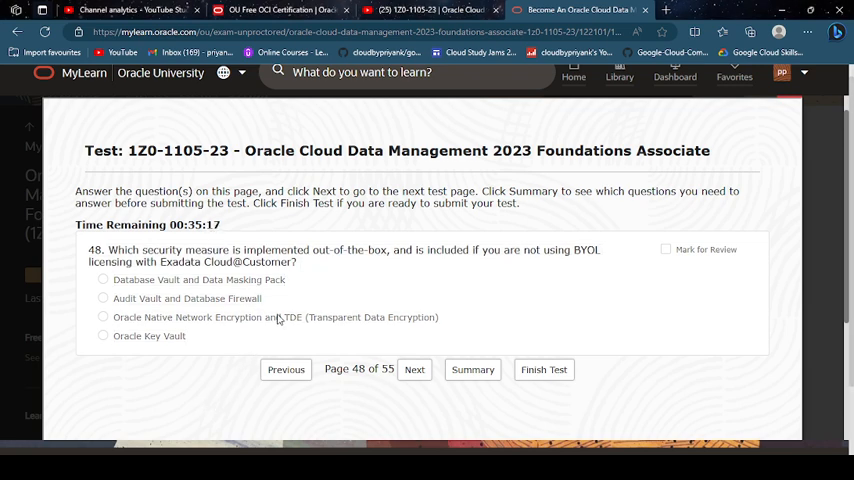
left_click(104, 316)
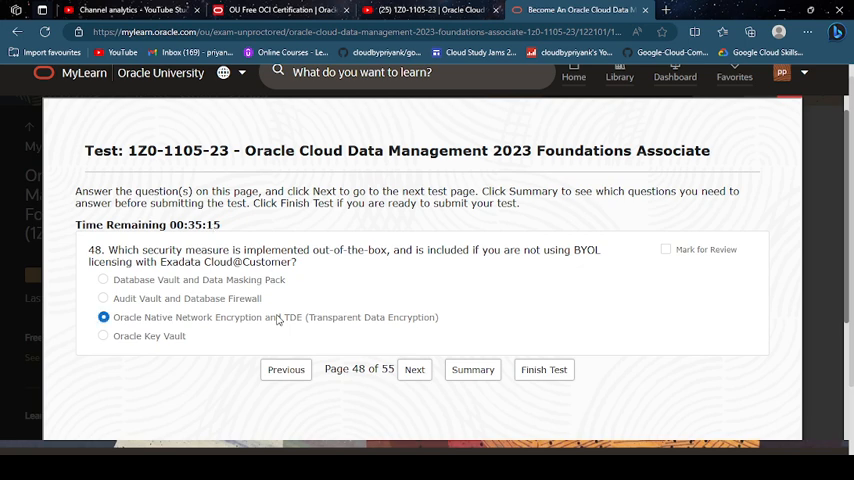
left_click(414, 368)
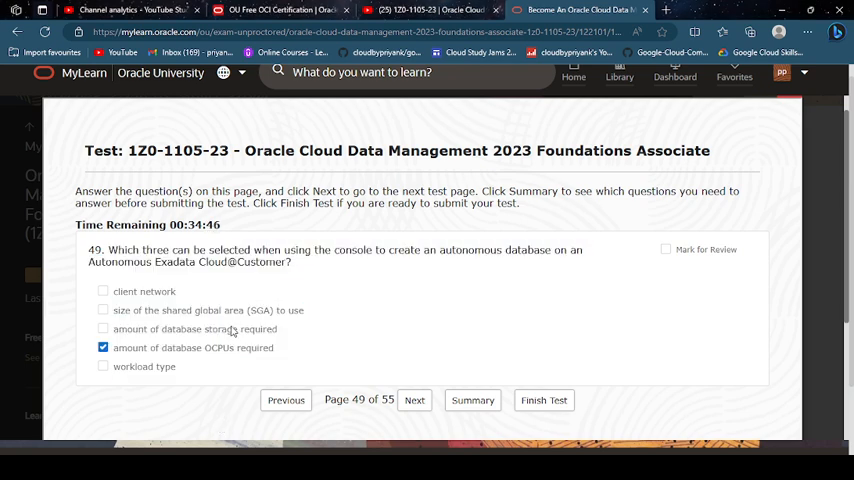
left_click(104, 366)
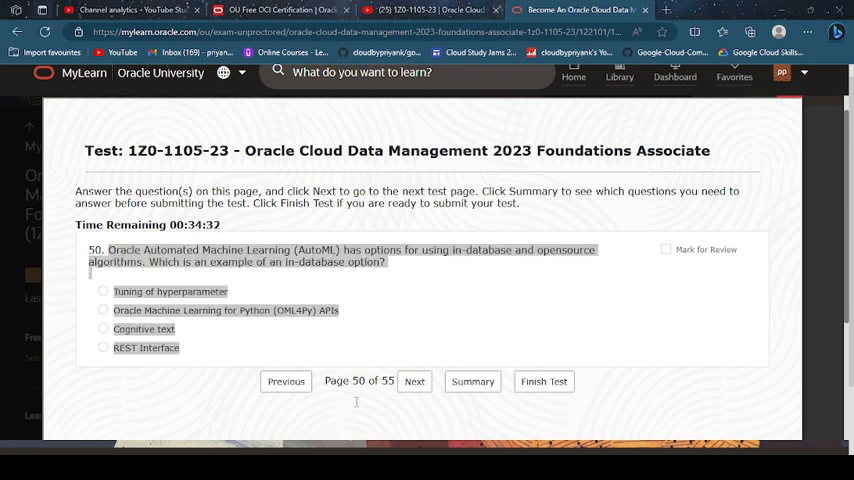
mouse_move(440, 380)
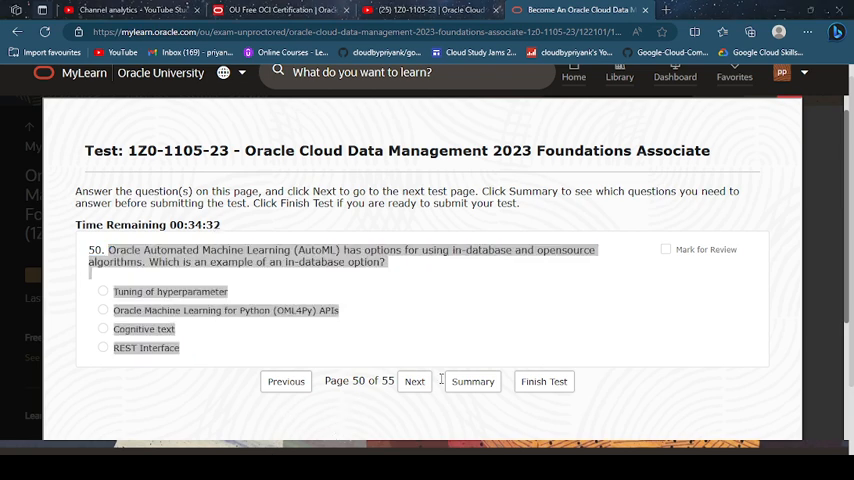
mouse_move(596, 290)
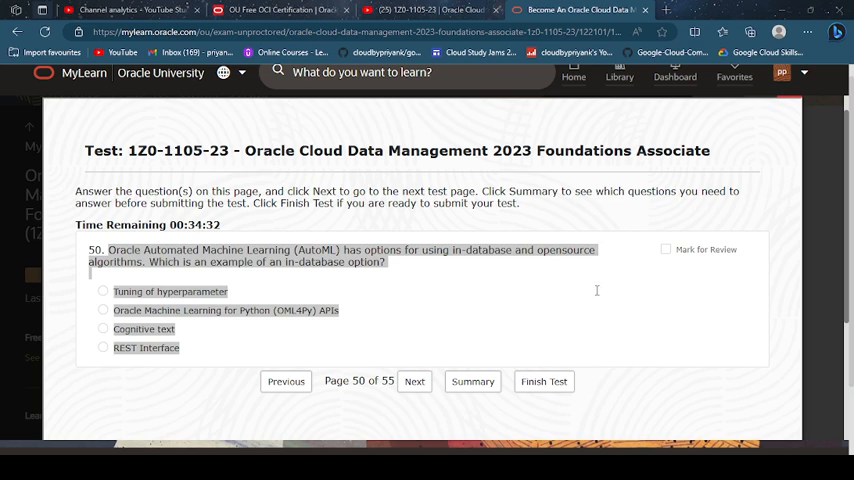
mouse_move(598, 294)
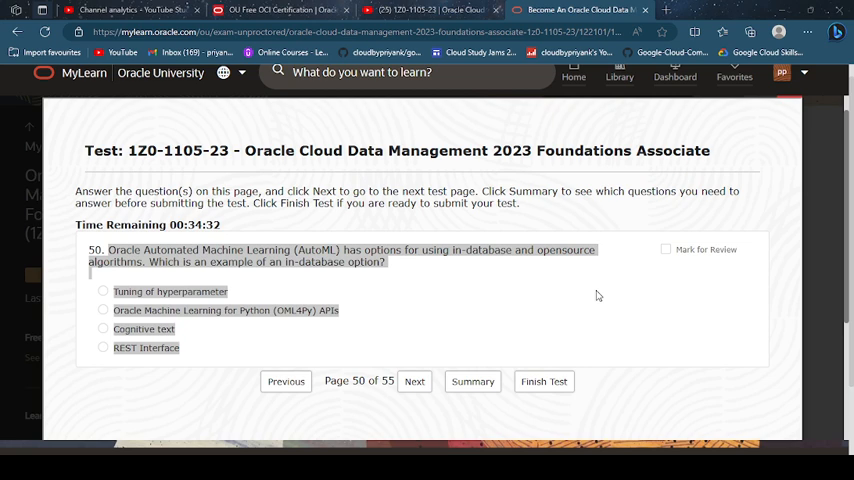
mouse_move(596, 296)
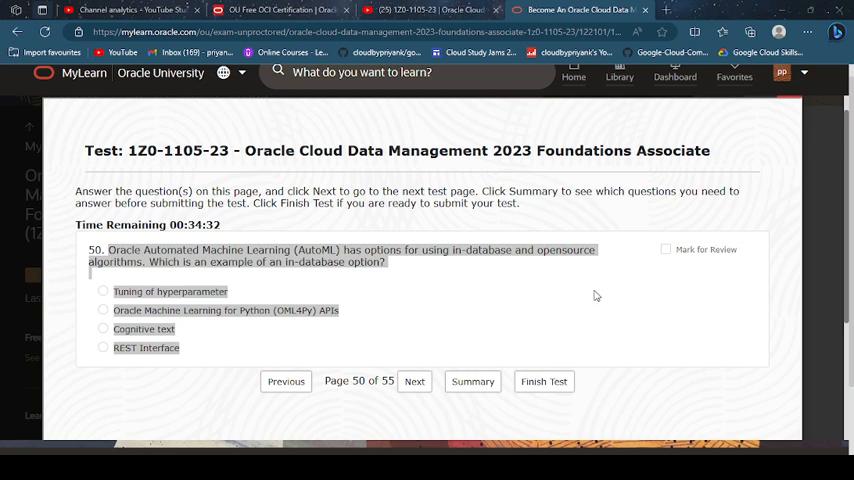
mouse_move(548, 264)
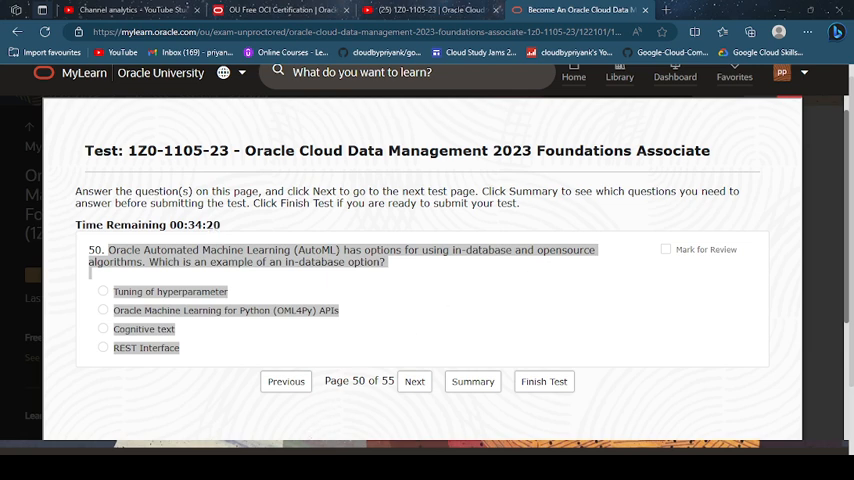
Choose OML4Py APIs for question 50 and tick the automate-everything objective on question 51.
left_click(104, 310)
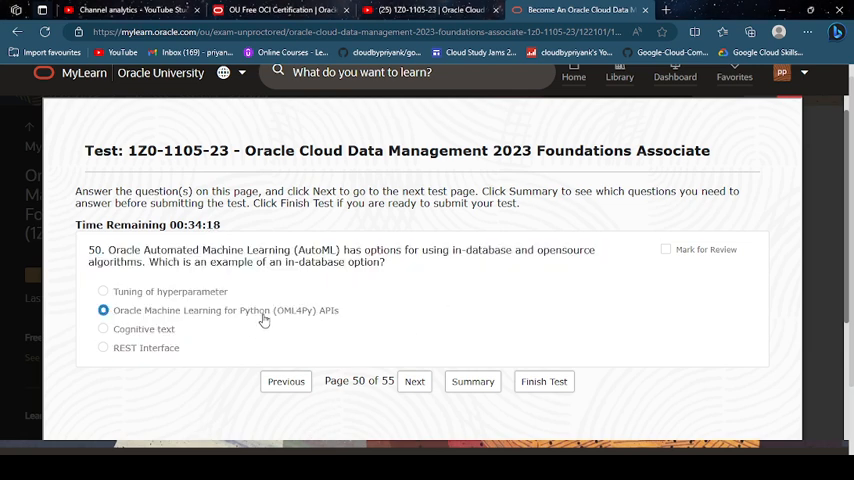
left_click(414, 380)
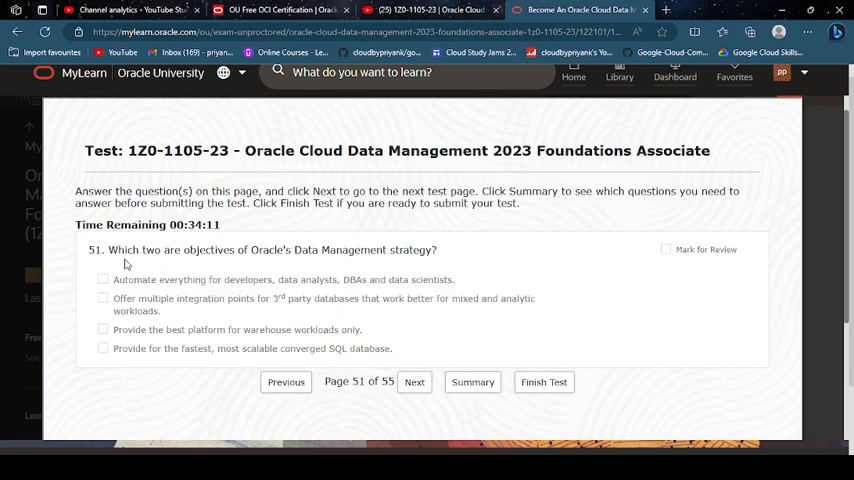
left_click_drag(108, 250, 396, 348)
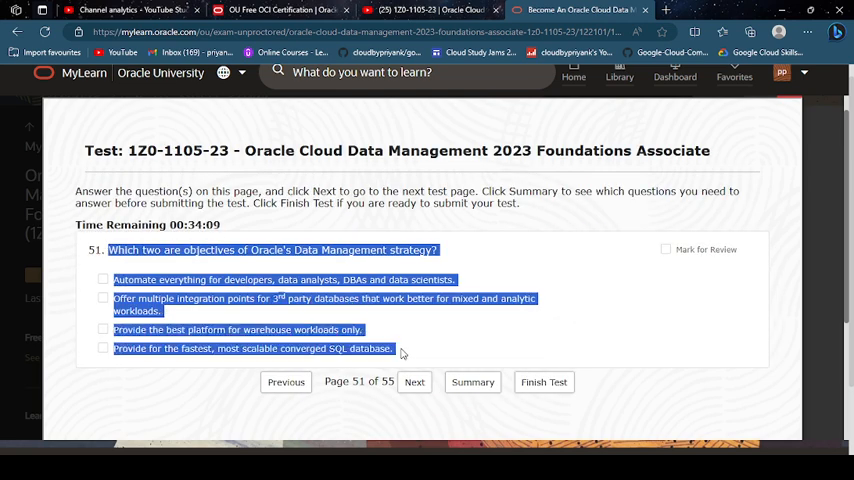
mouse_move(336, 444)
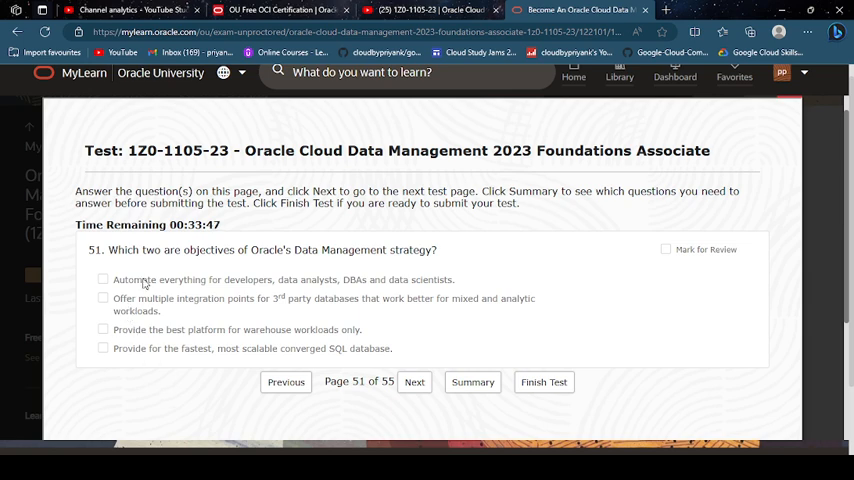
left_click(102, 280)
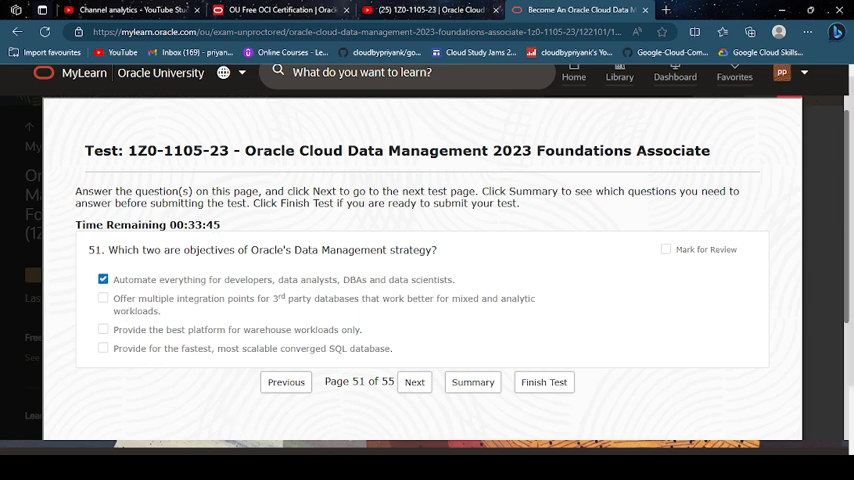
mouse_move(216, 224)
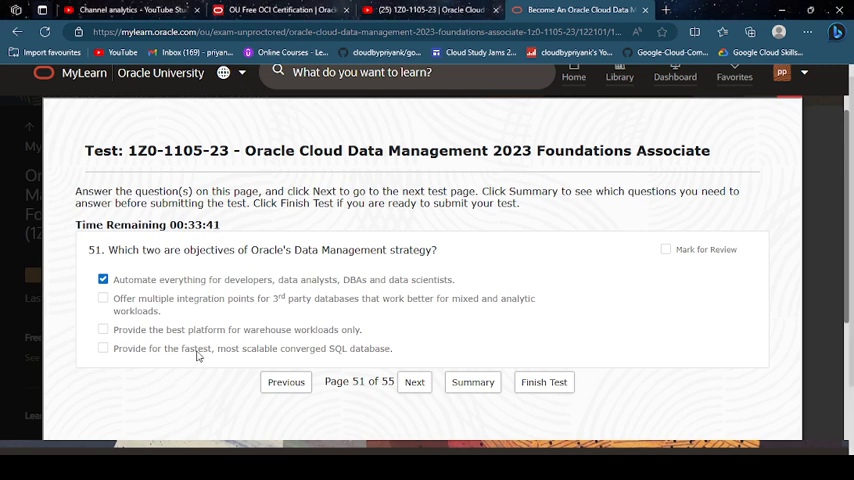
left_click(104, 348)
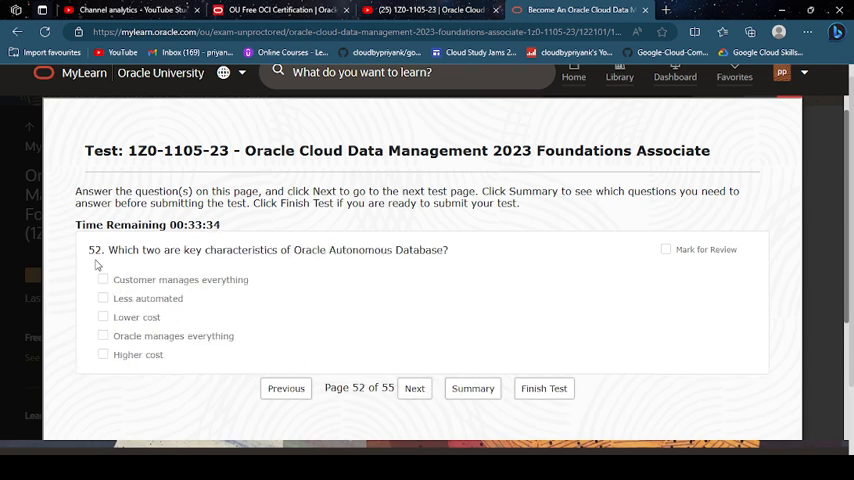
Mark Oracle manages everything and Higher cost on 52, Oracle Cloud and customer site on 53.
left_click_drag(108, 250, 200, 356)
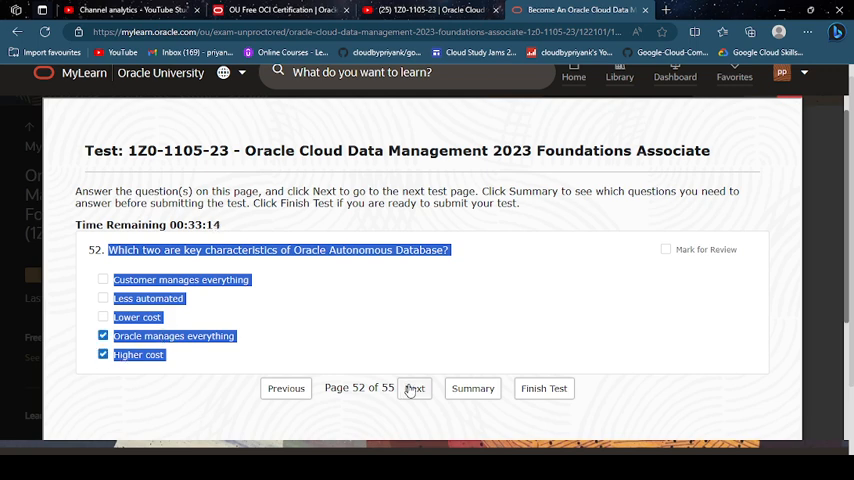
left_click(414, 388)
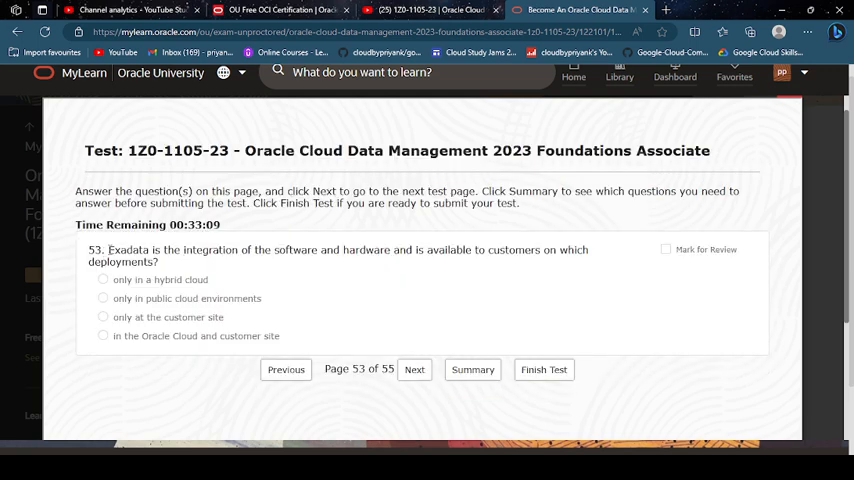
left_click_drag(108, 250, 280, 336)
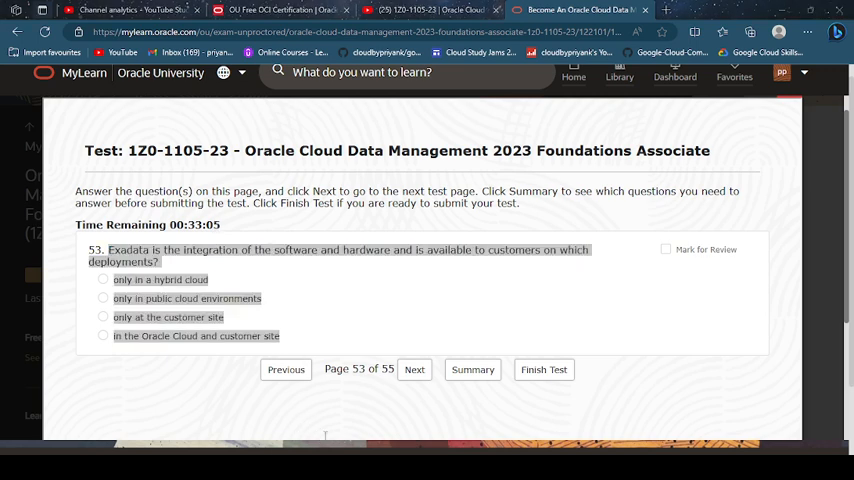
mouse_move(356, 416)
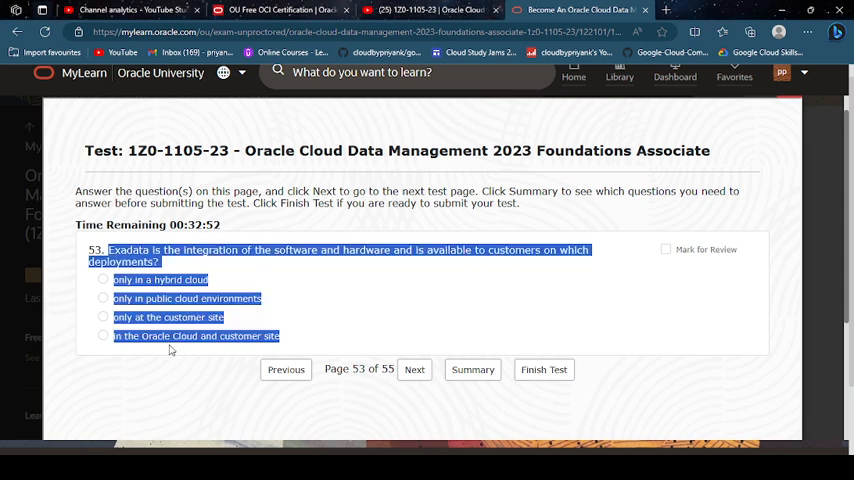
left_click(104, 336)
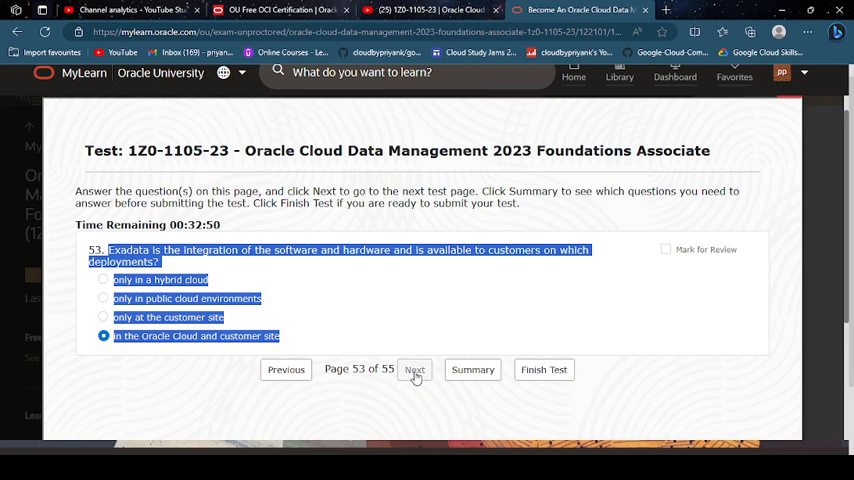
left_click(414, 368)
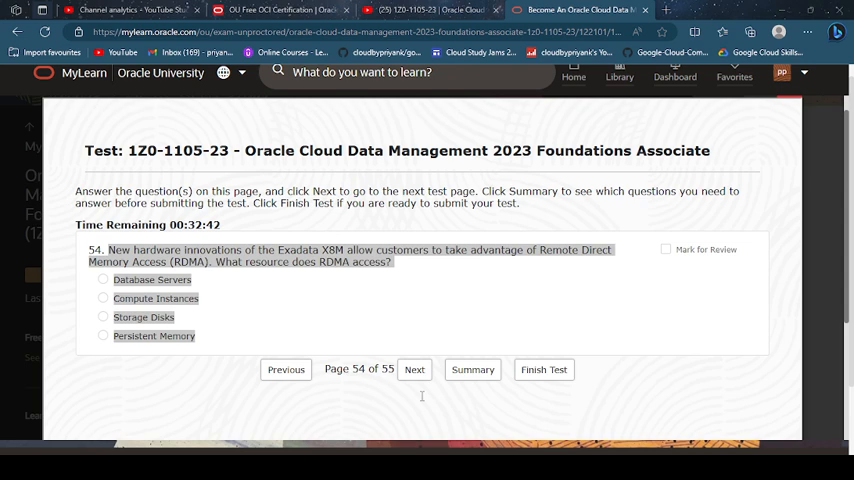
mouse_move(198, 440)
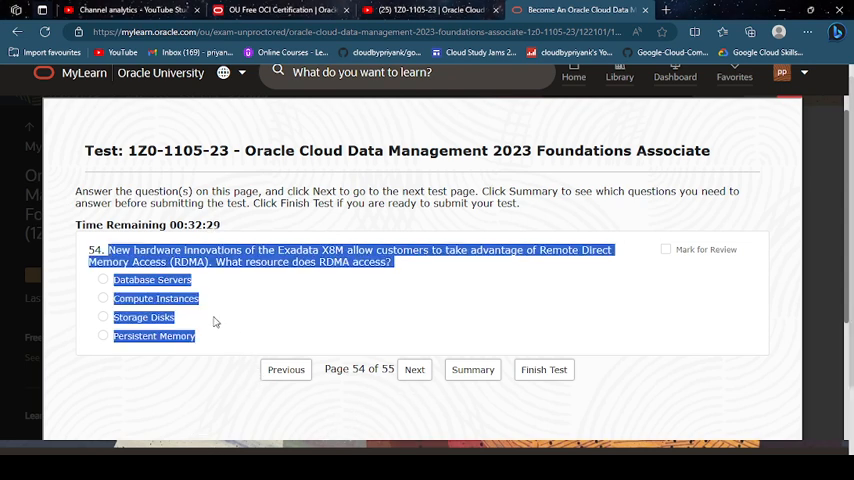
Answer 54 with Storage Disks, 55 with Staff-only access and secure customer network, then submit for 76.4%.
left_click(104, 316)
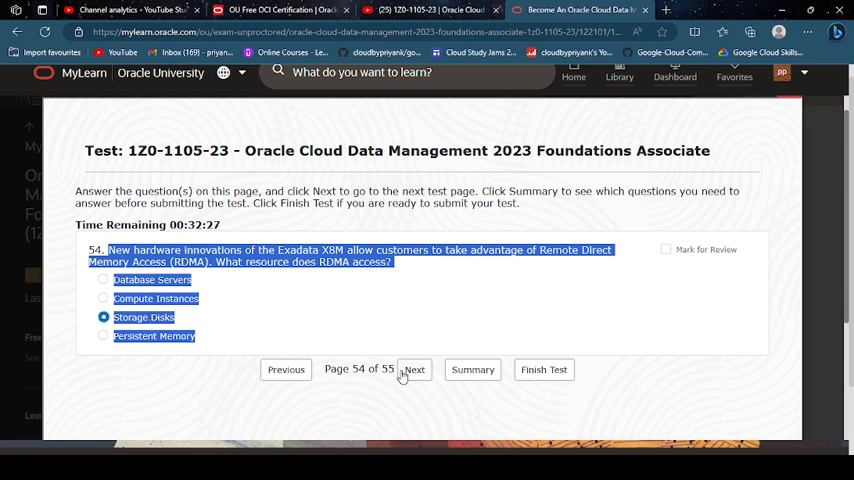
left_click(412, 368)
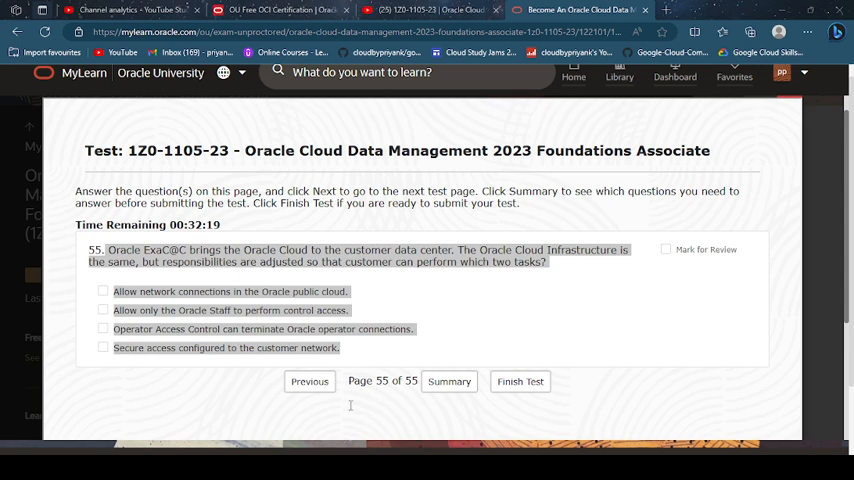
mouse_move(216, 430)
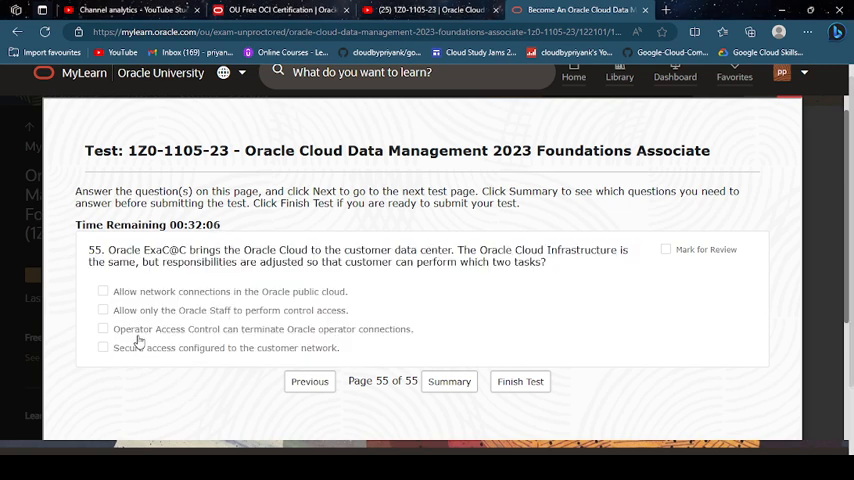
left_click(104, 348)
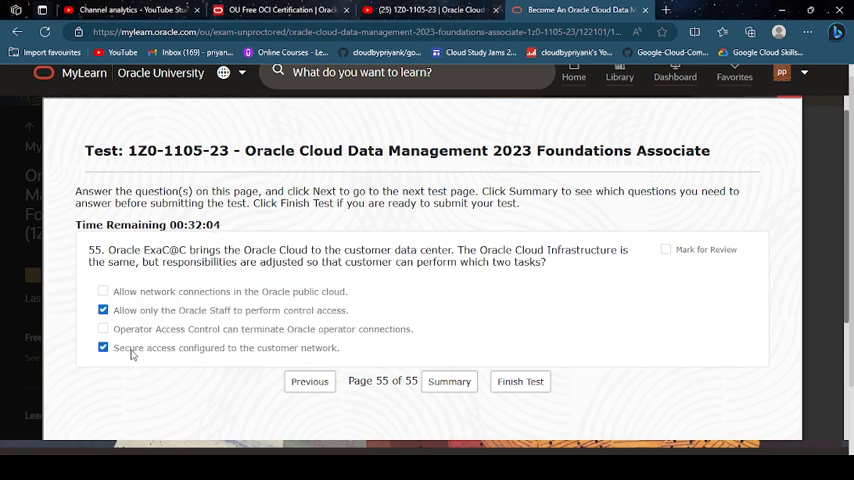
left_click(520, 380)
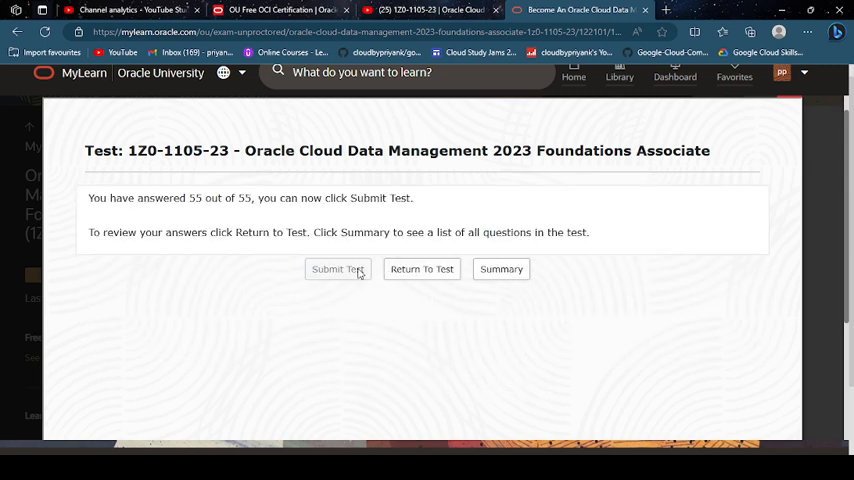
left_click(338, 268)
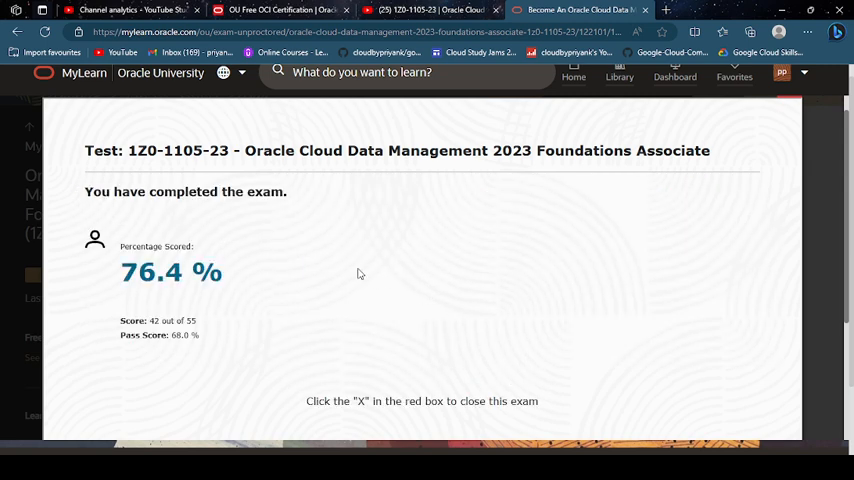